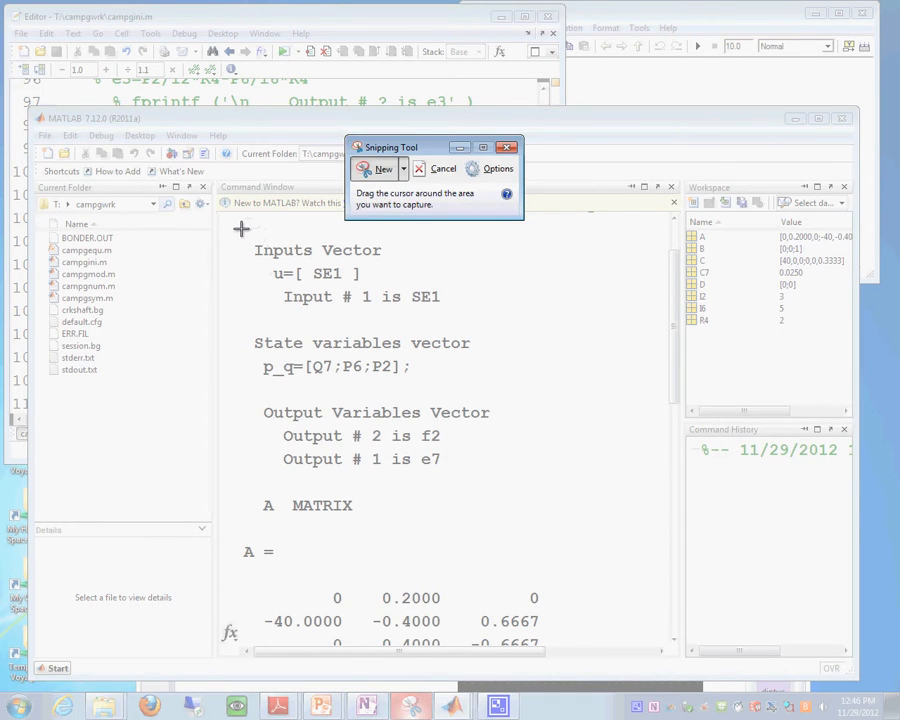
Step: Snip the MATLAB inputs, state variables and output variables listing and paste it beneath the bond graph sketch
{"action": "left_click_drag", "start_coordinate": [240, 228], "coordinate": [510, 480]}
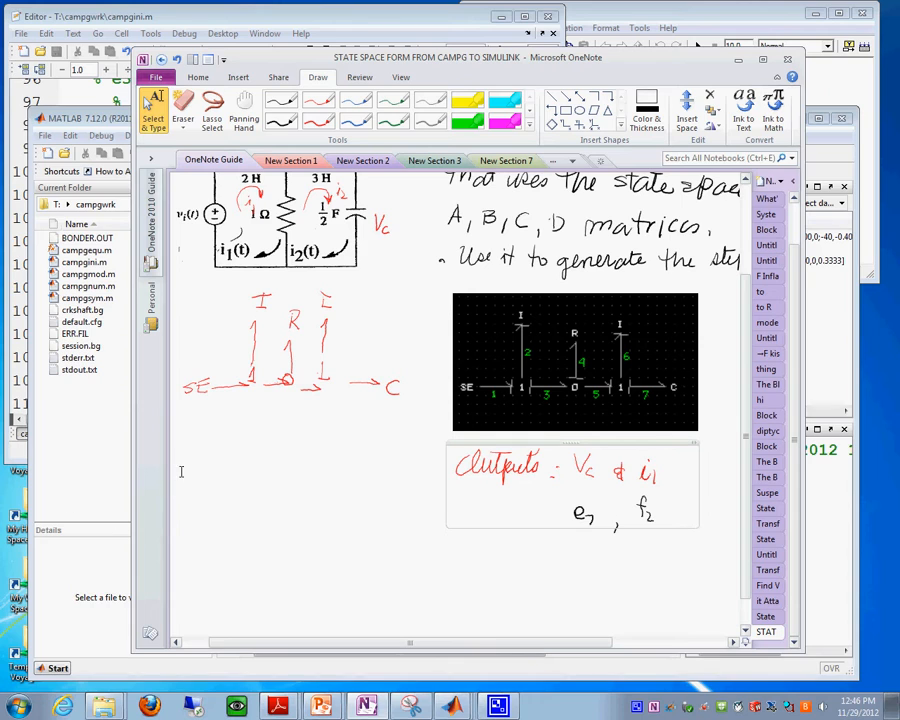
{"action": "right_click", "coordinate": [180, 472]}
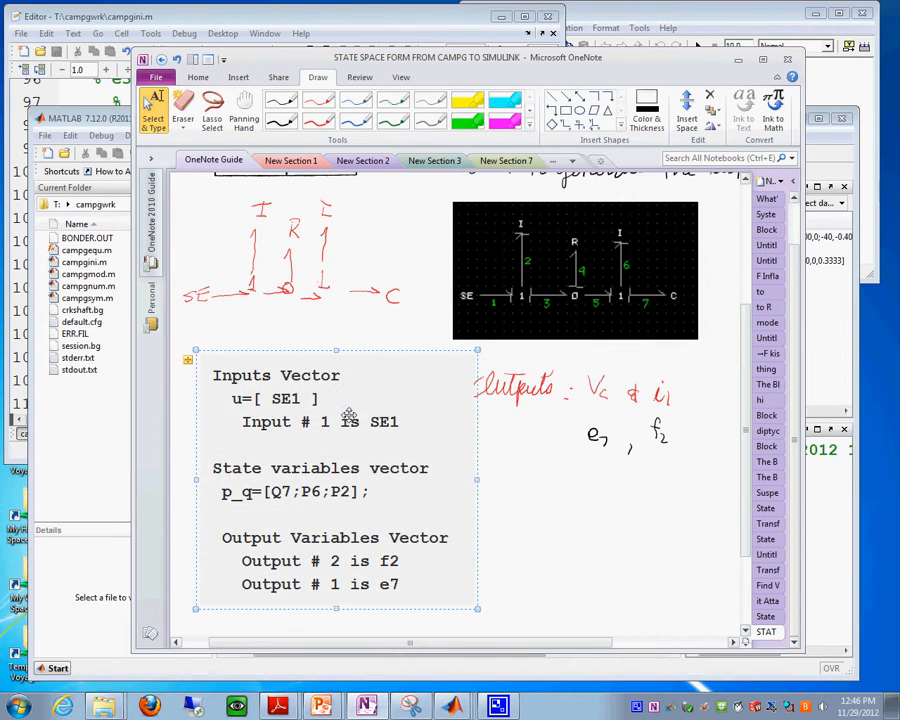
{"action": "scroll", "scroll_direction": "down", "scroll_amount": 3}
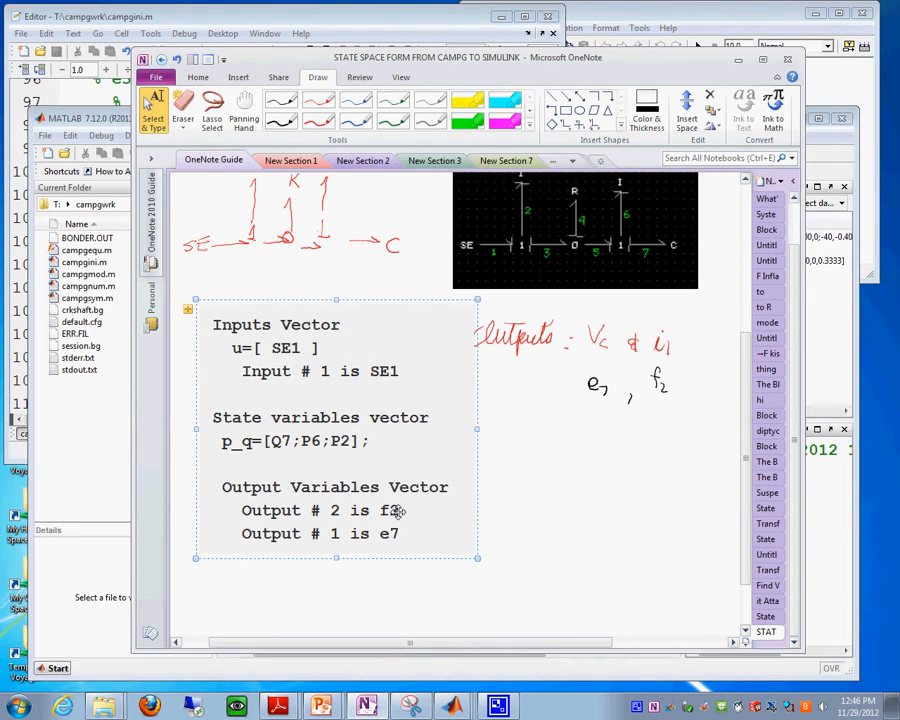
{"action": "scroll", "scroll_direction": "down", "scroll_amount": 3}
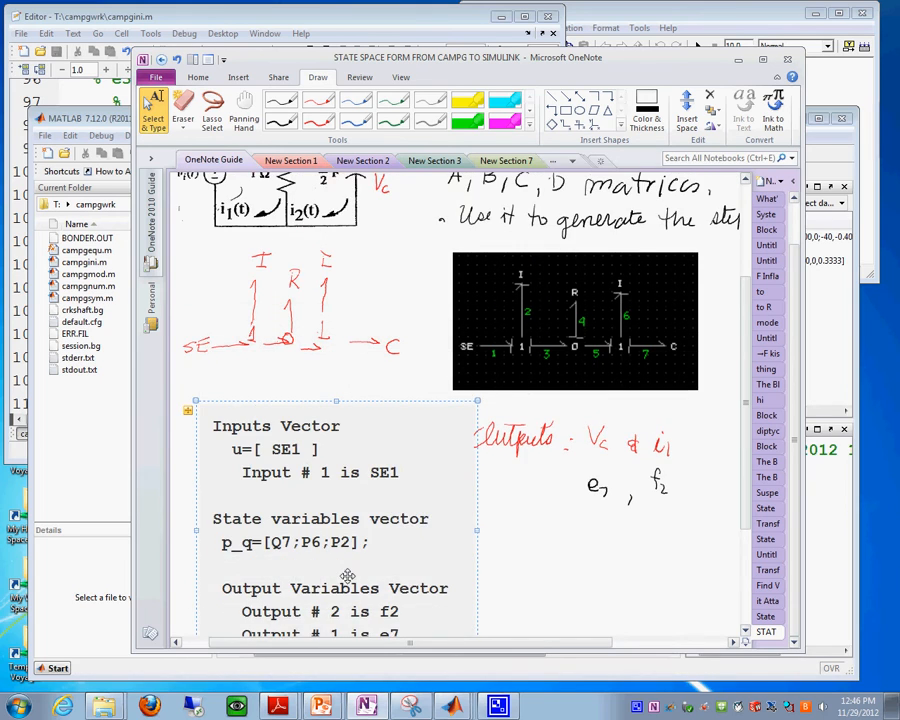
{"action": "scroll", "scroll_direction": "down", "scroll_amount": 3}
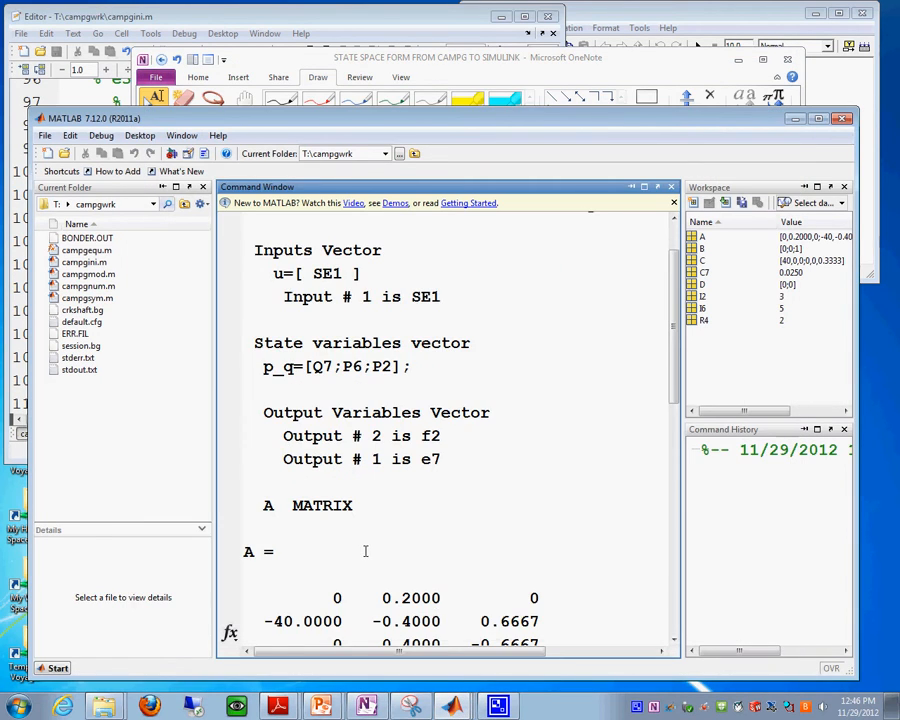
Step: Snip the A MATRIX and B MATRIX output, paste both beside the variables listing, and maximize the notebook window
{"action": "scroll", "scroll_direction": "down", "scroll_amount": 3}
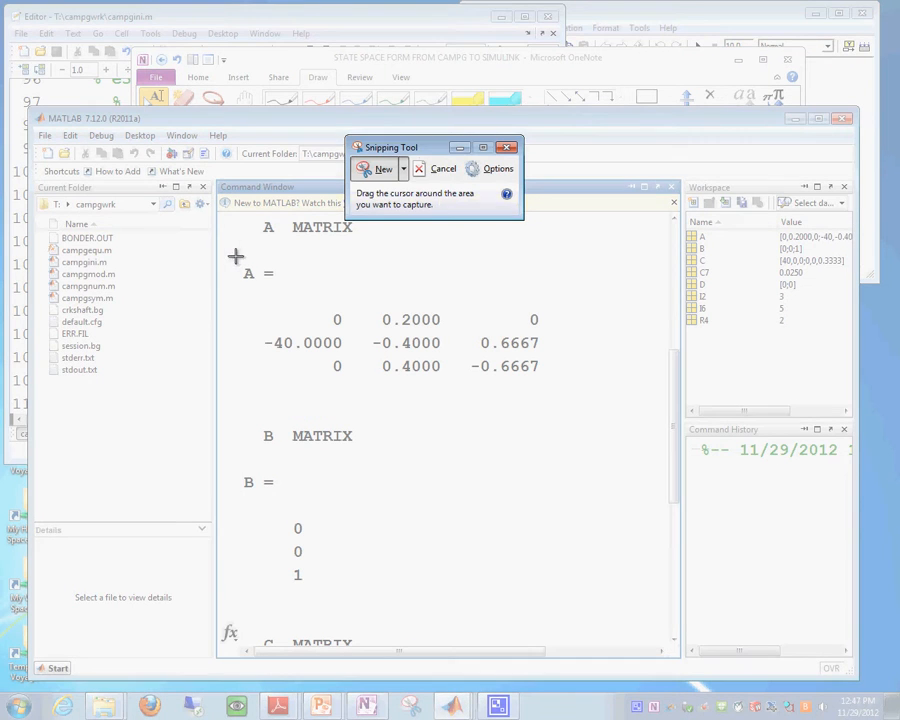
{"action": "left_click_drag", "start_coordinate": [236, 256], "coordinate": [568, 388]}
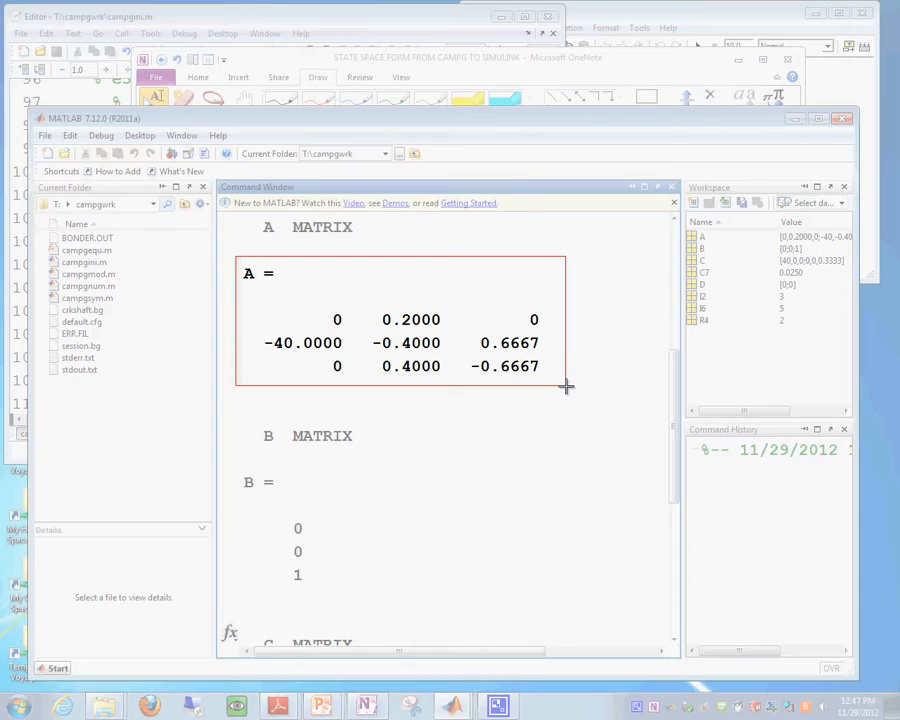
{"action": "left_click", "coordinate": [368, 708]}
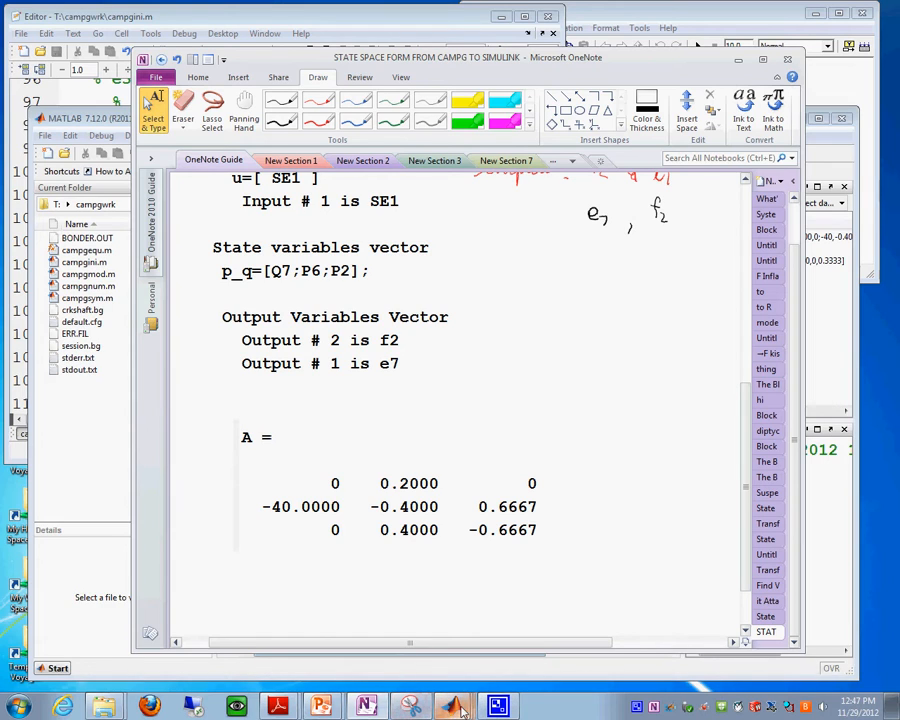
{"action": "left_click", "coordinate": [452, 706]}
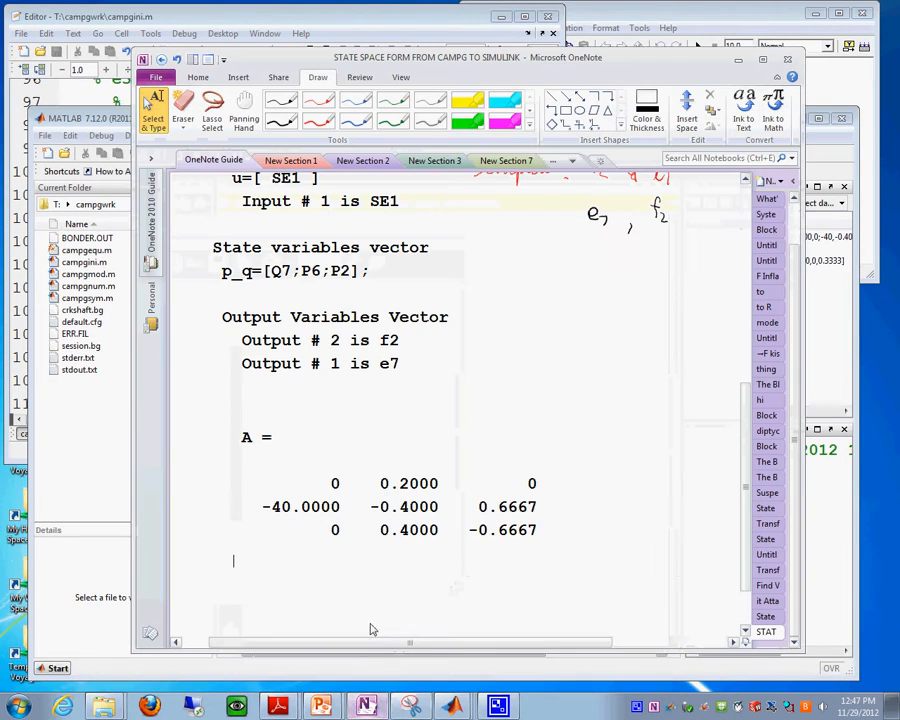
{"action": "right_click", "coordinate": [400, 500]}
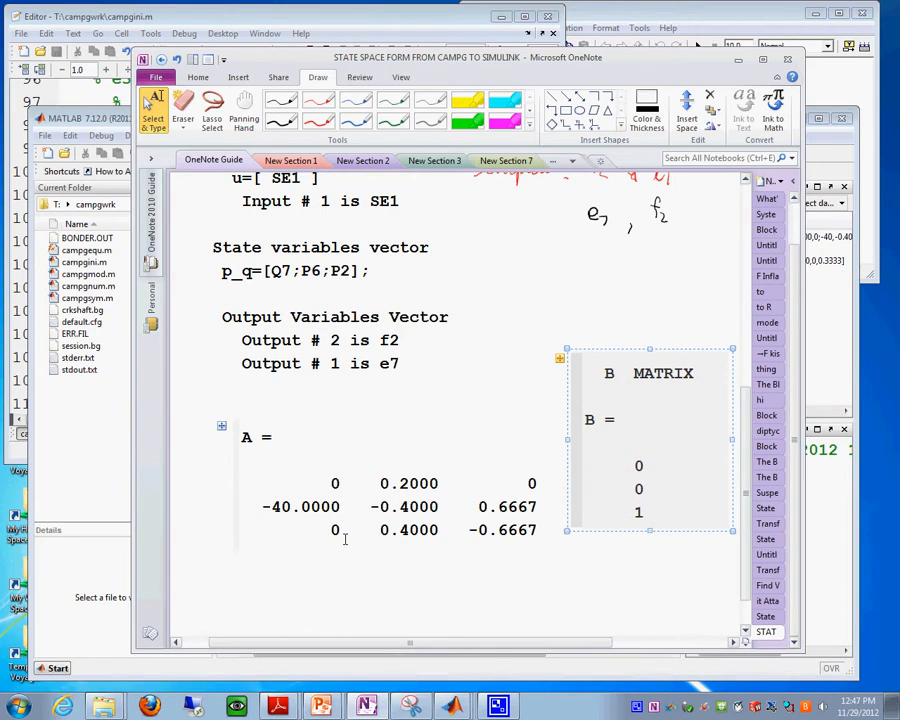
{"action": "mouse_move", "coordinate": [288, 536]}
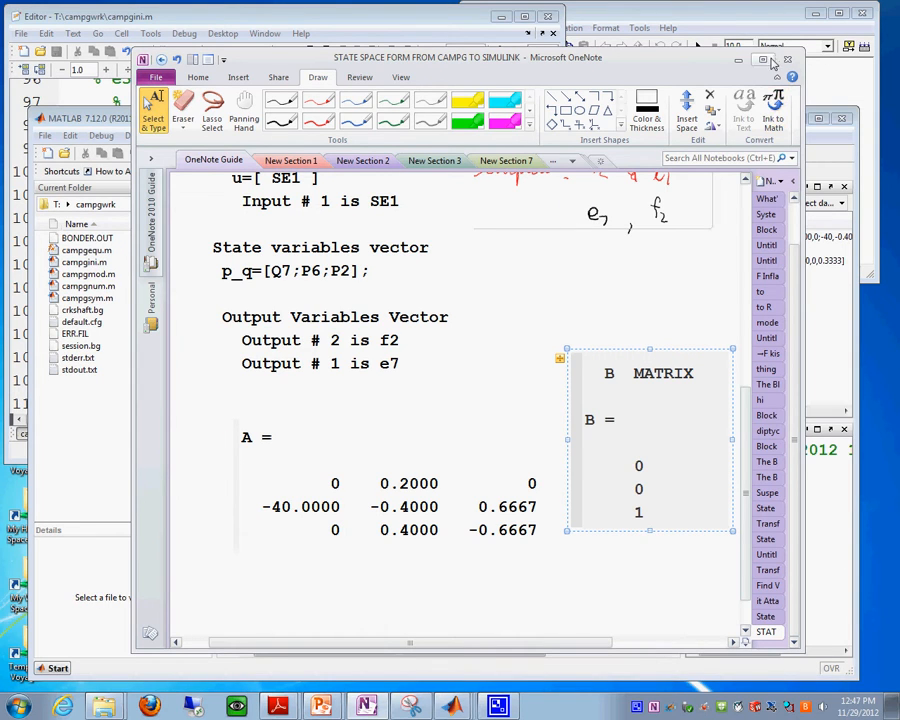
{"action": "left_click", "coordinate": [768, 60]}
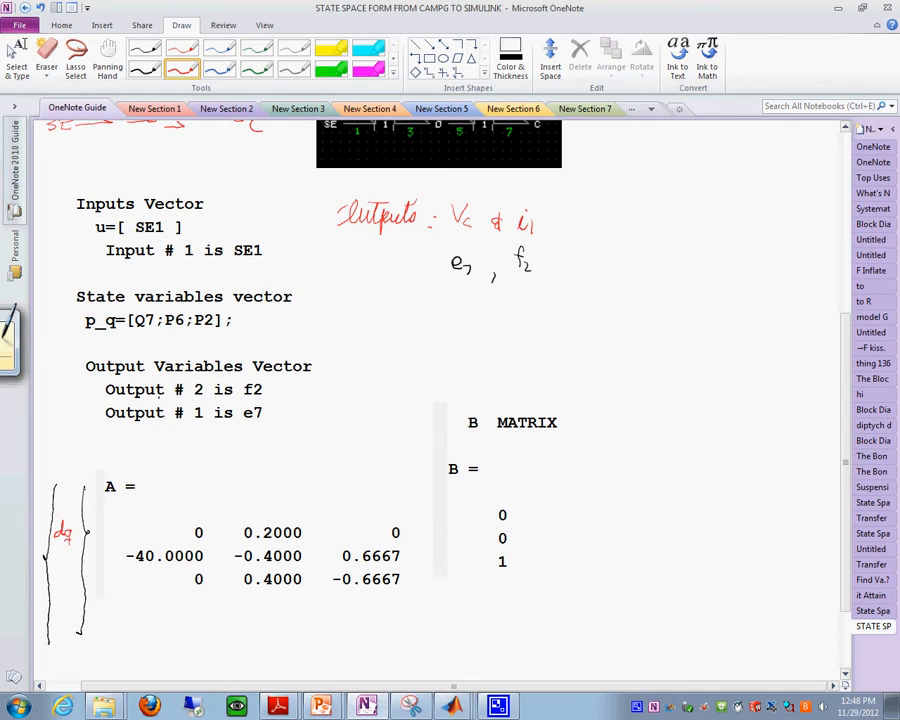
Step: Ink the state derivative column, equals sign, brackets around A and the state variable column
{"action": "left_click_drag", "start_coordinate": [56, 544], "coordinate": [72, 560]}
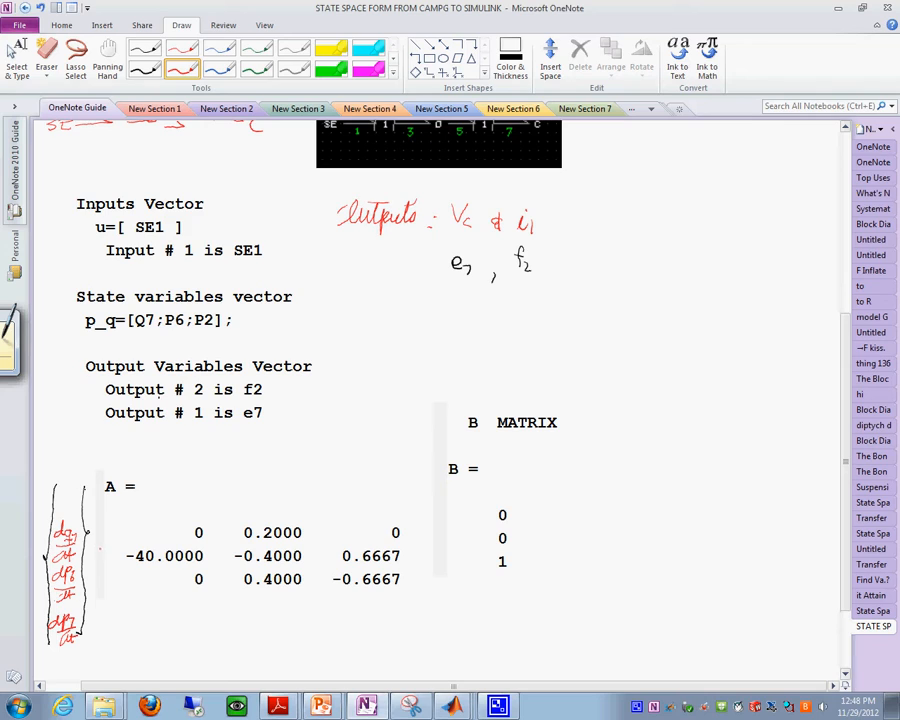
{"action": "left_click", "coordinate": [92, 558]}
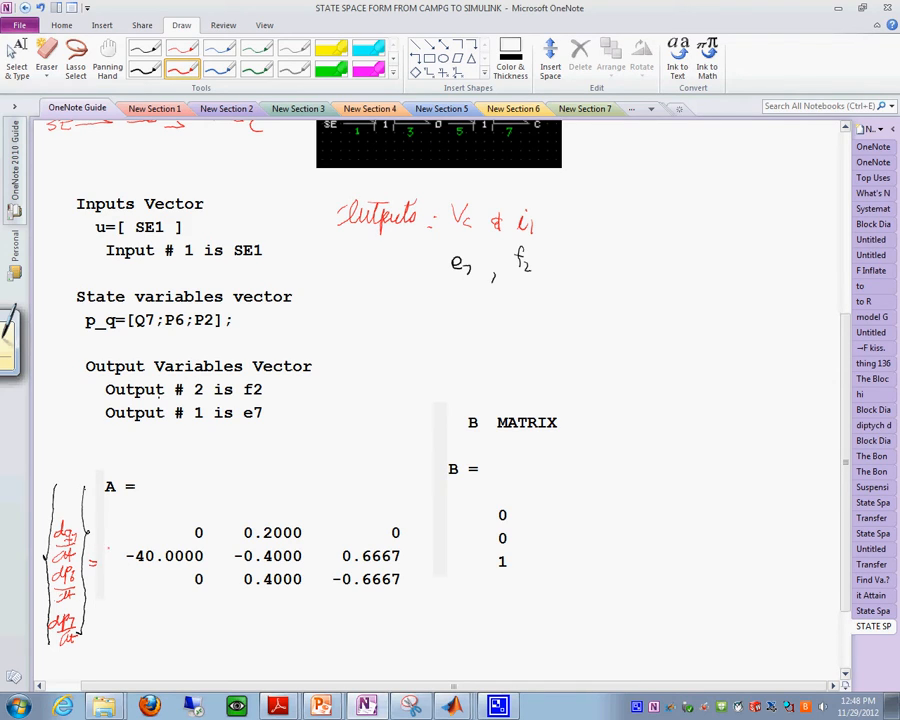
{"action": "left_click_drag", "start_coordinate": [110, 500], "coordinate": [110, 584]}
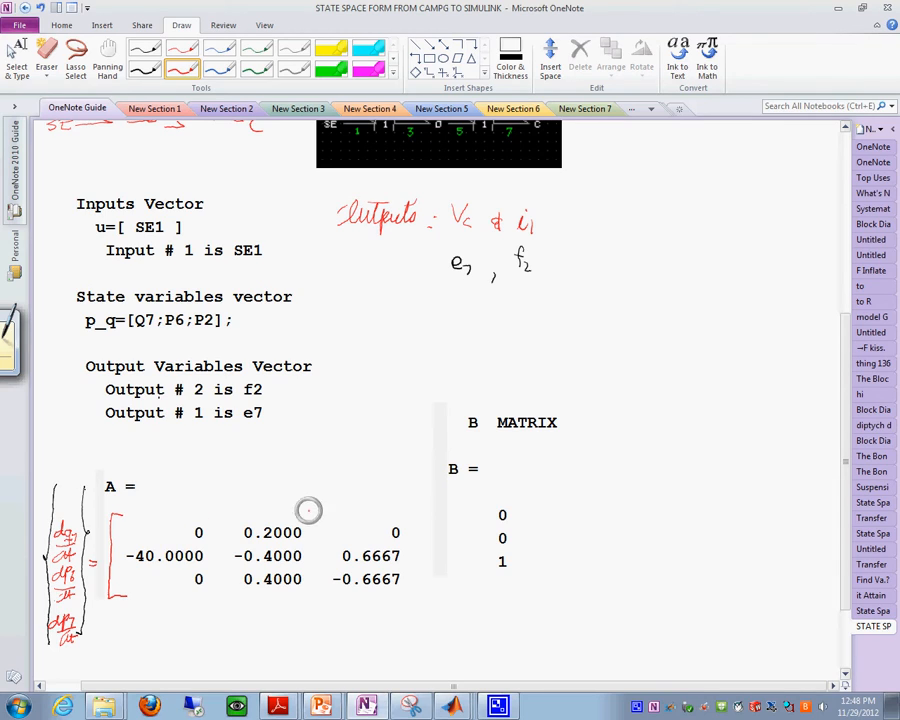
{"action": "left_click_drag", "start_coordinate": [398, 516], "coordinate": [398, 576]}
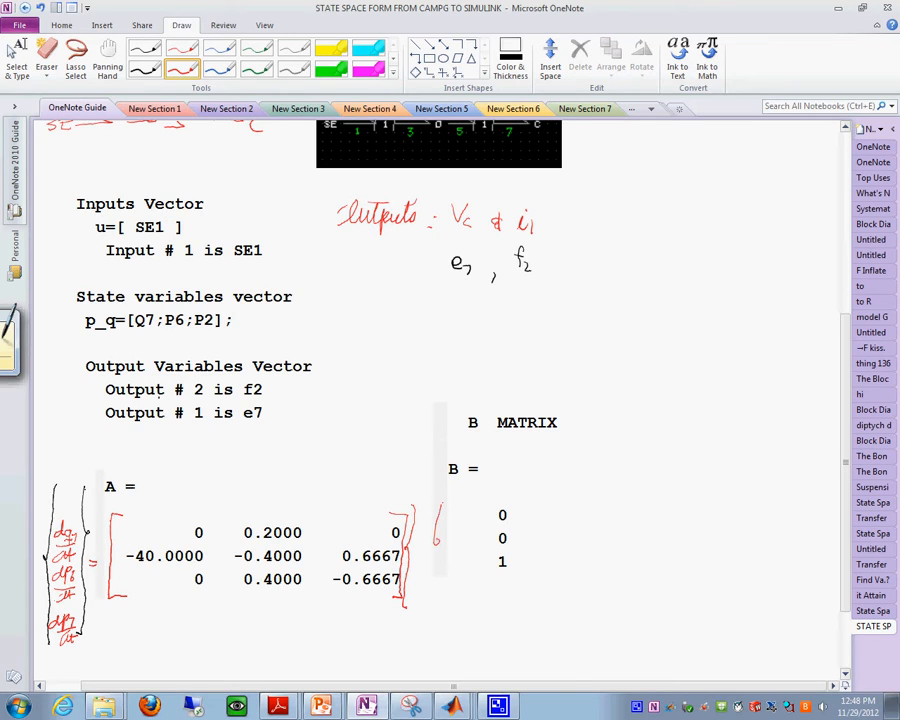
{"action": "left_click_drag", "start_coordinate": [436, 540], "coordinate": [428, 610]}
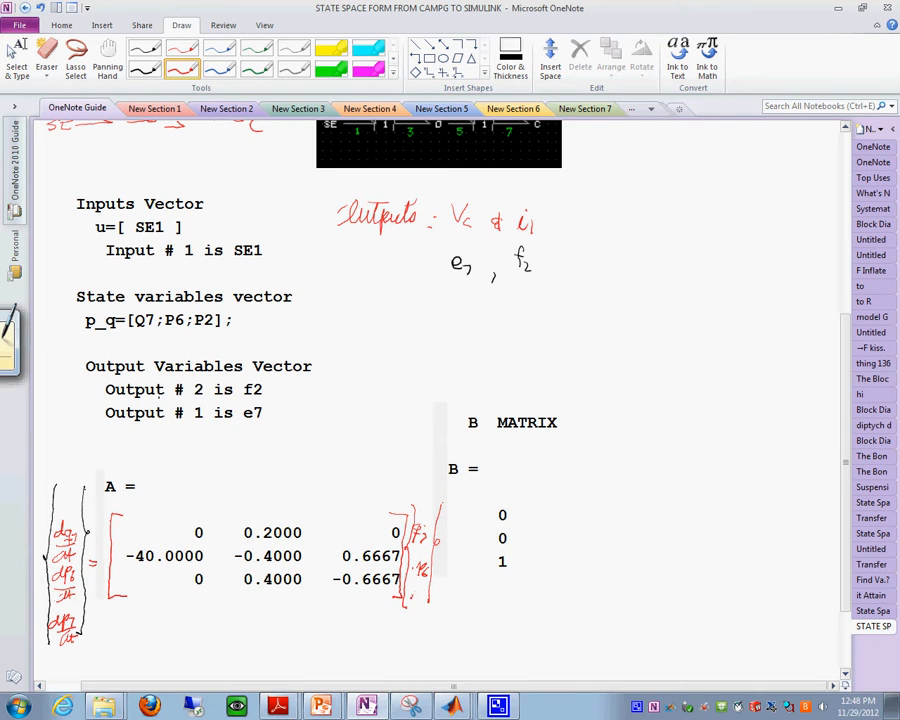
{"action": "left_click_drag", "start_coordinate": [410, 580], "coordinate": [420, 600]}
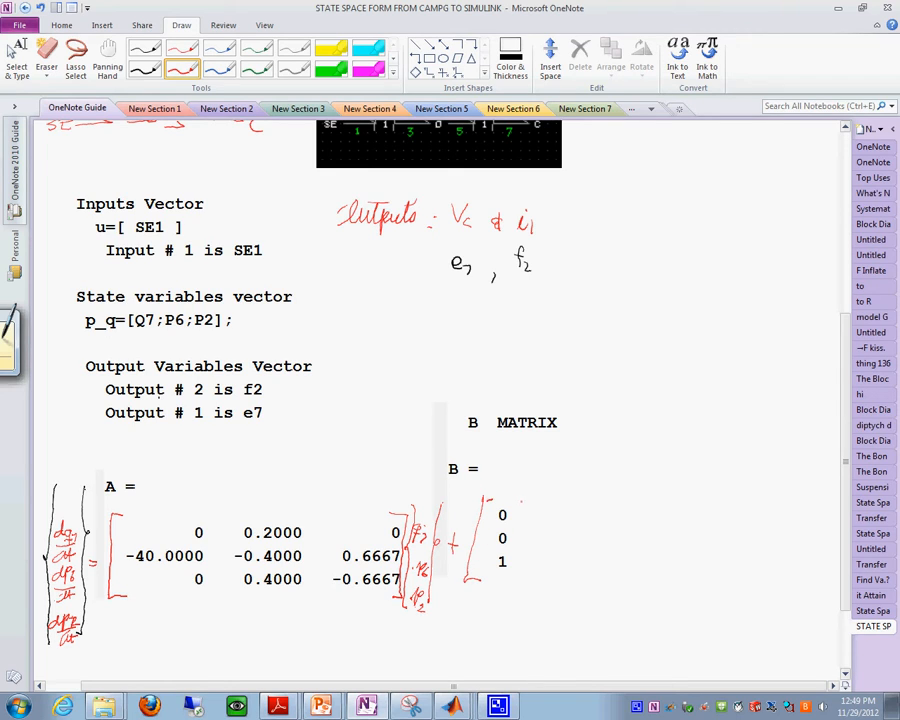
Step: Ink the plus sign, brackets around the B column and the input label SE1
{"action": "left_click_drag", "start_coordinate": [524, 496], "coordinate": [524, 570]}
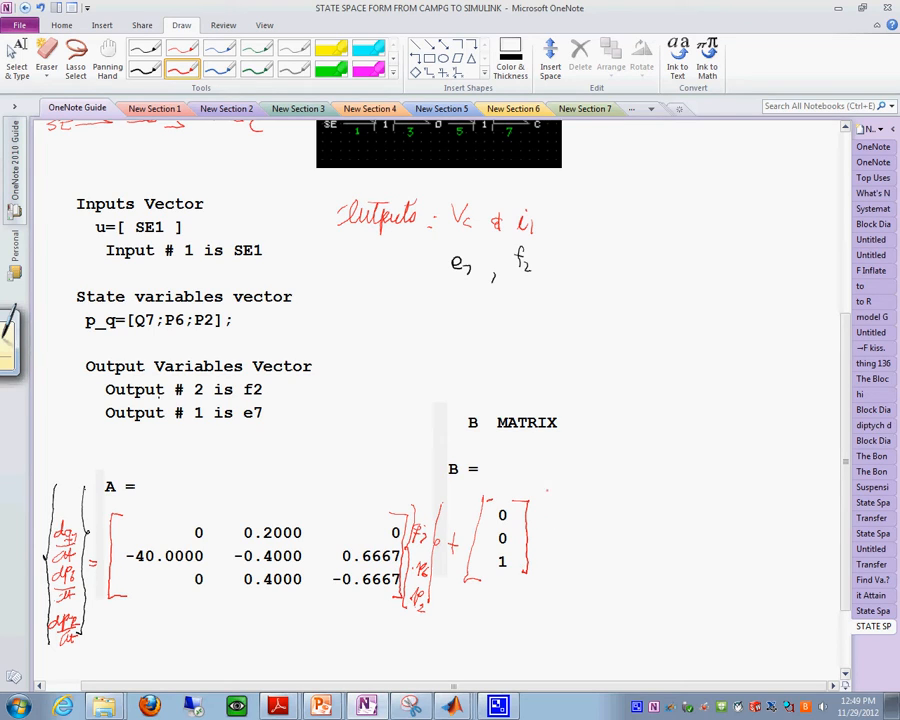
{"action": "left_click_drag", "start_coordinate": [544, 490], "coordinate": [570, 520]}
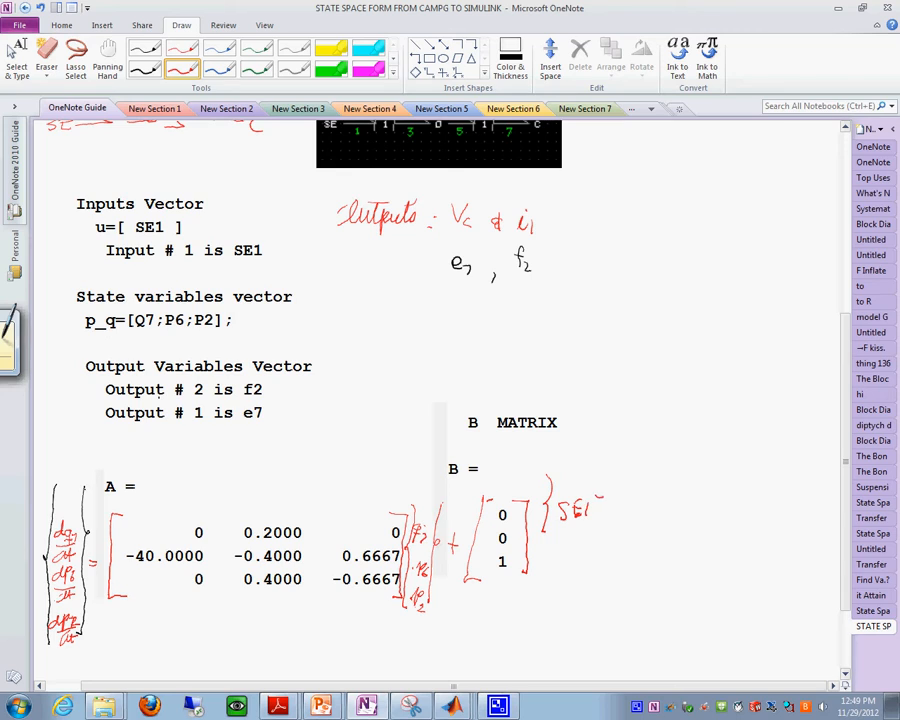
{"action": "left_click_drag", "start_coordinate": [596, 500], "coordinate": [596, 540]}
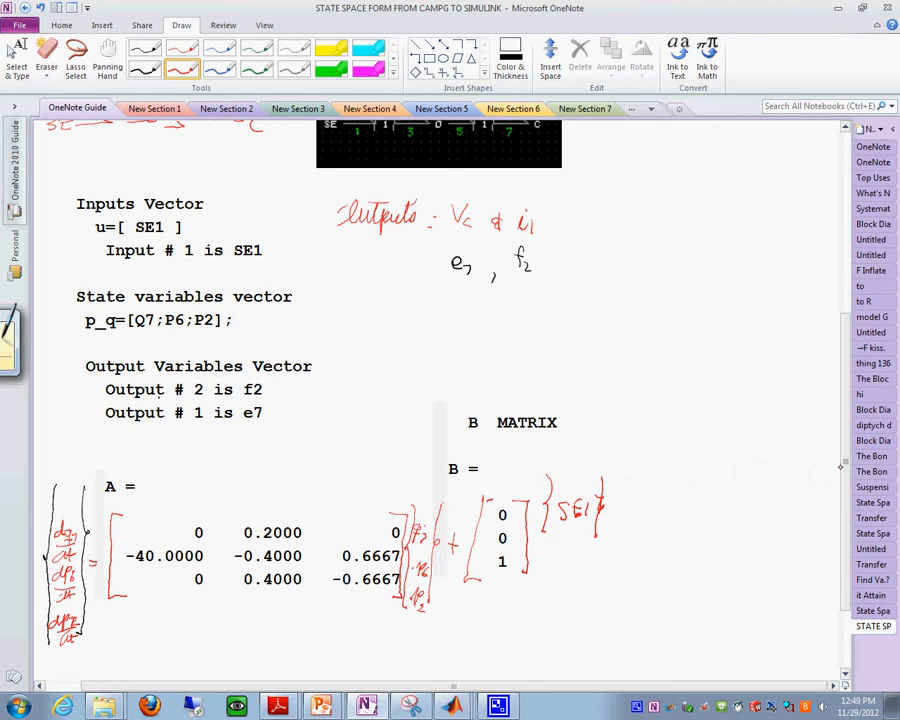
{"action": "scroll", "scroll_direction": "down", "scroll_amount": 3}
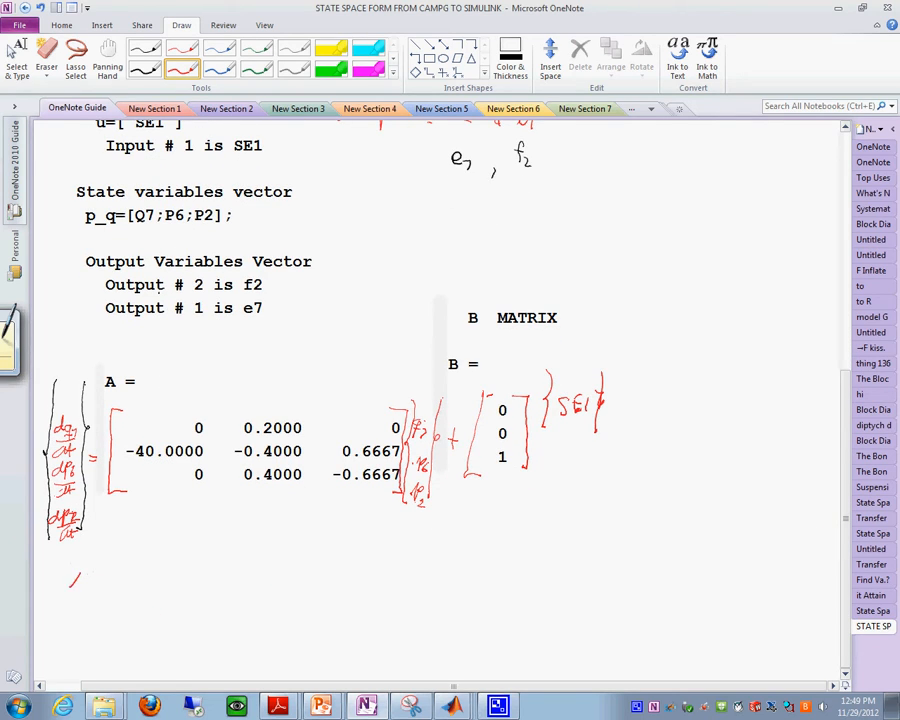
Step: Handwrite the compact form {ẋ} = [A]{x} + [B]{u} with dimension notes 3x1 and 3x4
{"action": "left_click_drag", "start_coordinate": [70, 570], "coordinate": [80, 590]}
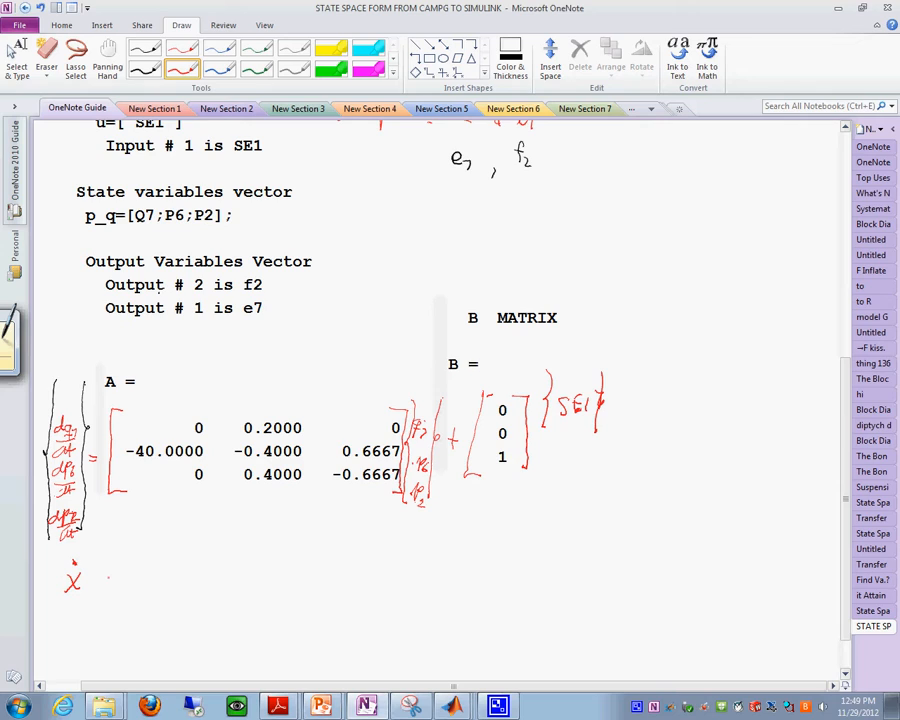
{"action": "left_click_drag", "start_coordinate": [96, 584], "coordinate": [176, 570]}
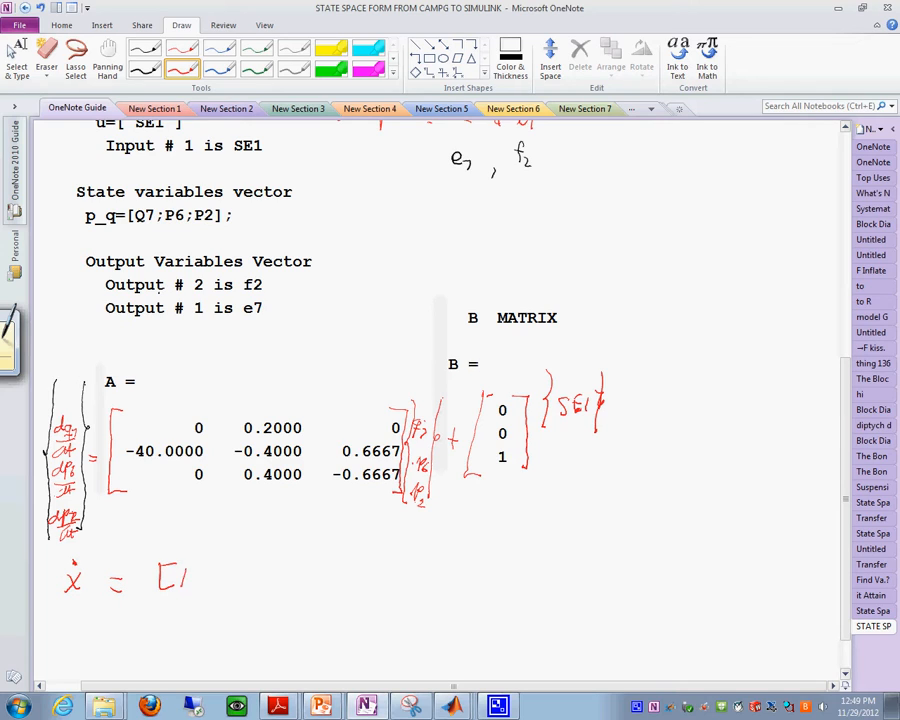
{"action": "left_click_drag", "start_coordinate": [184, 578], "coordinate": [250, 584]}
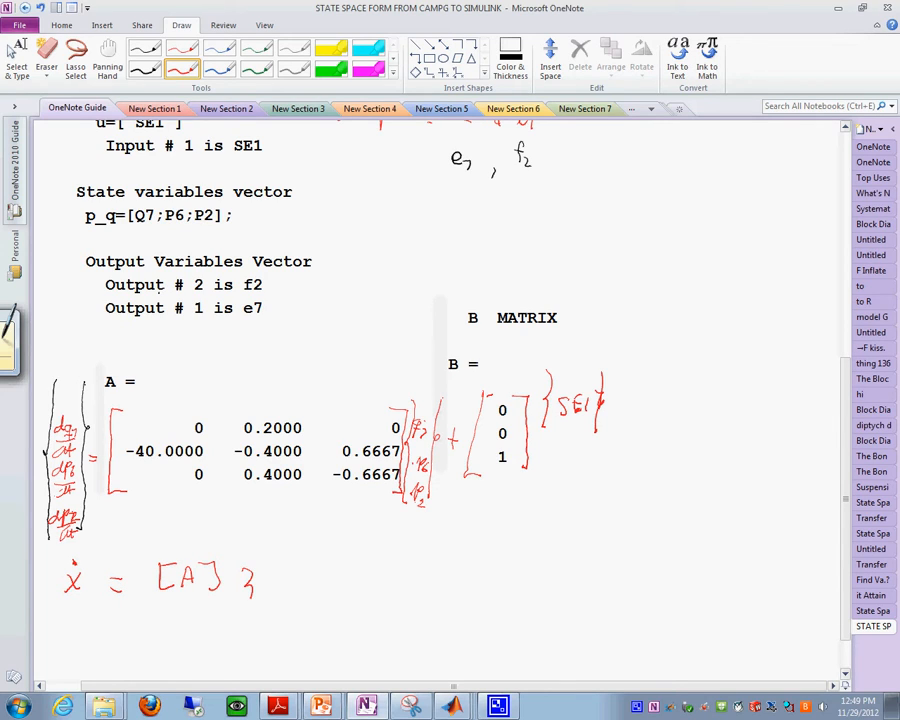
{"action": "type", "text": "x4"}
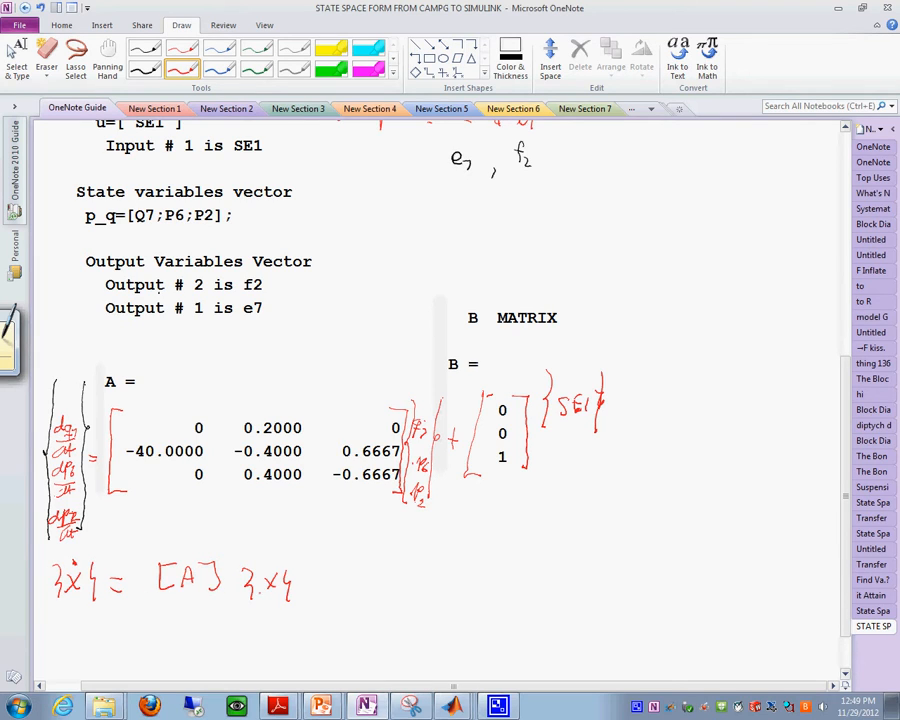
{"action": "left_click_drag", "start_coordinate": [310, 590], "coordinate": [330, 580]}
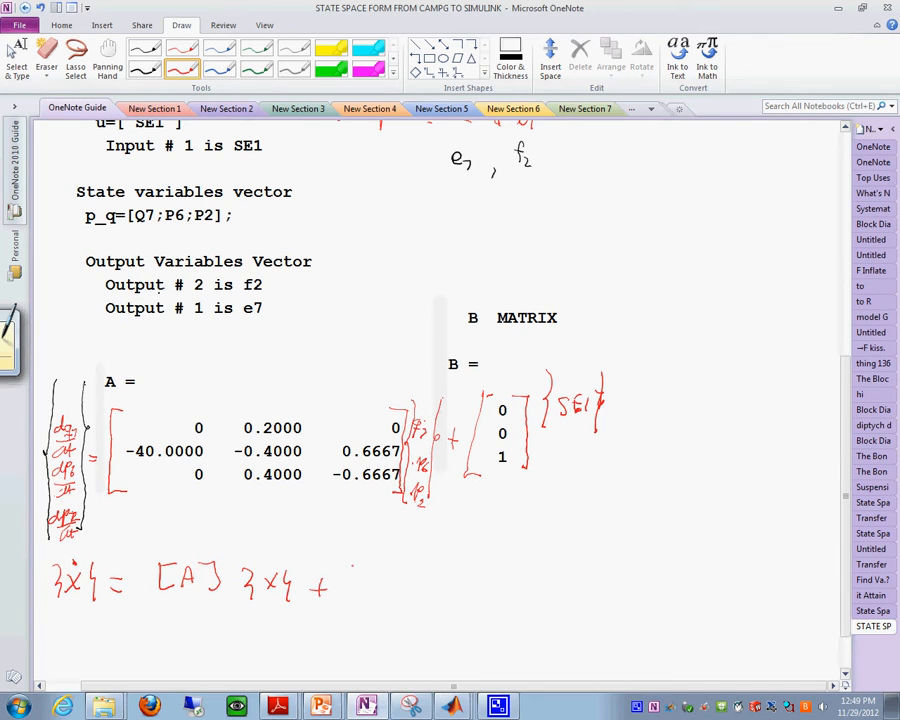
{"action": "left_click_drag", "start_coordinate": [350, 580], "coordinate": [384, 590]}
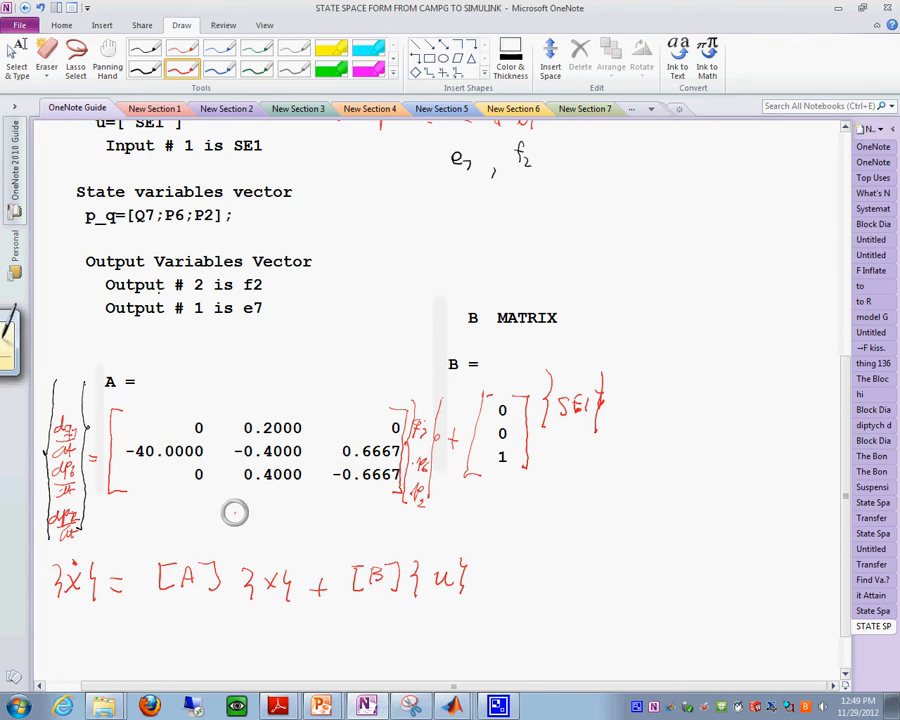
{"action": "mouse_move", "coordinate": [244, 508]}
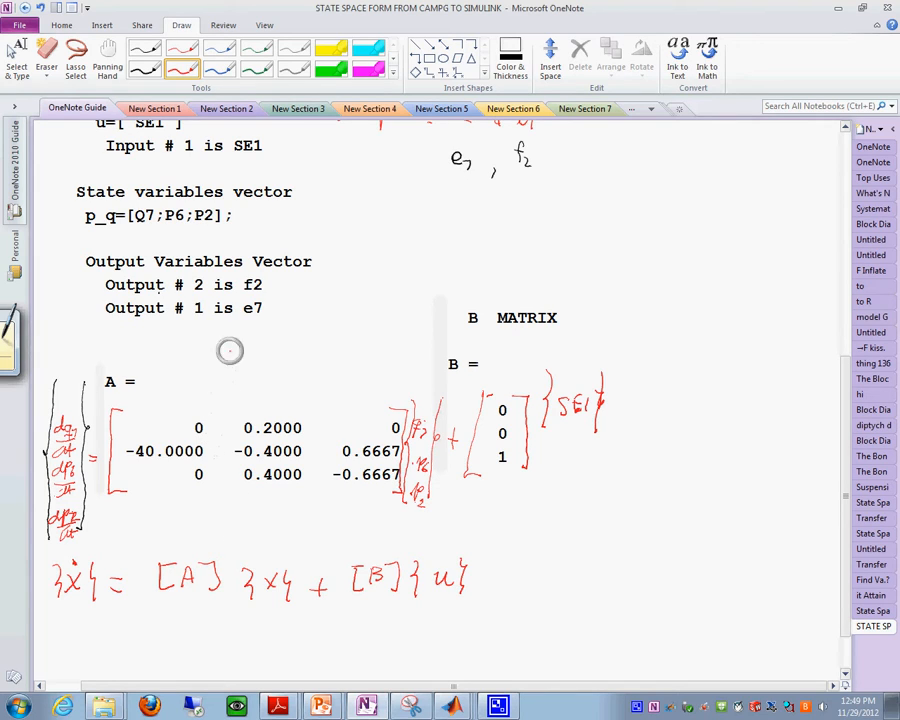
{"action": "mouse_move", "coordinate": [158, 418]}
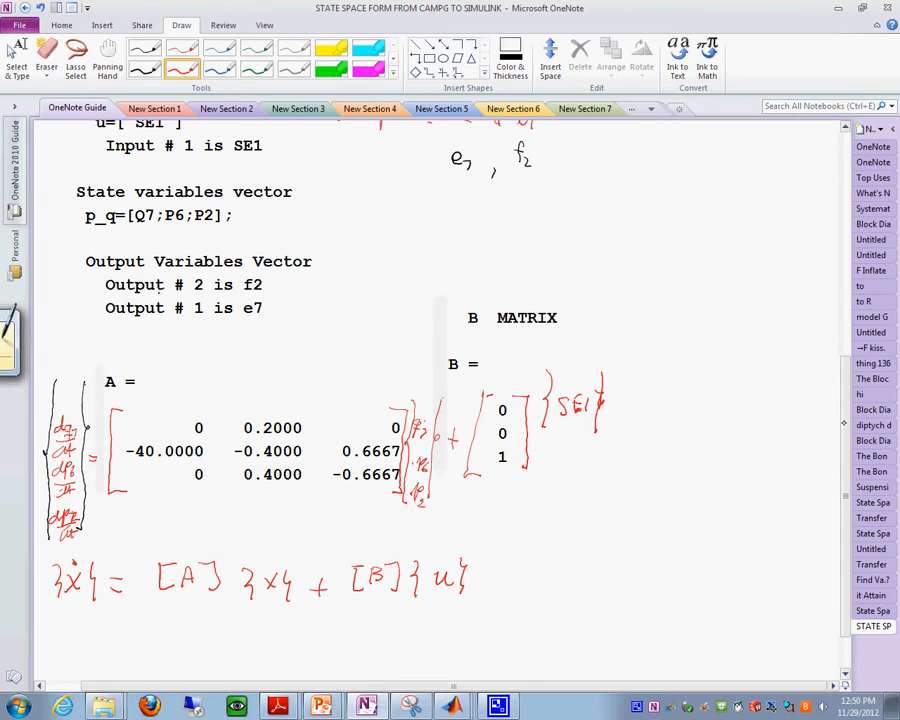
Step: Copy the C matrix output from the Command Window and paste it below the compact state equation
{"action": "scroll", "scroll_direction": "down", "scroll_amount": 3}
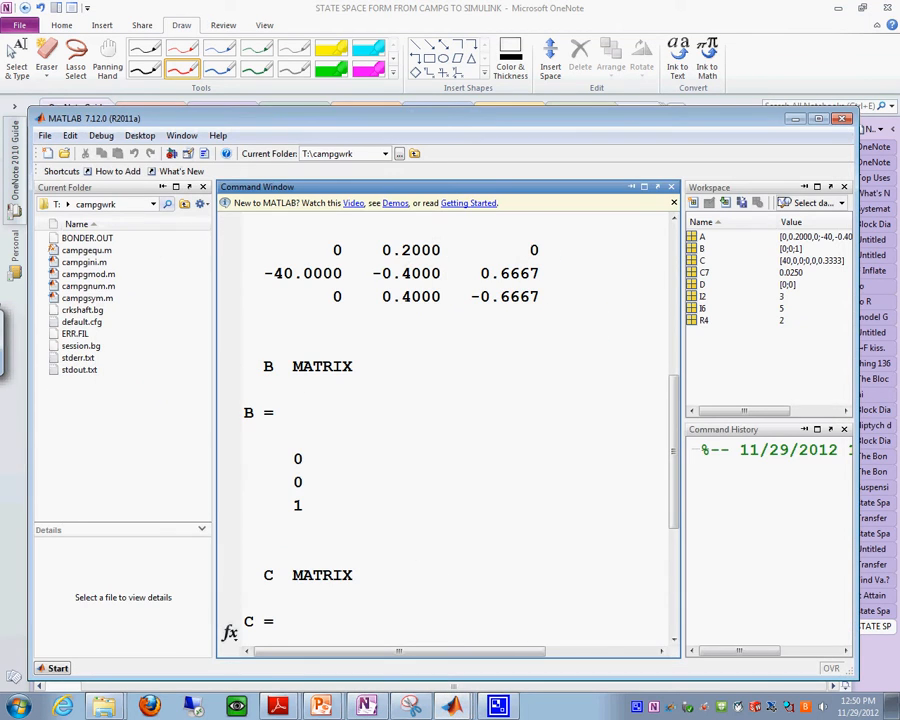
{"action": "scroll", "scroll_direction": "down", "scroll_amount": 3}
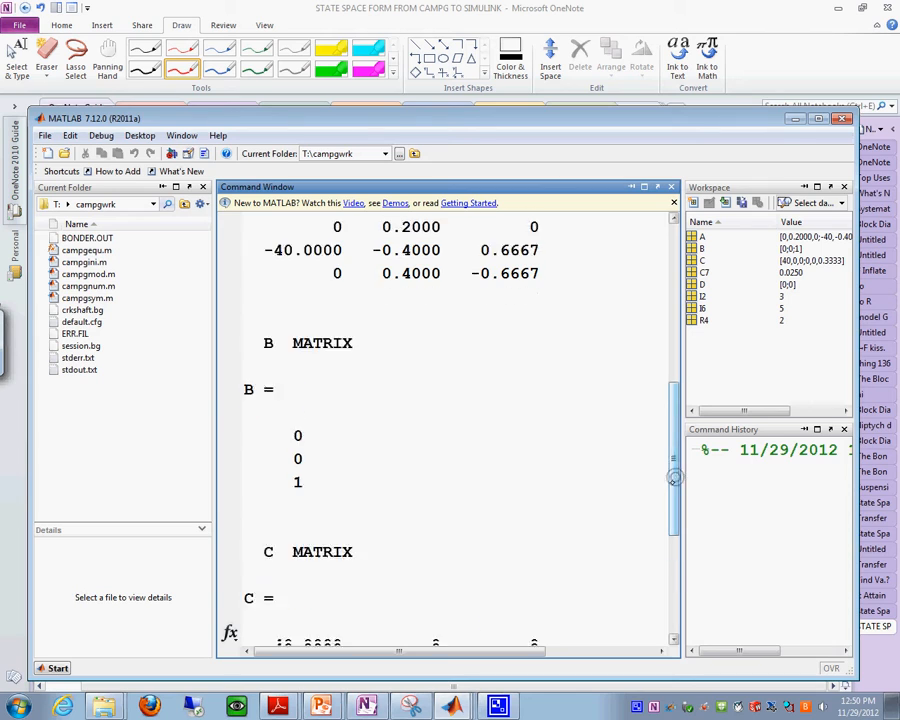
{"action": "scroll", "scroll_direction": "down", "scroll_amount": 3}
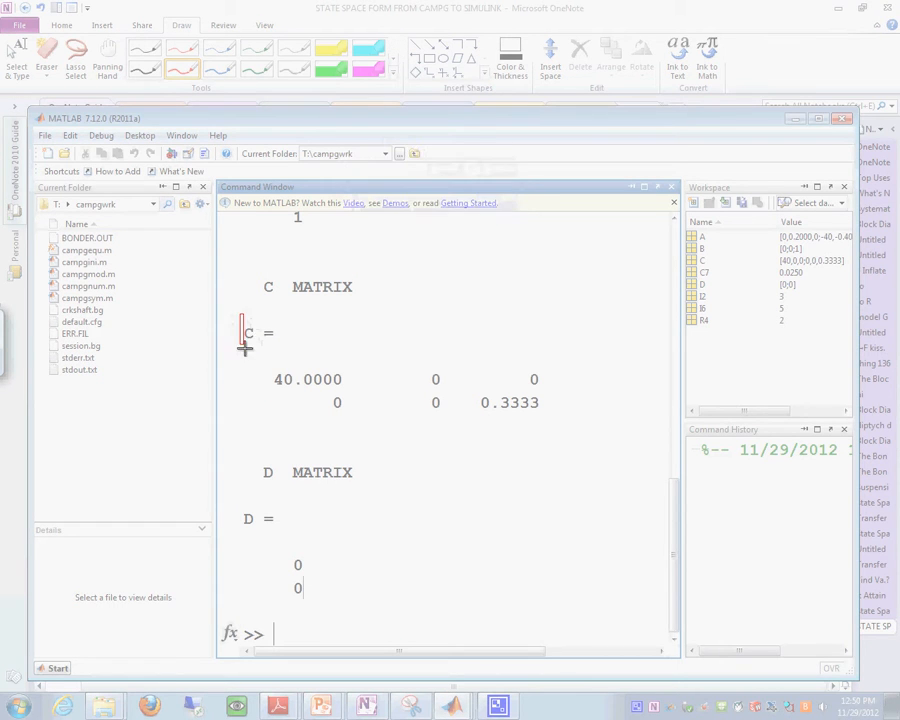
{"action": "left_click_drag", "start_coordinate": [240, 318], "coordinate": [584, 438]}
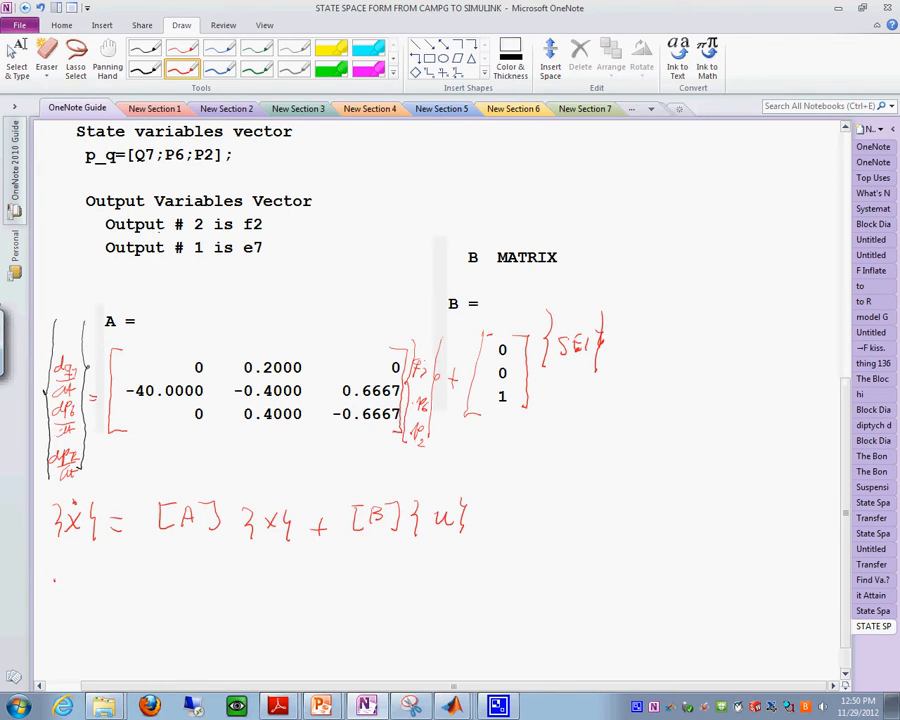
{"action": "right_click", "coordinate": [76, 420]}
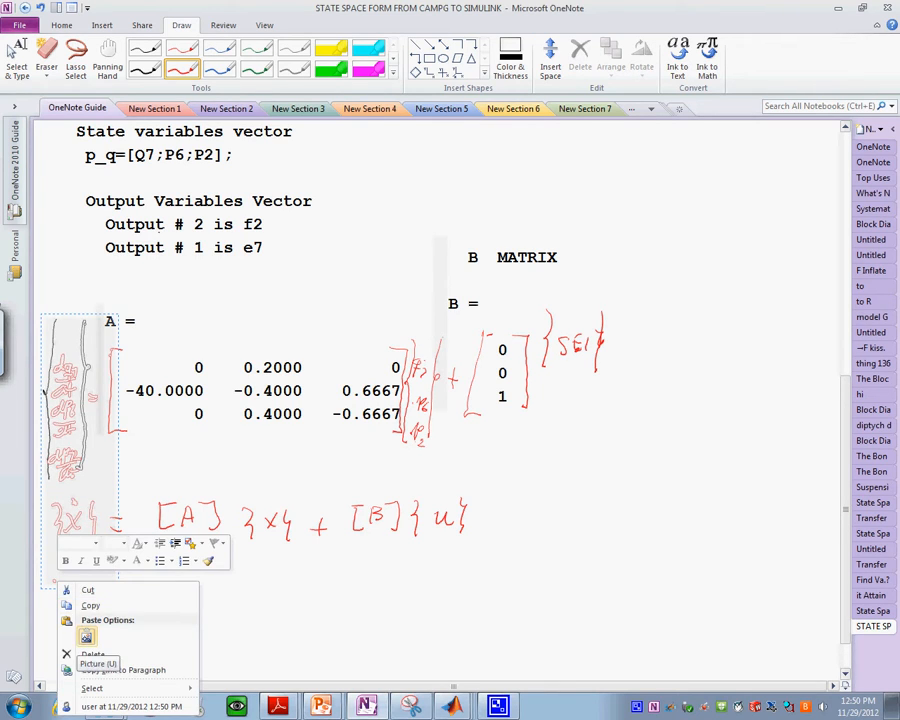
{"action": "left_click", "coordinate": [92, 654]}
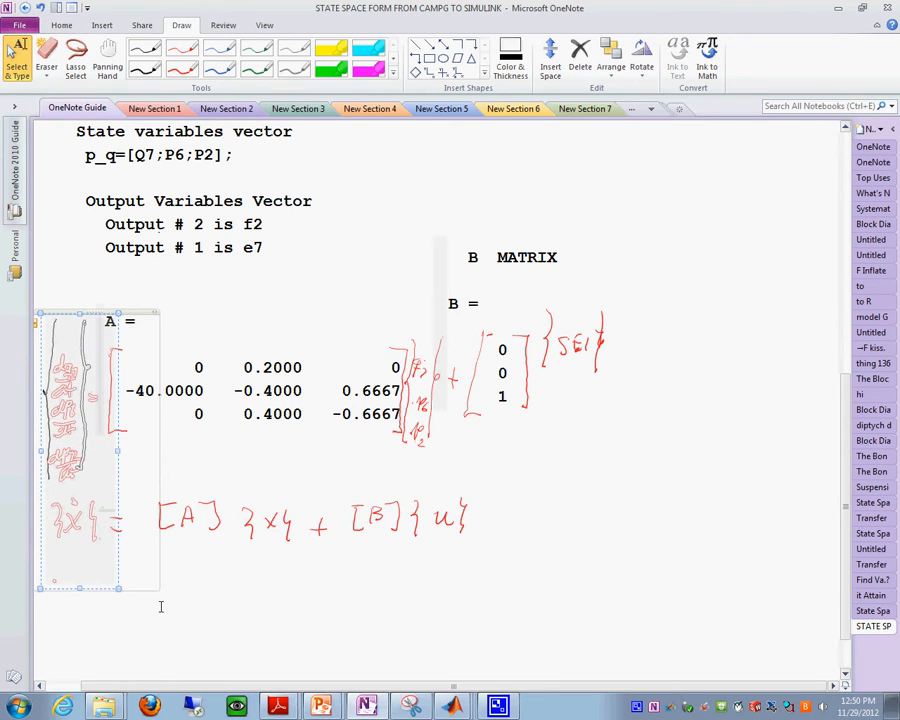
{"action": "scroll", "scroll_direction": "down", "scroll_amount": 3}
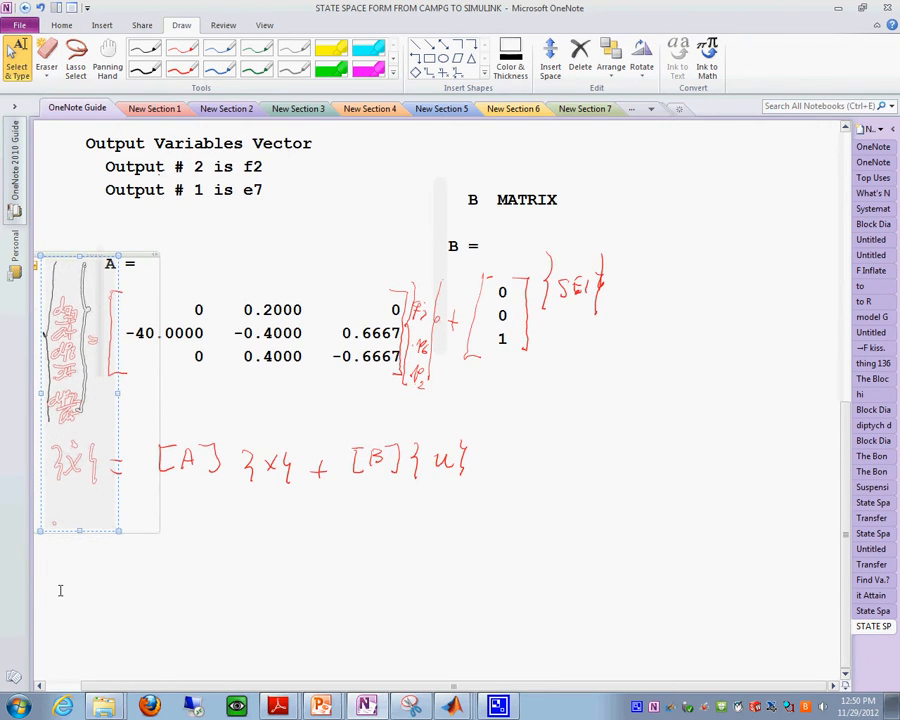
{"action": "right_click", "coordinate": [96, 400]}
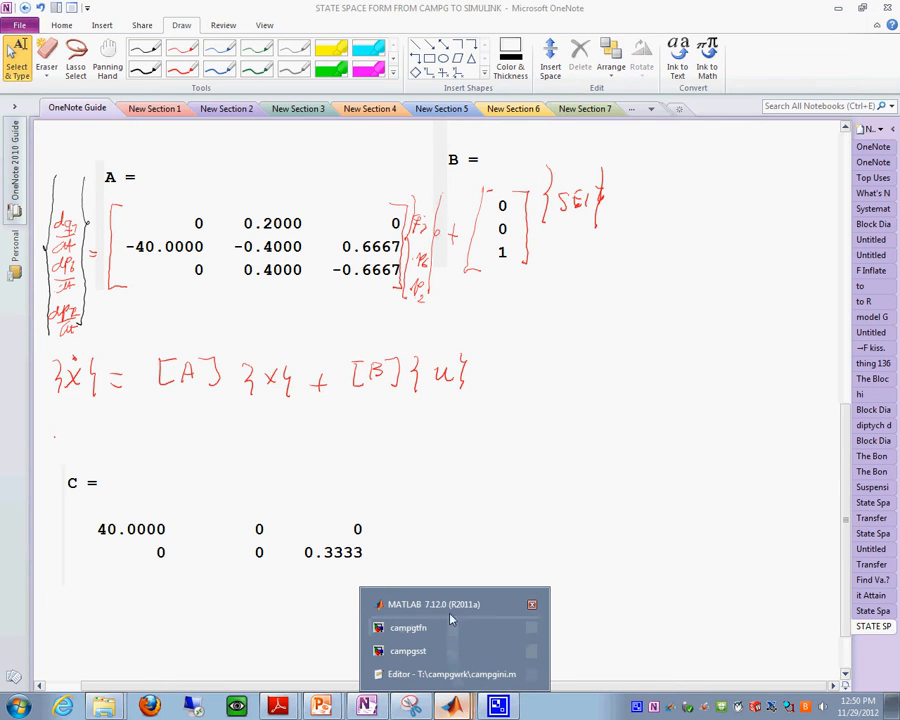
Step: Copy the D matrix output from MATLAB and paste it next to the C matrix
{"action": "left_click", "coordinate": [432, 604]}
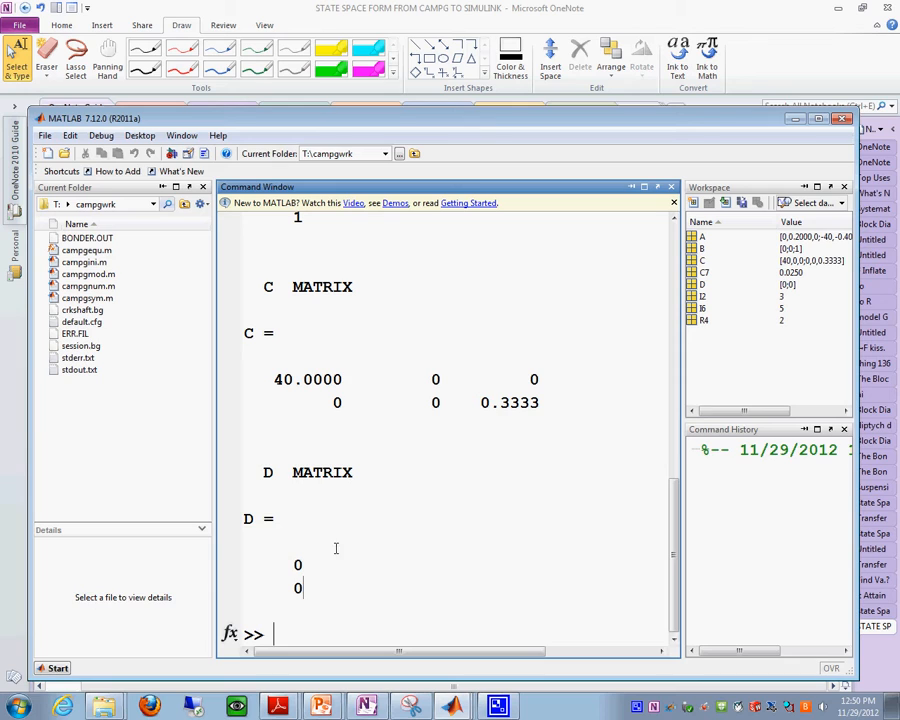
{"action": "mouse_move", "coordinate": [282, 584]}
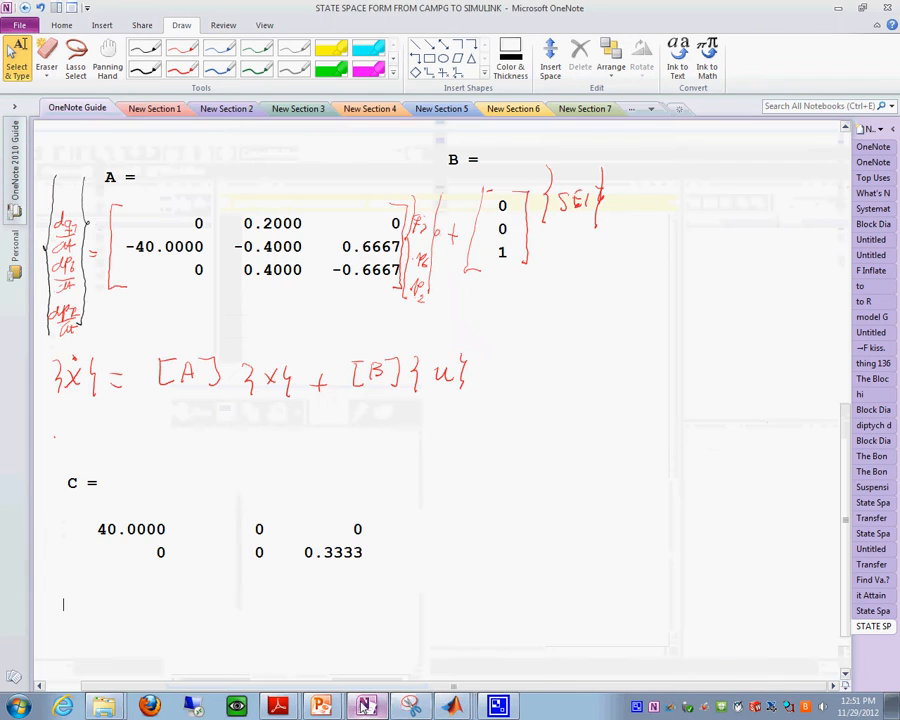
{"action": "right_click", "coordinate": [472, 390]}
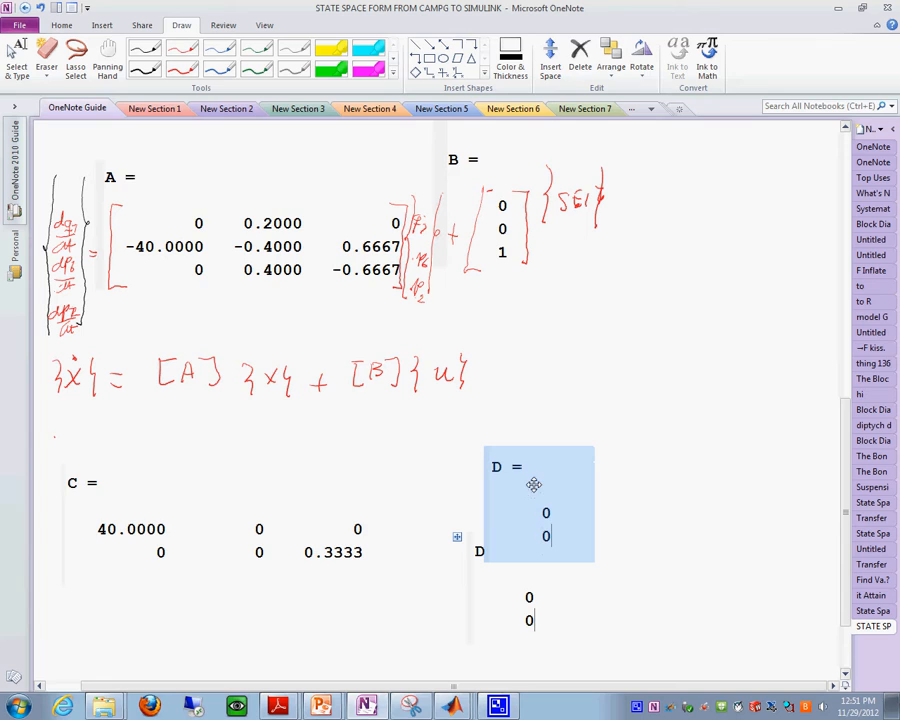
{"action": "left_click", "coordinate": [532, 486]}
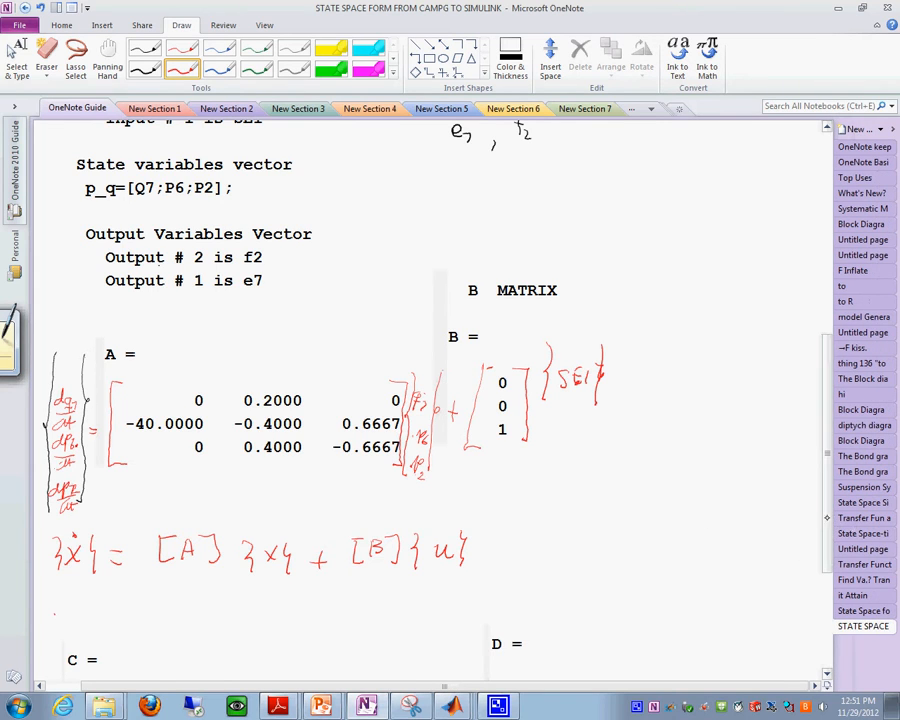
Step: Ink the state vector {Q7; P6; P2} after C, brackets with {SE1} around D, and start the compact {y} = line
{"action": "scroll", "scroll_direction": "down", "scroll_amount": 3}
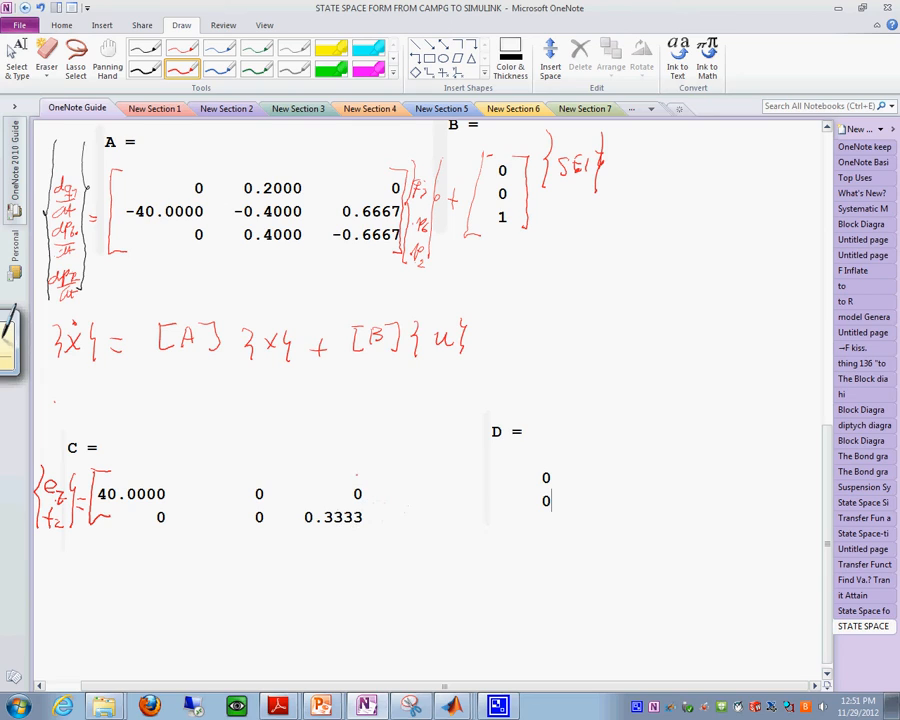
{"action": "left_click_drag", "start_coordinate": [384, 480], "coordinate": [400, 550]}
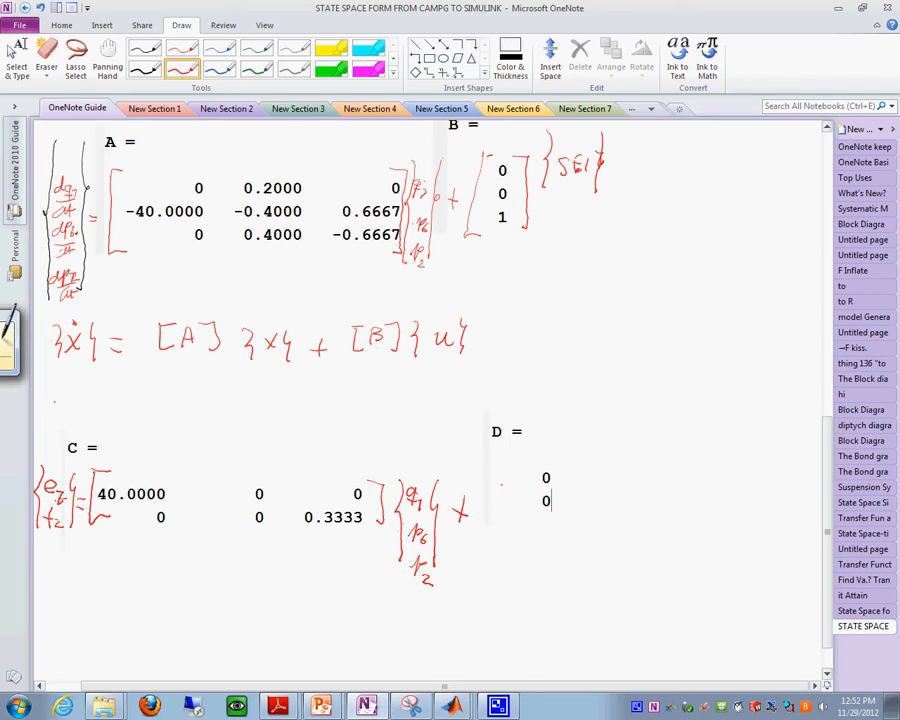
{"action": "left_click_drag", "start_coordinate": [500, 470], "coordinate": [500, 516]}
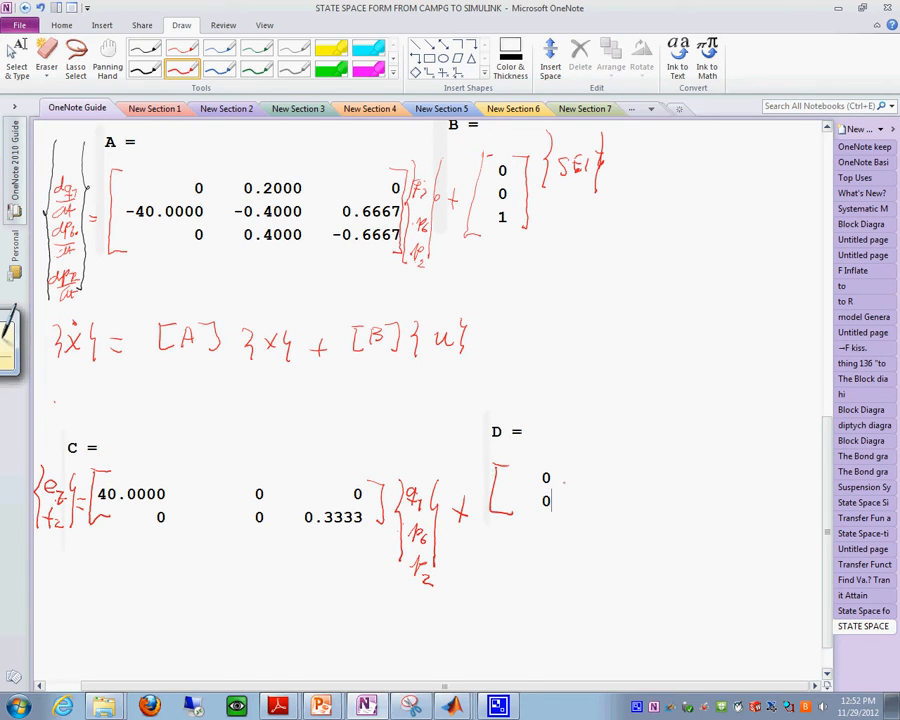
{"action": "left_click_drag", "start_coordinate": [576, 470], "coordinate": [596, 520]}
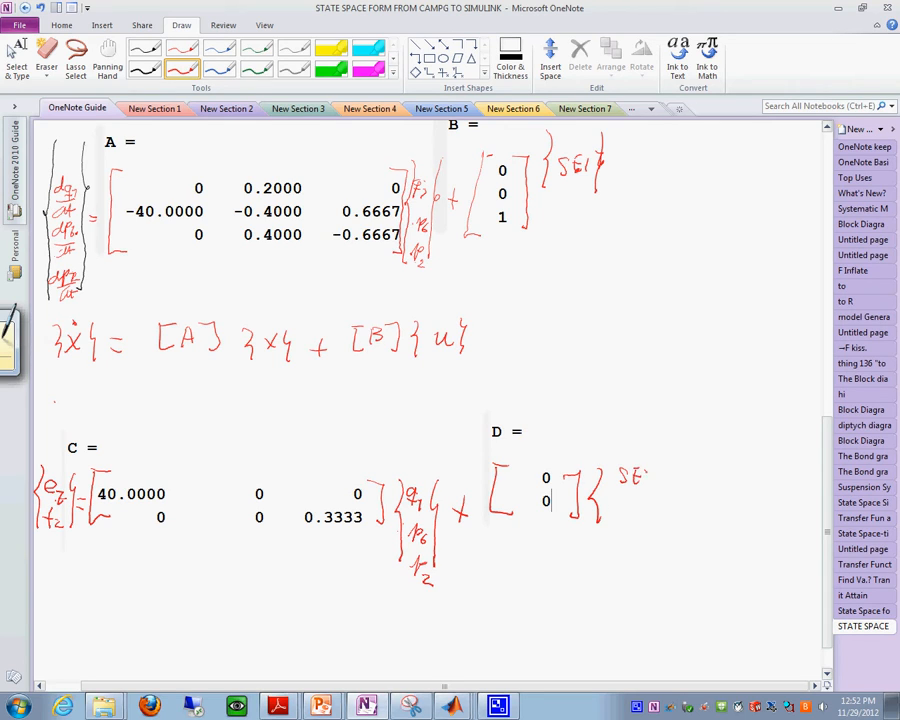
{"action": "left_click_drag", "start_coordinate": [656, 470], "coordinate": [650, 520]}
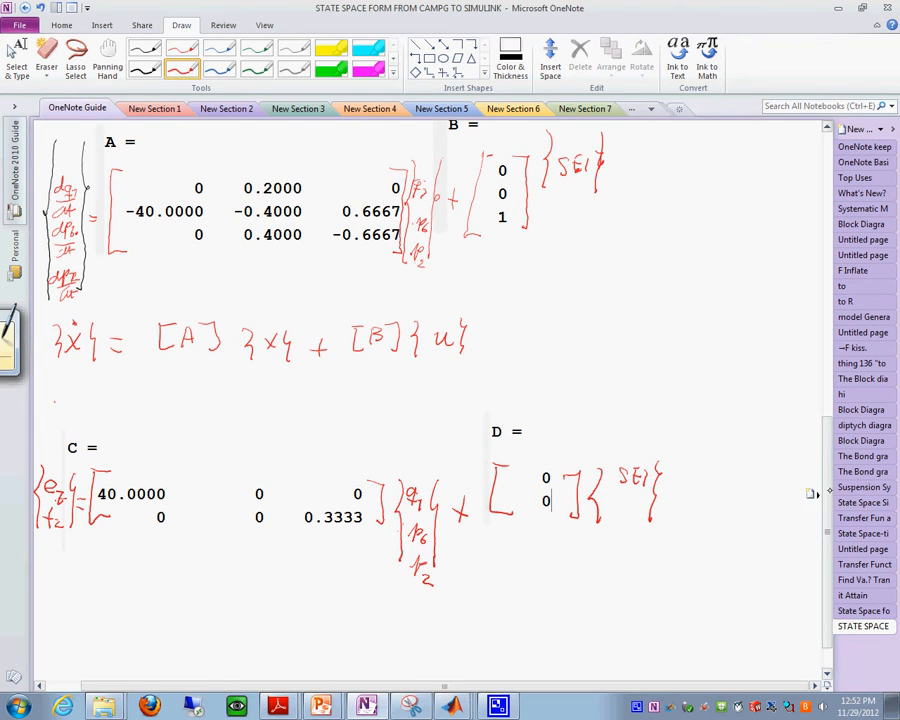
{"action": "scroll", "scroll_direction": "down", "scroll_amount": 3}
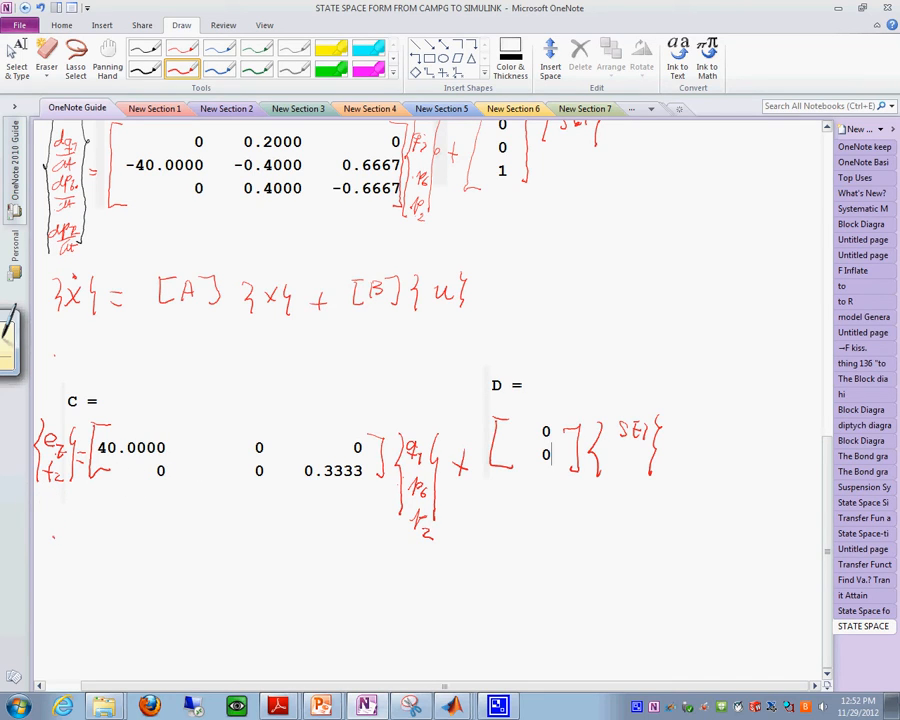
{"action": "left_click_drag", "start_coordinate": [44, 524], "coordinate": [80, 580]}
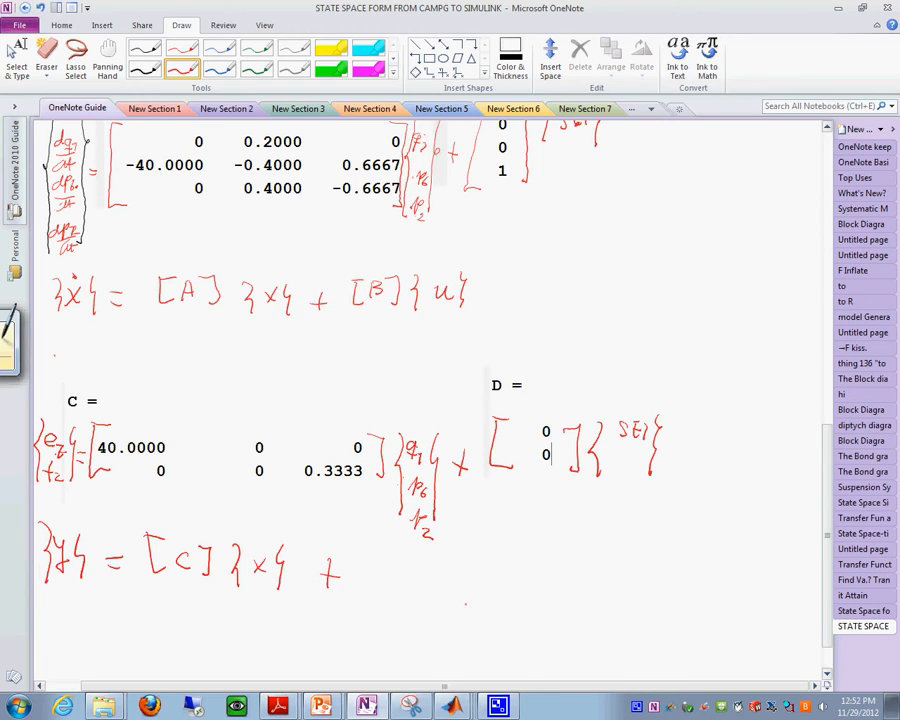
Step: Finish the compact output equation with + [D]{u} and bring up the campgsl Simulink model window
{"action": "left_click_drag", "start_coordinate": [470, 564], "coordinate": [466, 590]}
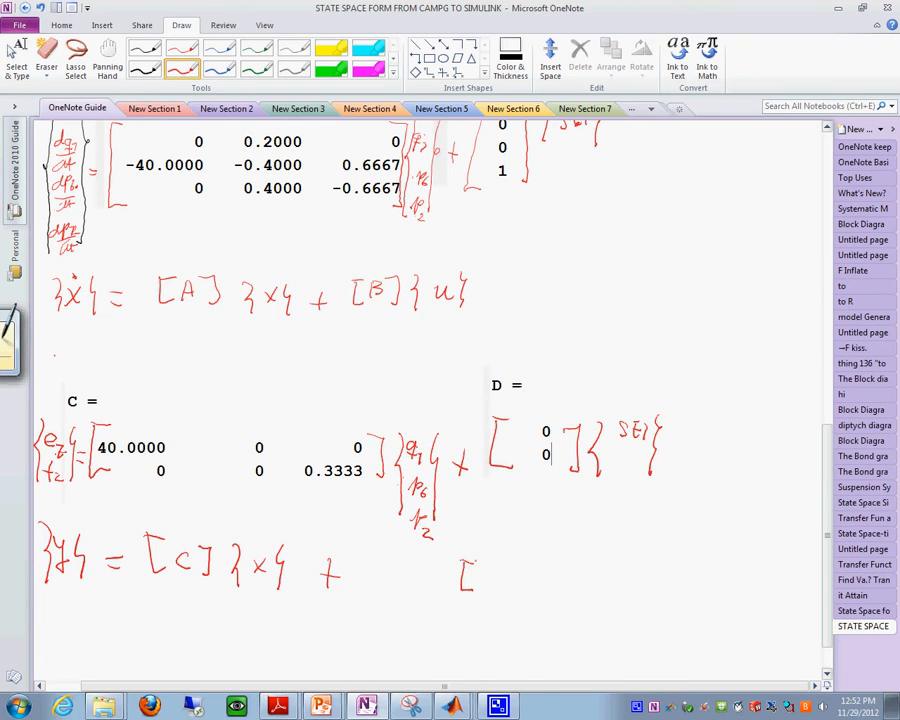
{"action": "left_click_drag", "start_coordinate": [460, 576], "coordinate": [516, 584]}
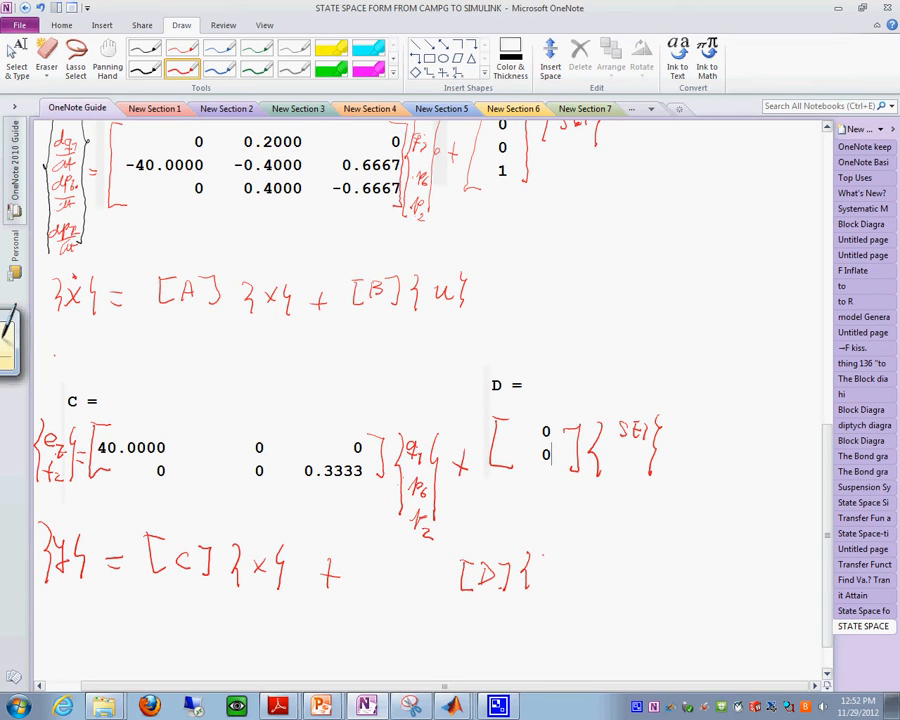
{"action": "left_click_drag", "start_coordinate": [540, 564], "coordinate": [564, 580]}
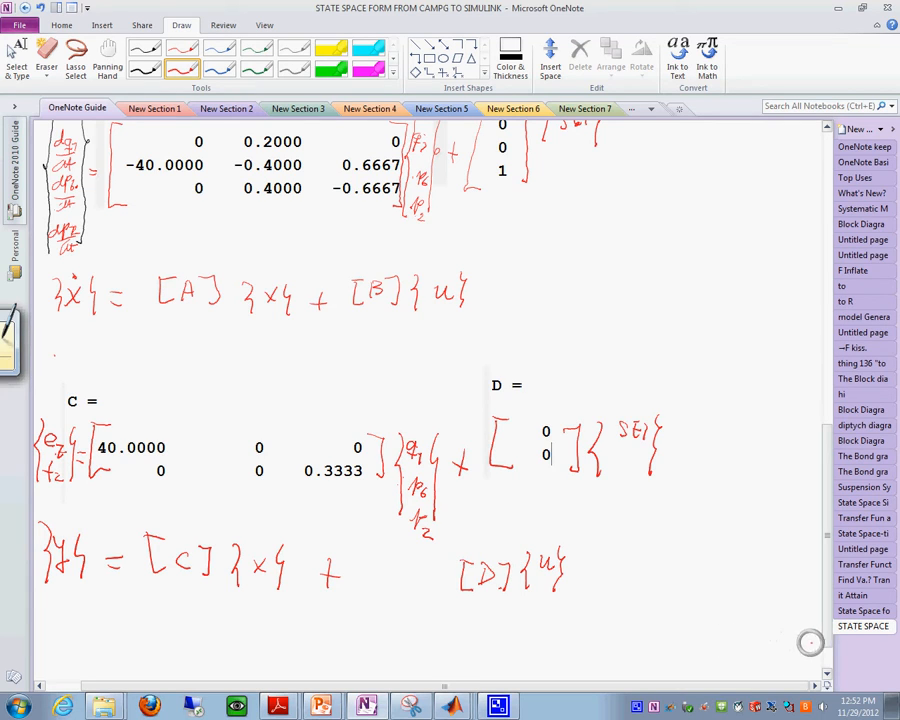
{"action": "scroll", "scroll_direction": "down", "scroll_amount": 3}
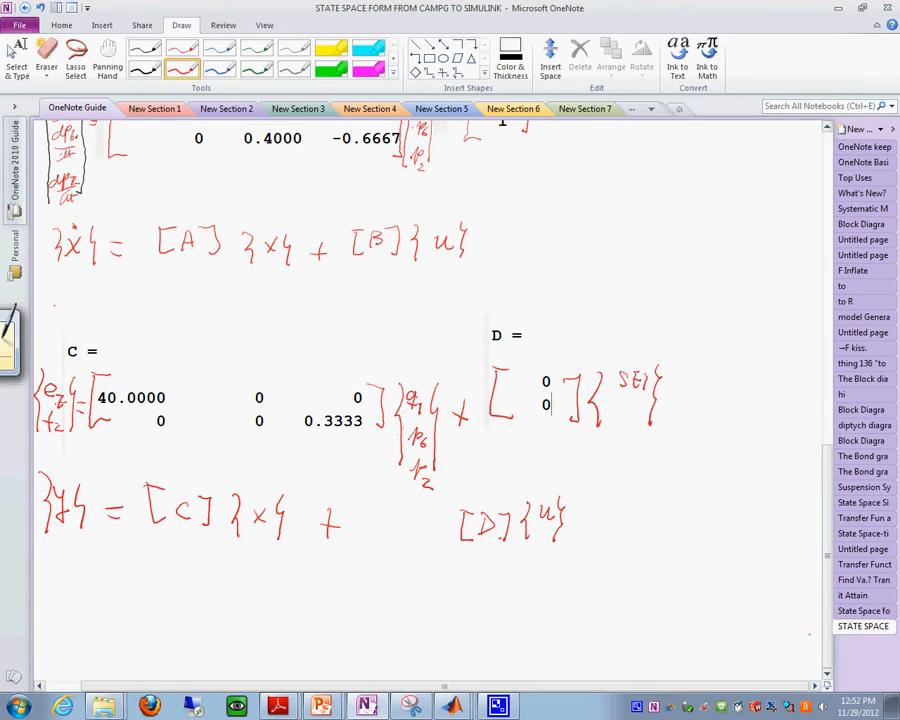
{"action": "left_click", "coordinate": [452, 706]}
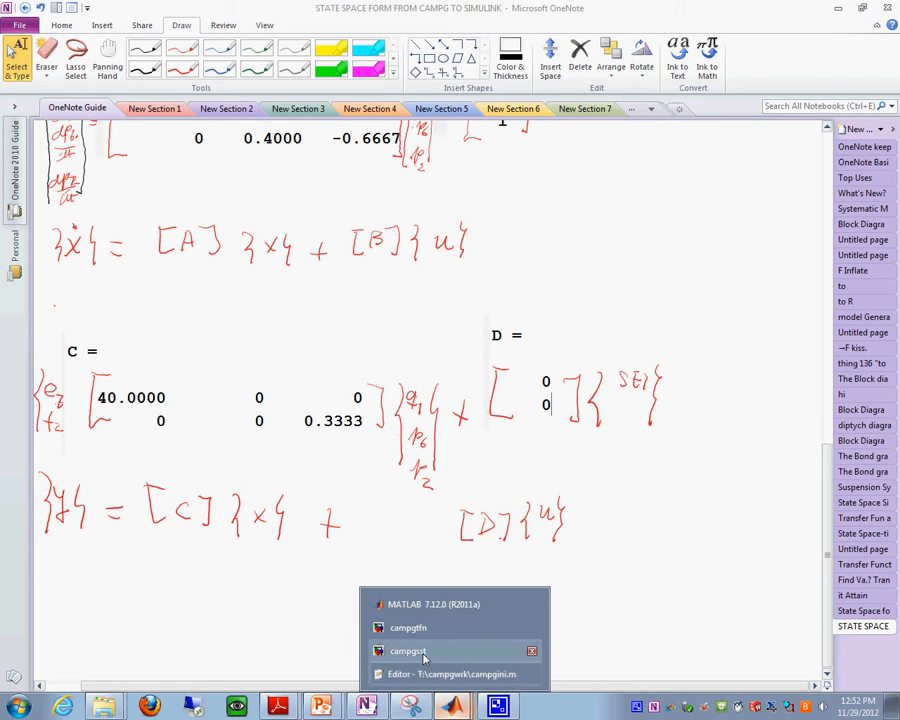
{"action": "left_click", "coordinate": [408, 652]}
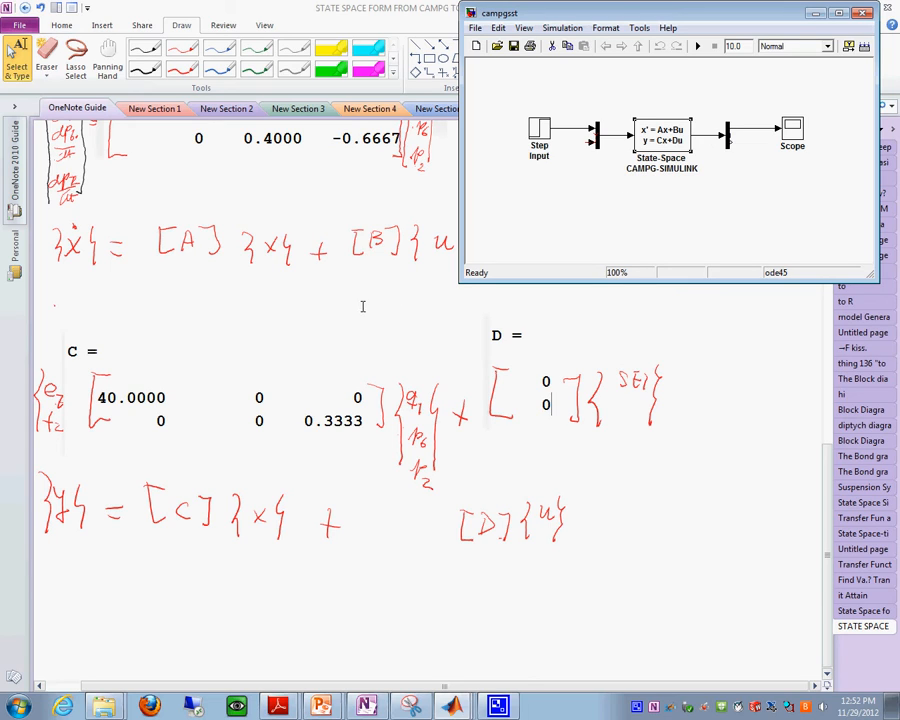
{"action": "mouse_move", "coordinate": [276, 366]}
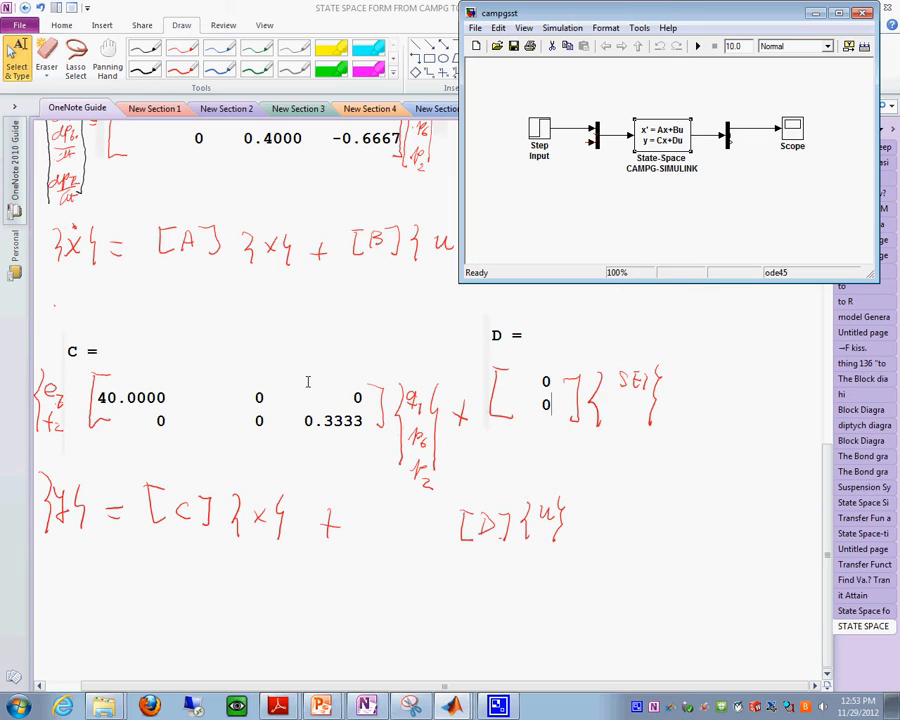
{"action": "mouse_move", "coordinate": [432, 644]}
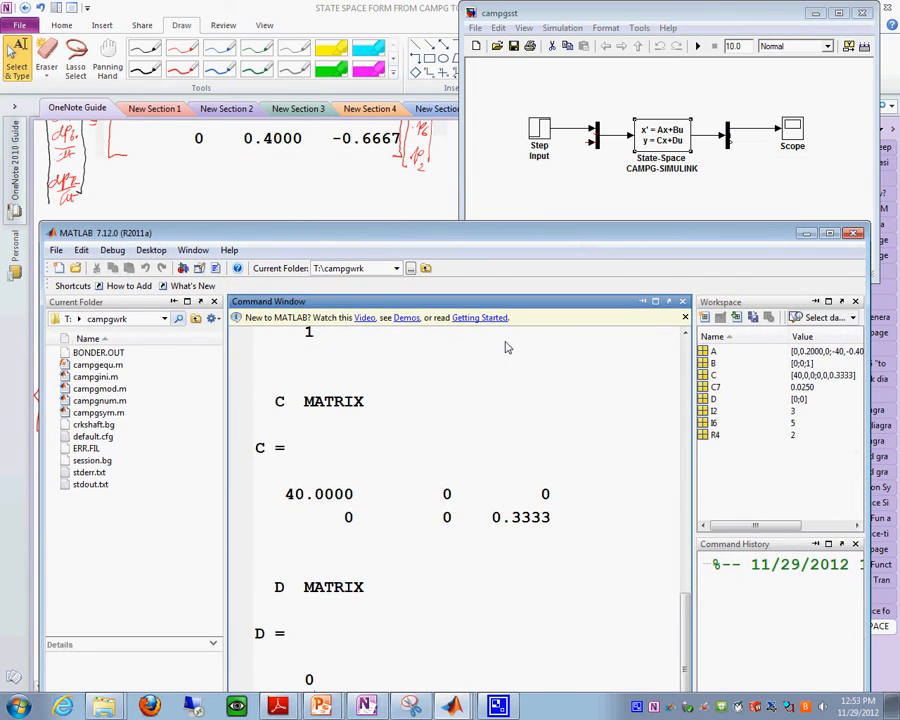
{"action": "mouse_move", "coordinate": [670, 636]}
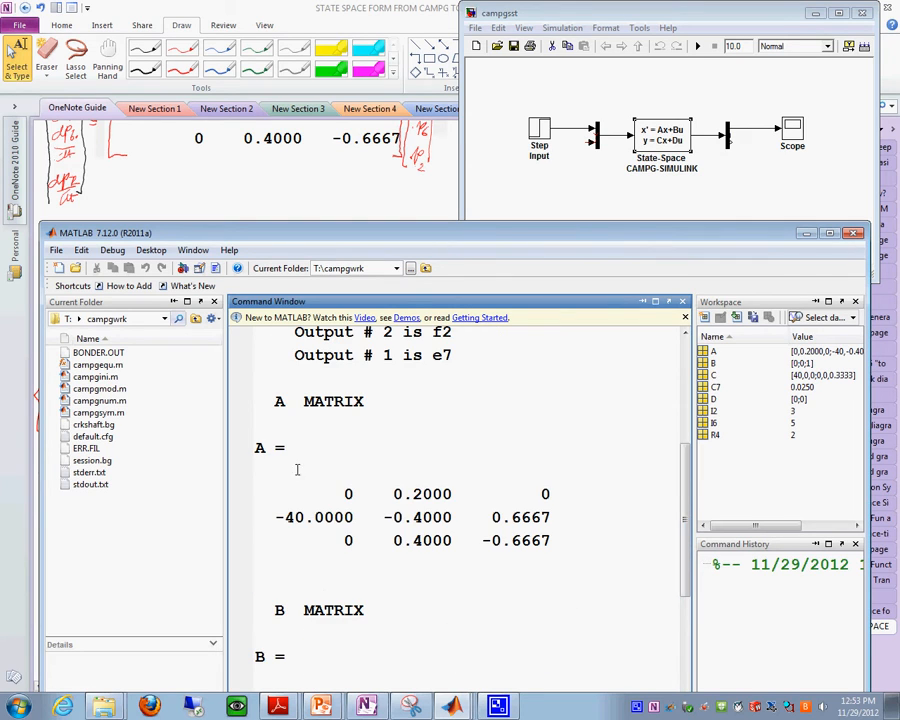
Step: Scroll the Command Window through the A, B and C matrix output and activate the campgsl model window
{"action": "scroll", "scroll_direction": "down", "scroll_amount": 3}
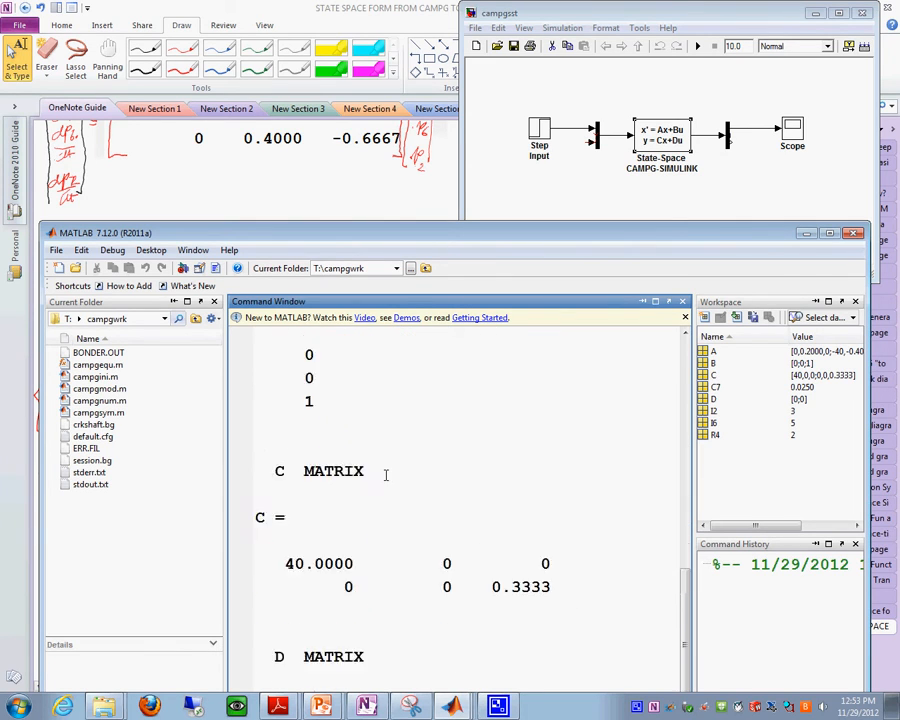
{"action": "double_click", "coordinate": [660, 136]}
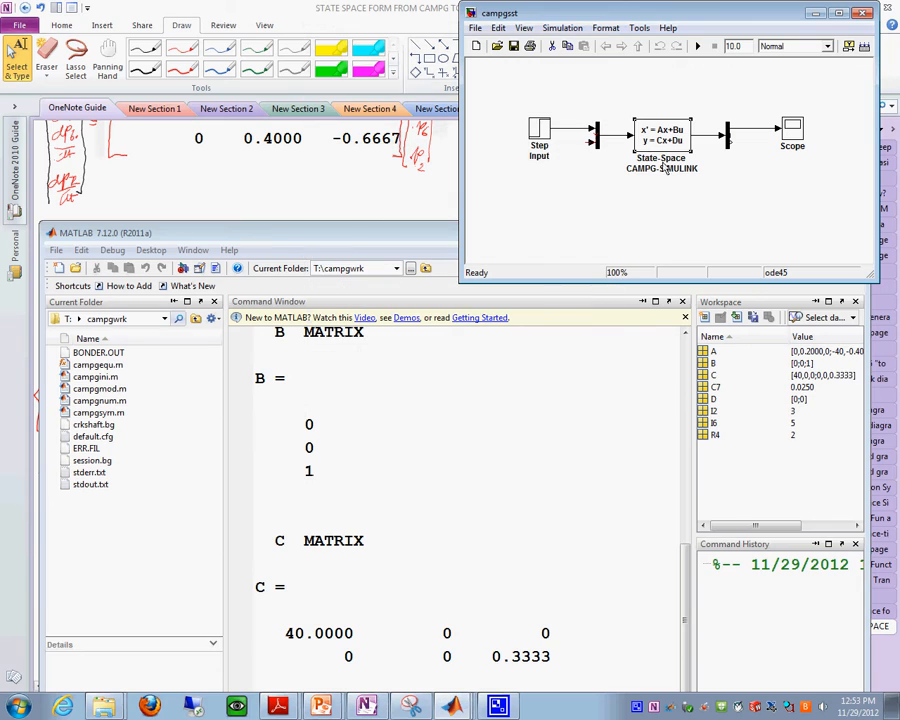
{"action": "mouse_move", "coordinate": [532, 248]}
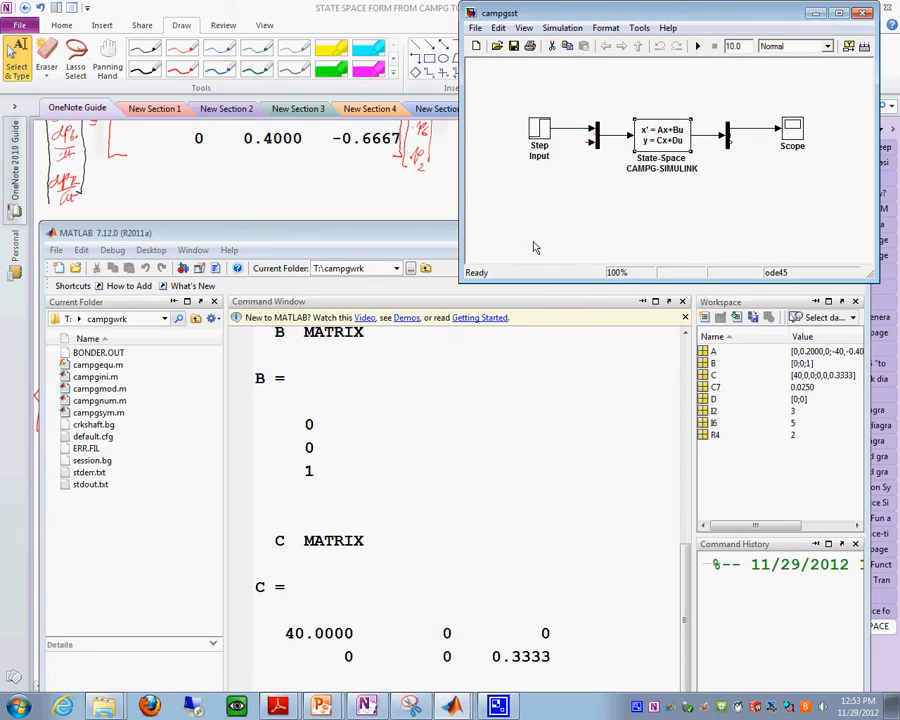
{"action": "mouse_move", "coordinate": [580, 136]}
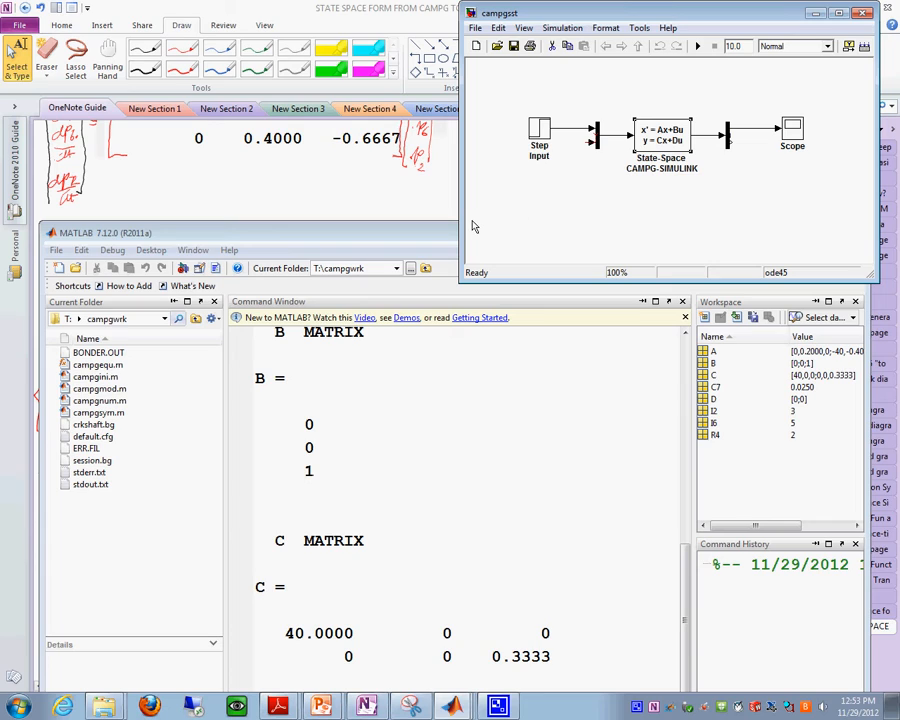
{"action": "mouse_move", "coordinate": [600, 144]}
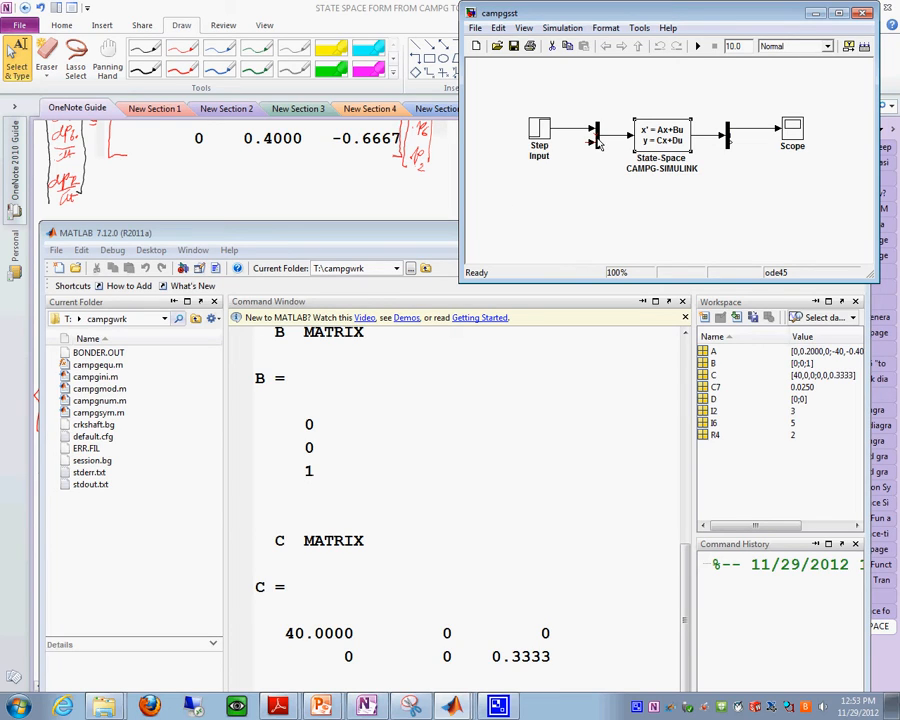
{"action": "mouse_move", "coordinate": [598, 144]}
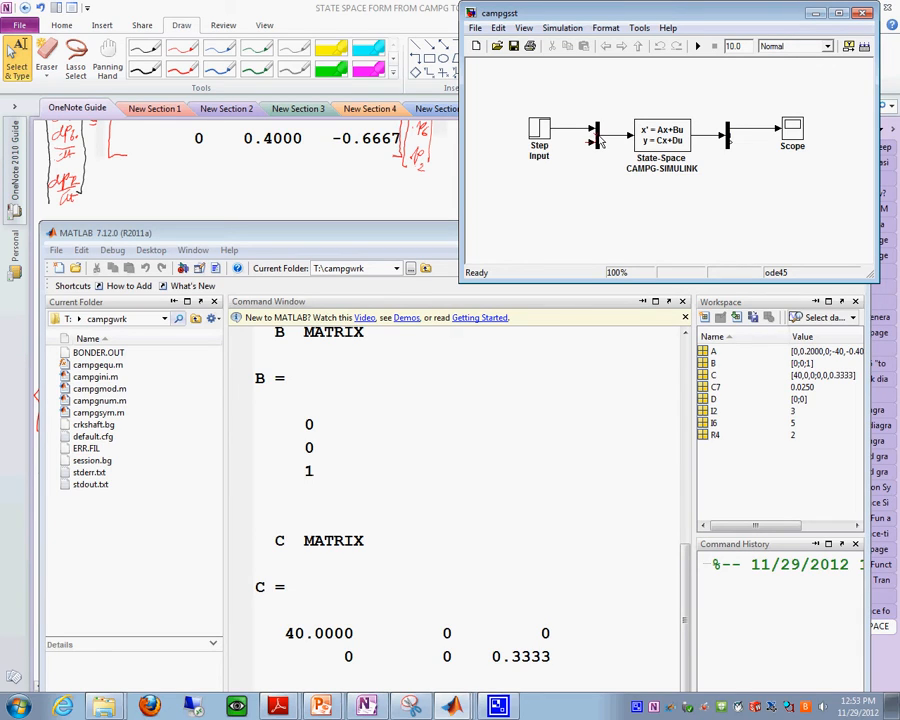
{"action": "mouse_move", "coordinate": [598, 142]}
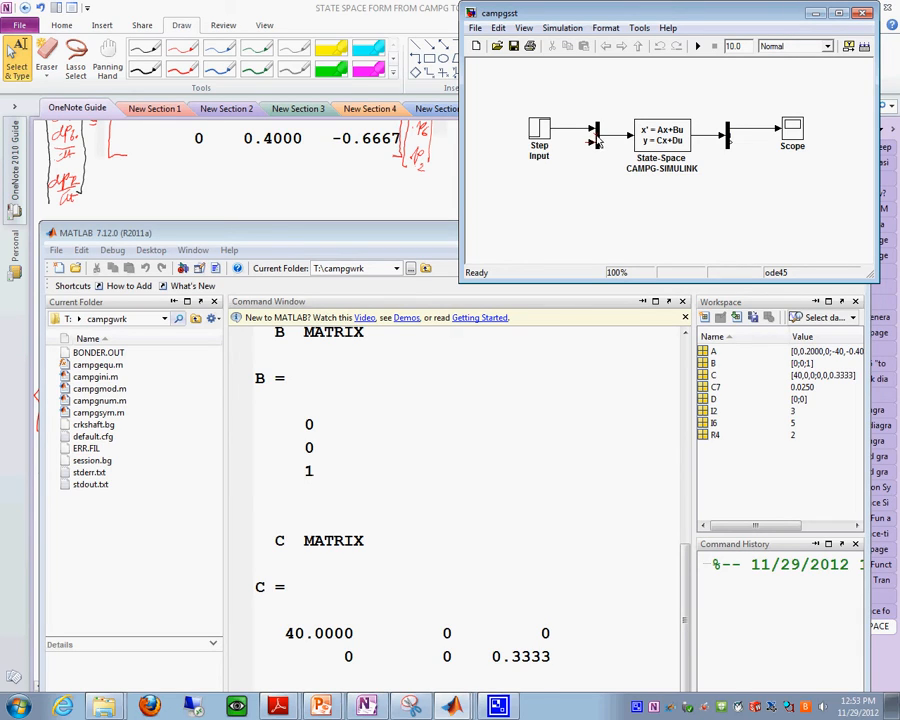
{"action": "mouse_move", "coordinate": [592, 108]}
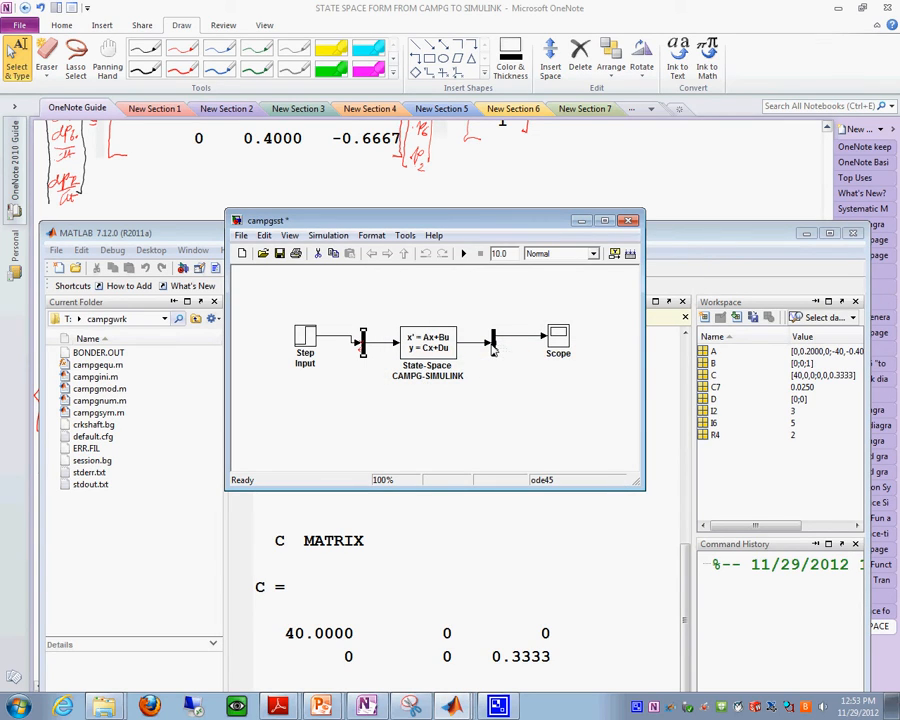
{"action": "mouse_move", "coordinate": [498, 356]}
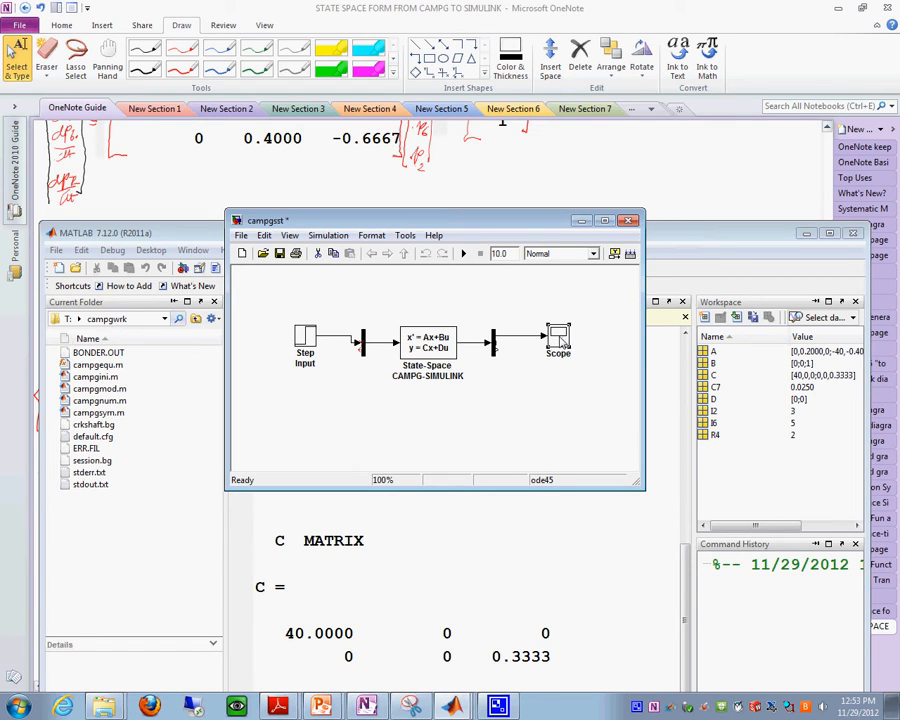
Step: Copy the Scope block, paste it as Scope1, dismiss the connection tip and wire it to the State-Space output
{"action": "right_click", "coordinate": [558, 336]}
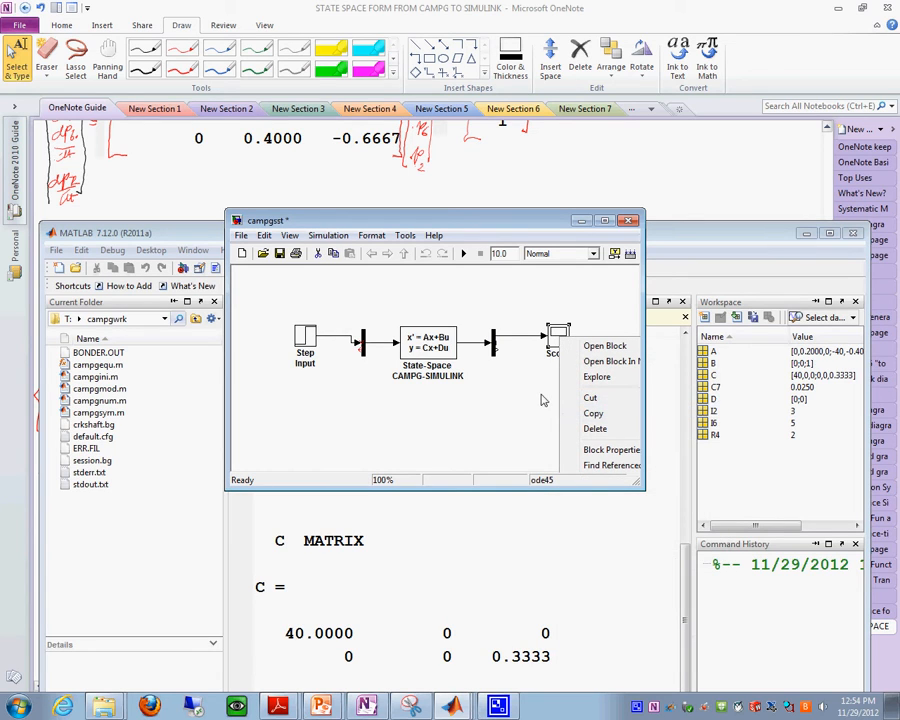
{"action": "left_click", "coordinate": [552, 404]}
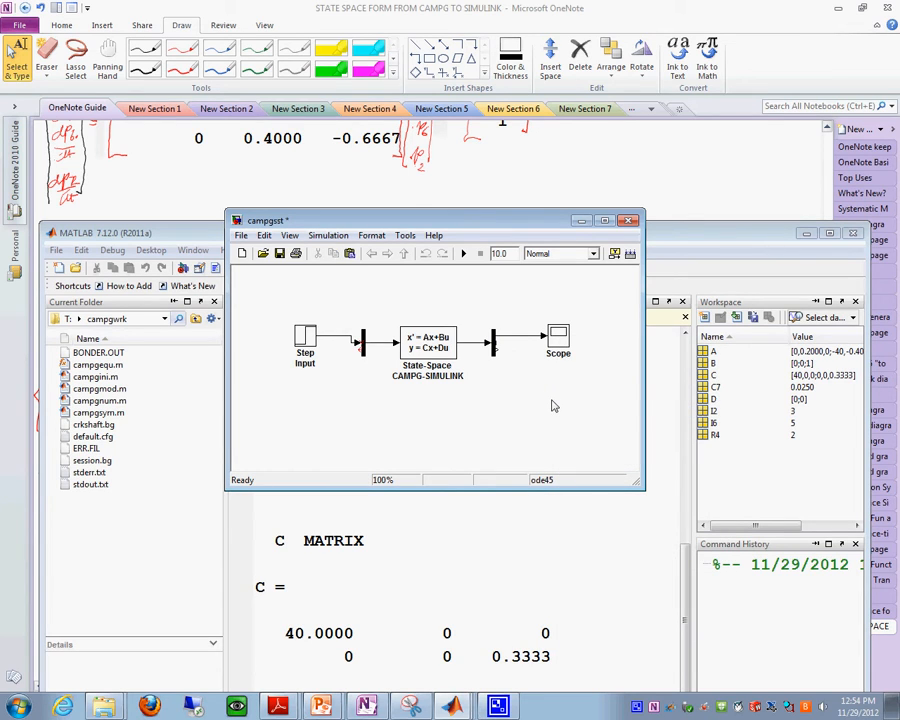
{"action": "right_click", "coordinate": [552, 406]}
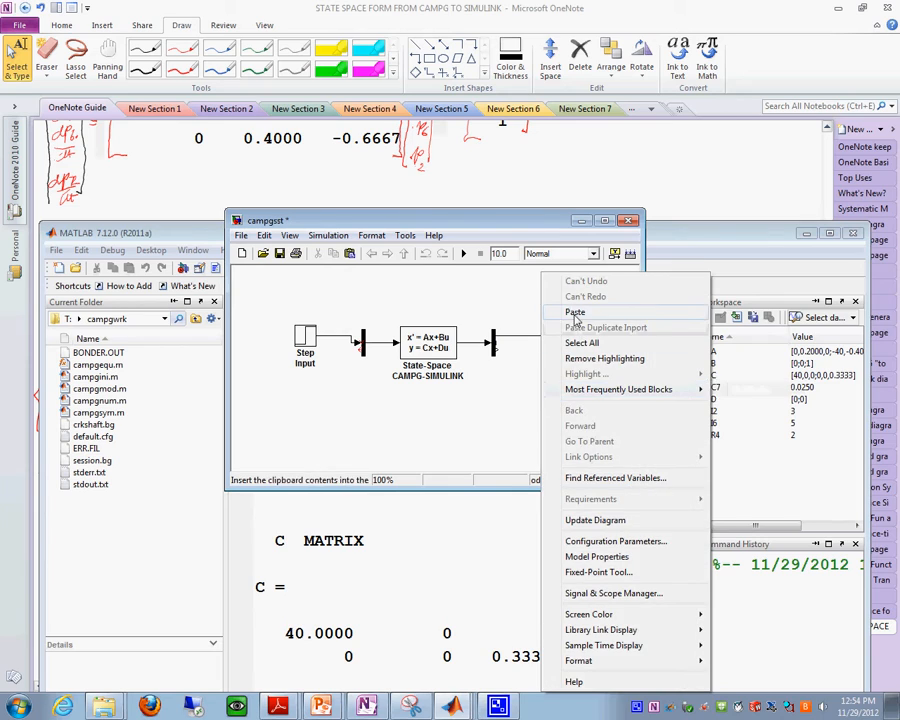
{"action": "left_click", "coordinate": [576, 312]}
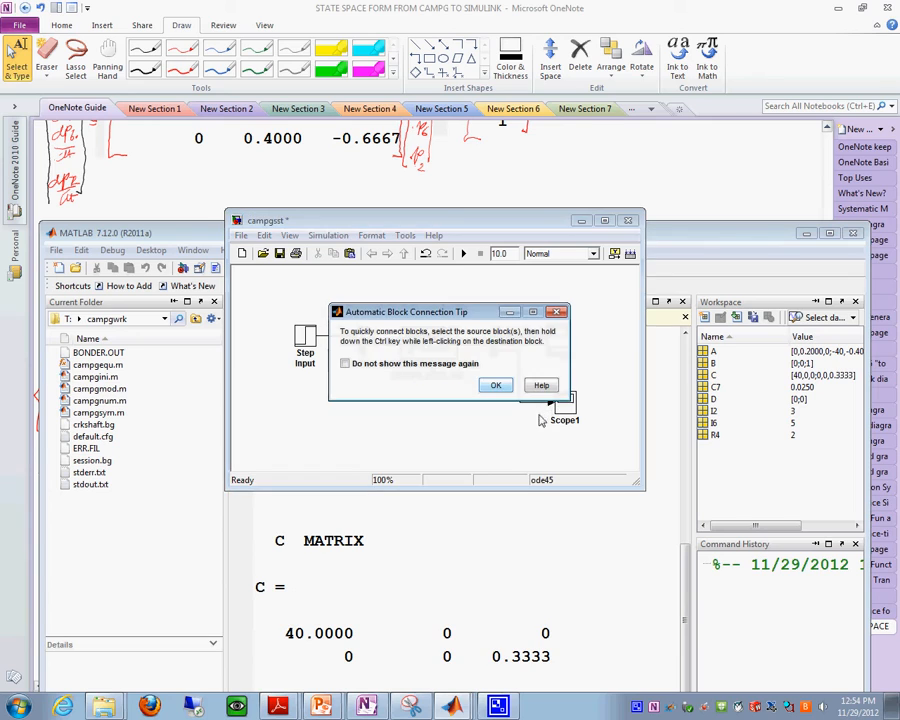
{"action": "left_click", "coordinate": [496, 384]}
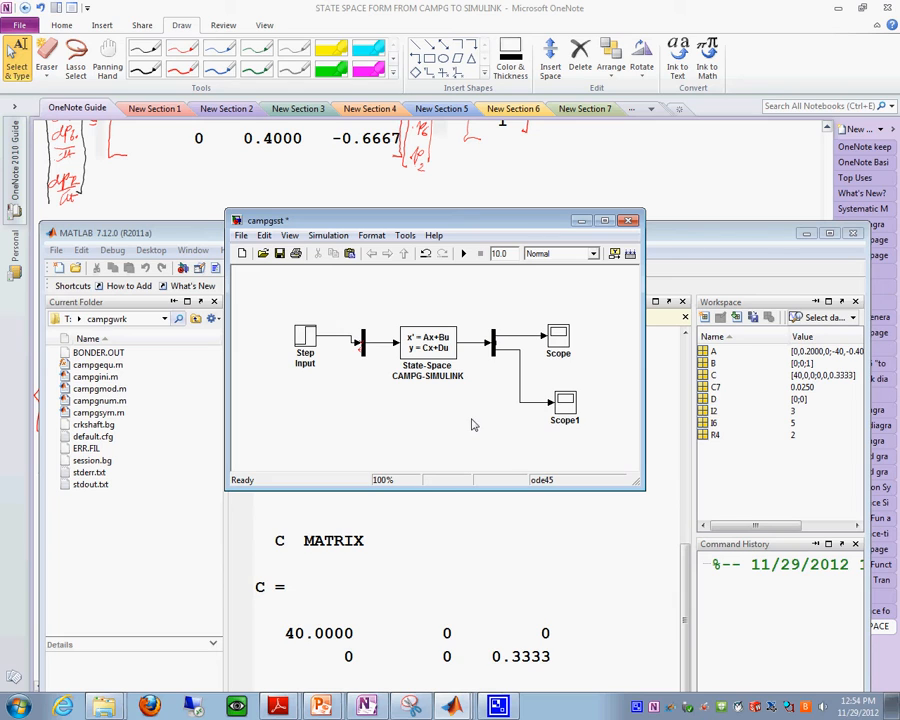
{"action": "mouse_move", "coordinate": [512, 284]}
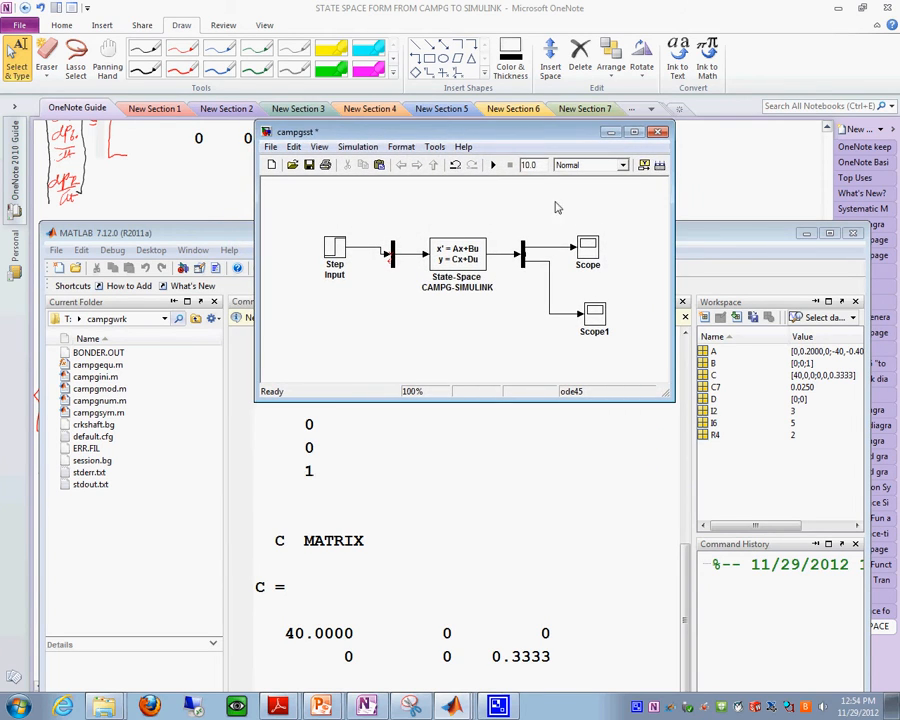
{"action": "mouse_move", "coordinate": [592, 284]}
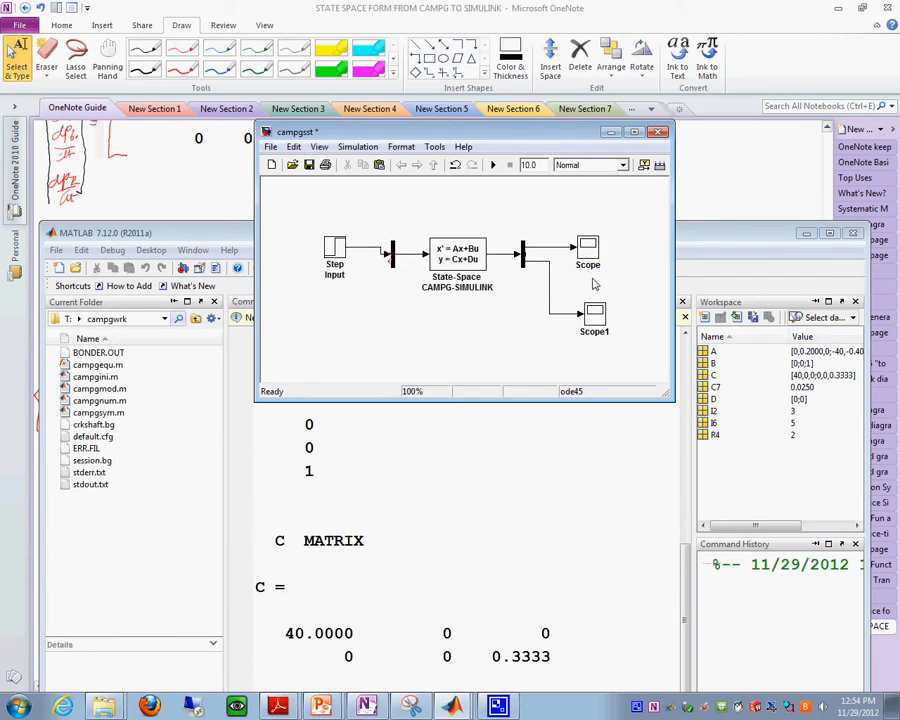
{"action": "double_click", "coordinate": [594, 318]}
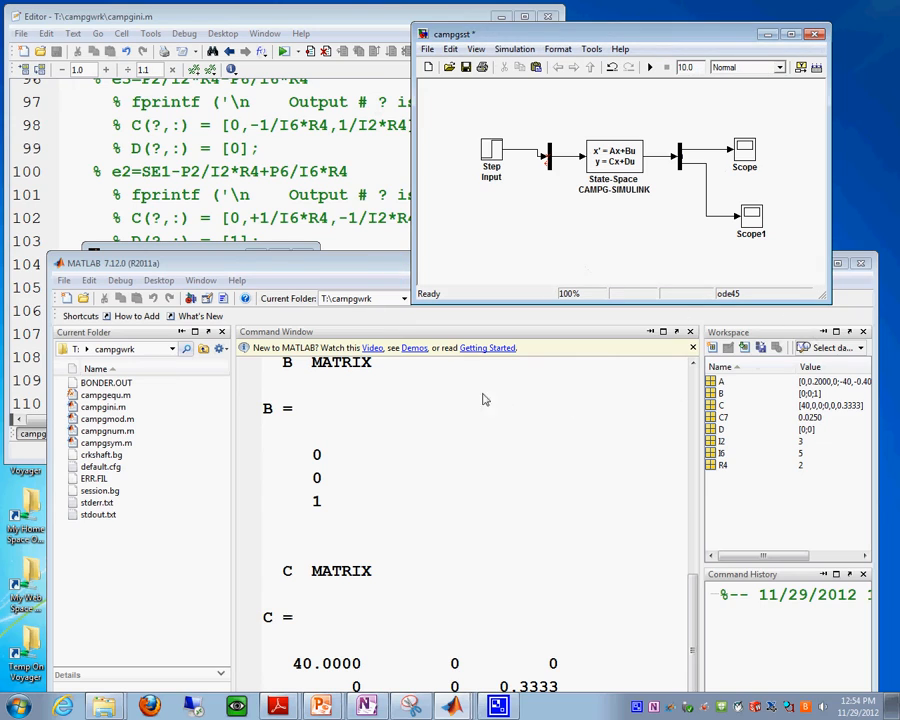
{"action": "mouse_move", "coordinate": [368, 332]}
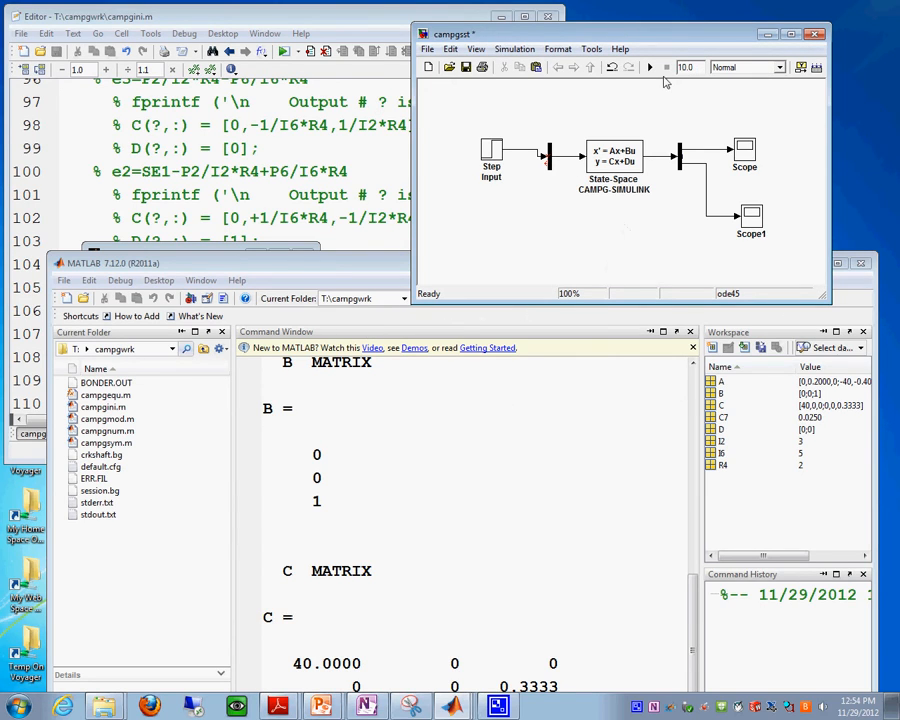
{"action": "mouse_move", "coordinate": [436, 240]}
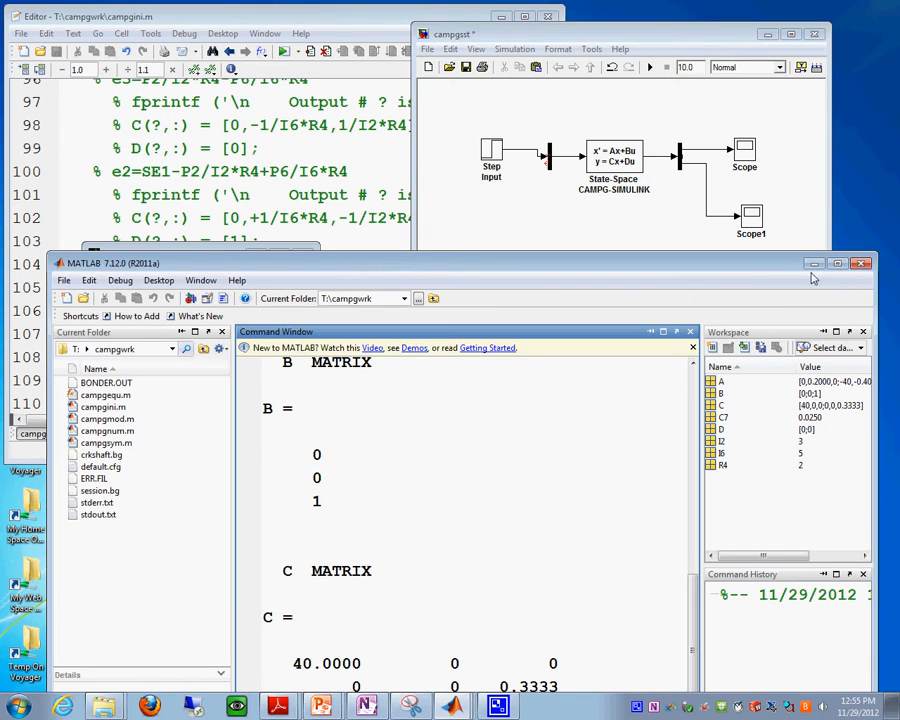
Step: Open the Scope and Scope1 display windows side by side, still showing empty plots
{"action": "left_click", "coordinate": [648, 68]}
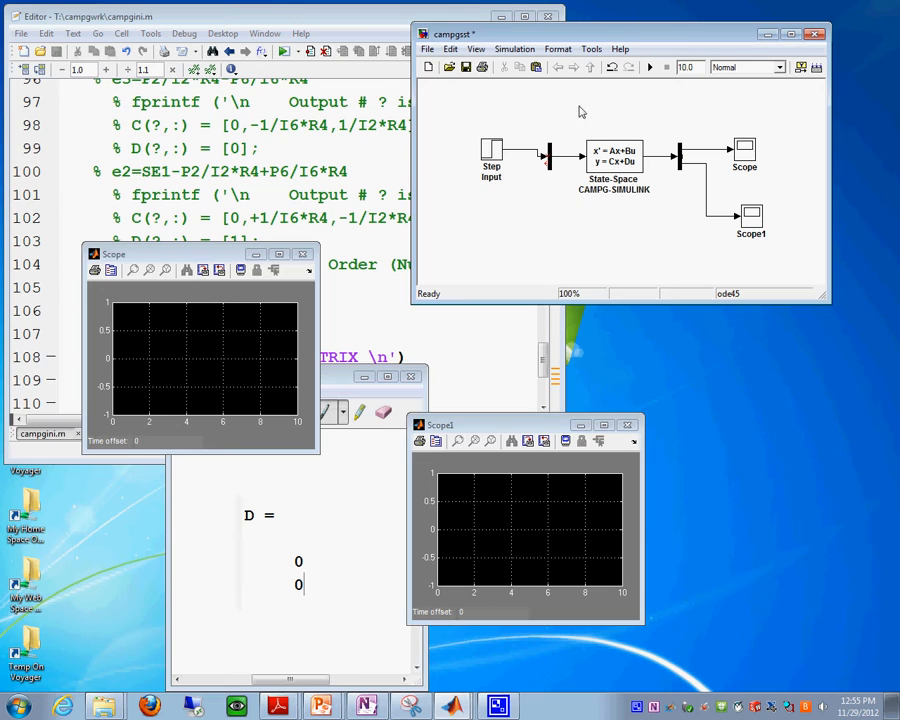
{"action": "mouse_move", "coordinate": [652, 68]}
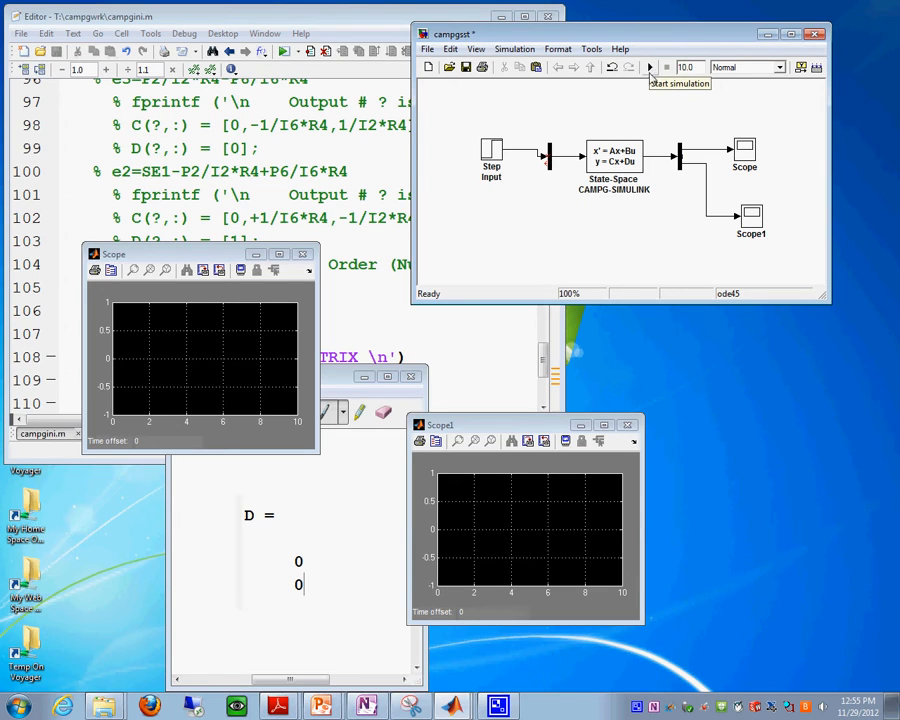
{"action": "mouse_move", "coordinate": [196, 304]}
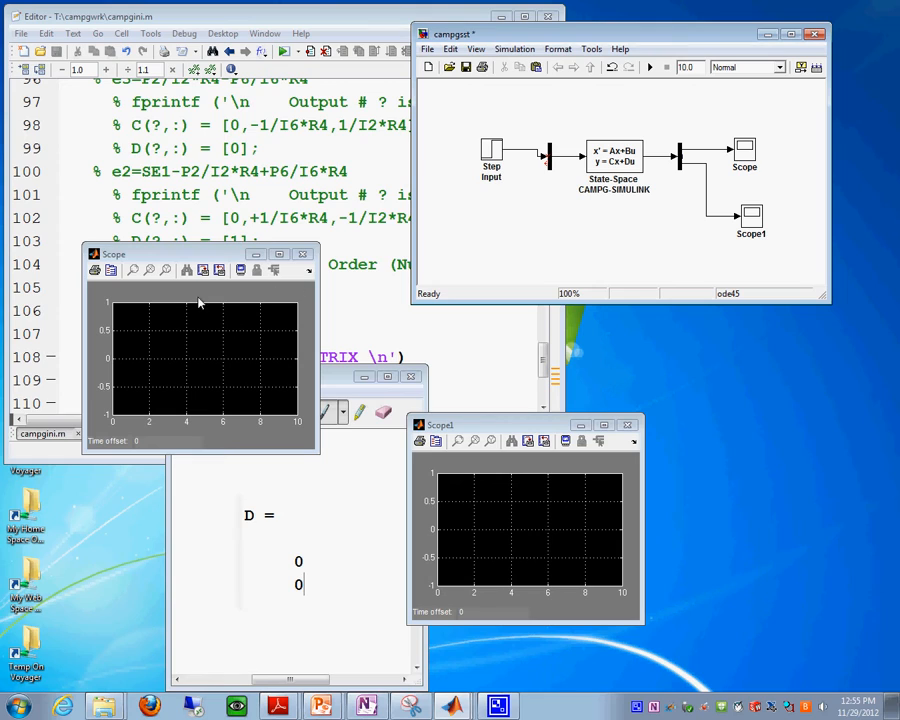
{"action": "mouse_move", "coordinate": [210, 318]}
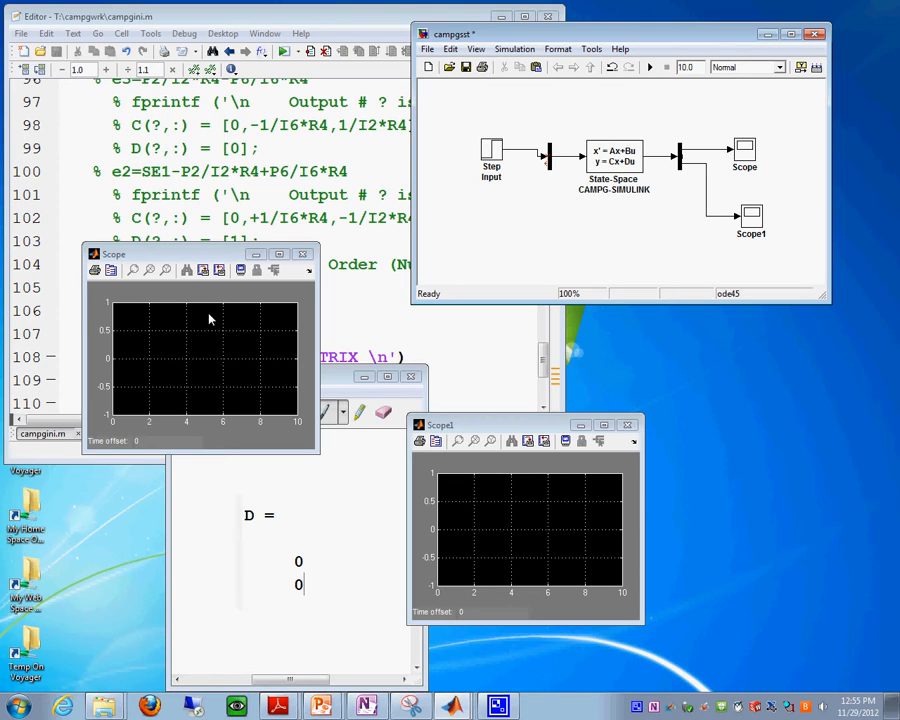
{"action": "mouse_move", "coordinate": [206, 348]}
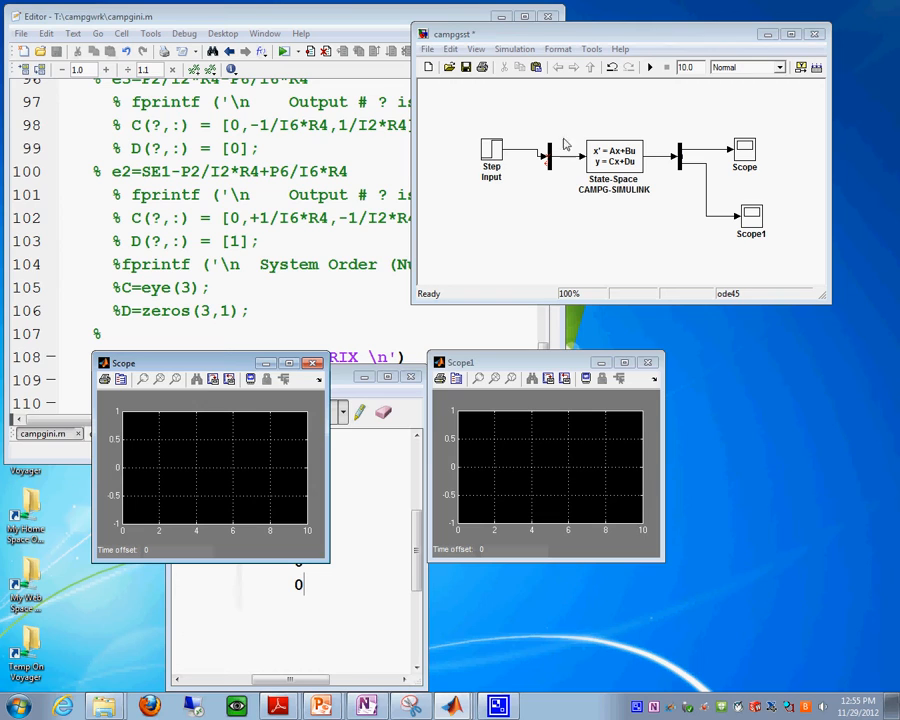
Step: Run the Simulink model and autoscale the Scope plot to fit the step response
{"action": "left_click", "coordinate": [648, 68]}
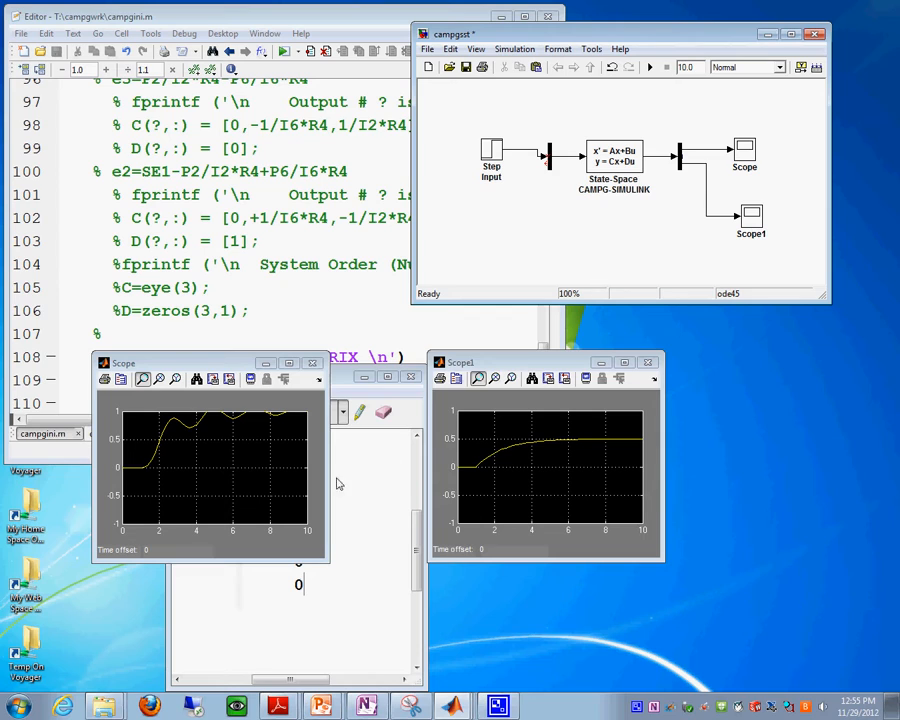
{"action": "left_click", "coordinate": [196, 380]}
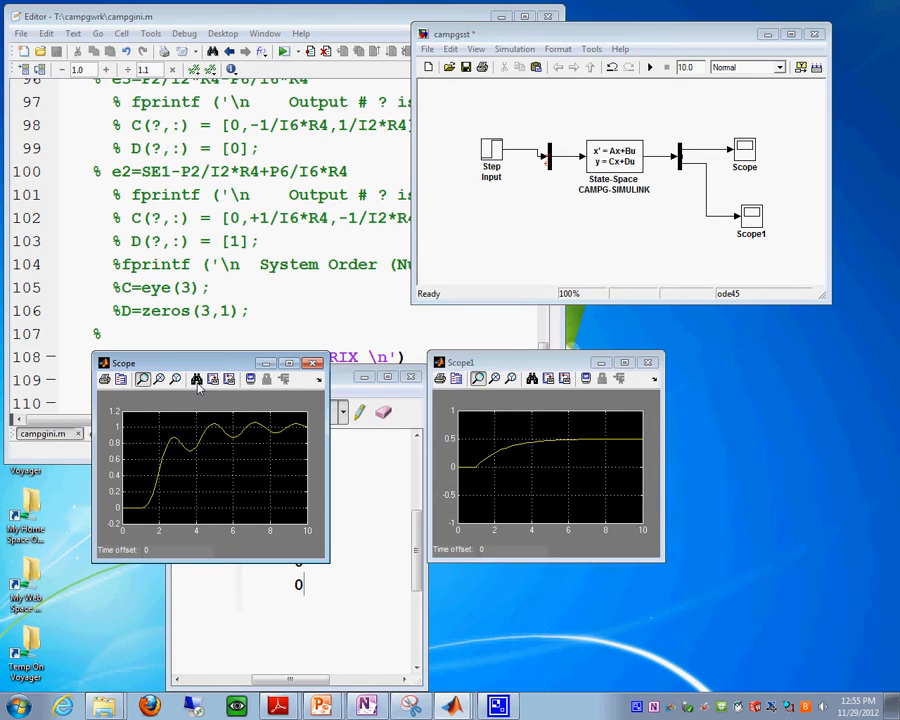
{"action": "mouse_move", "coordinate": [204, 392]}
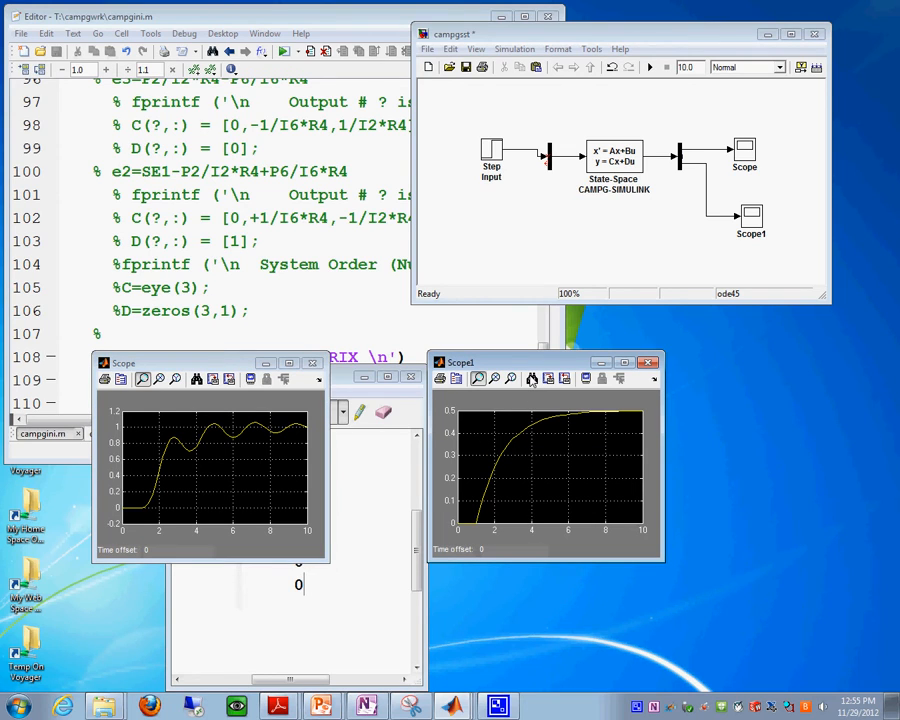
{"action": "mouse_move", "coordinate": [624, 438]}
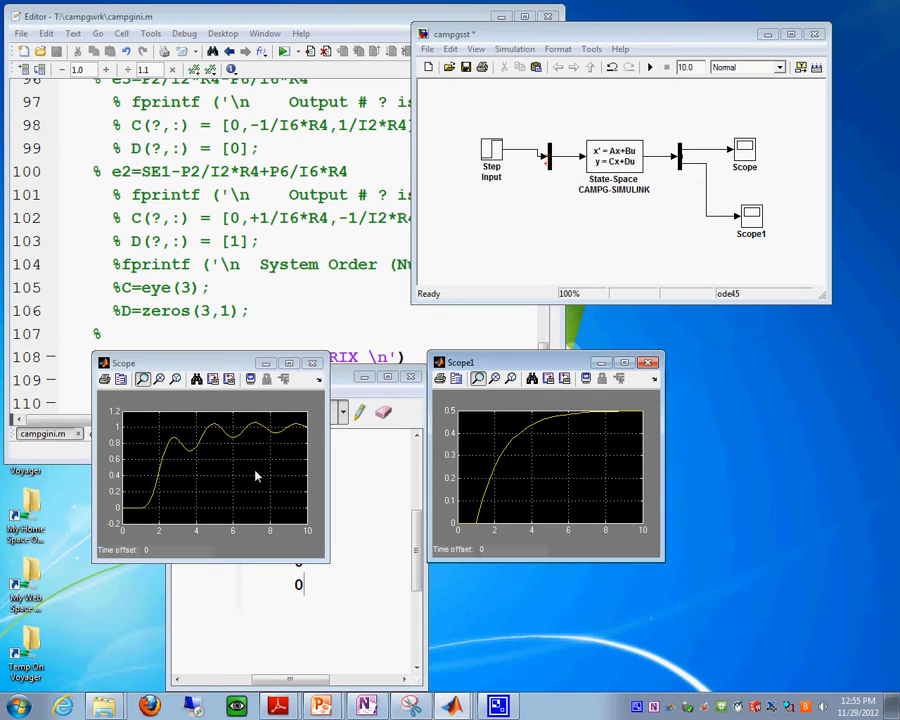
{"action": "mouse_move", "coordinate": [232, 462]}
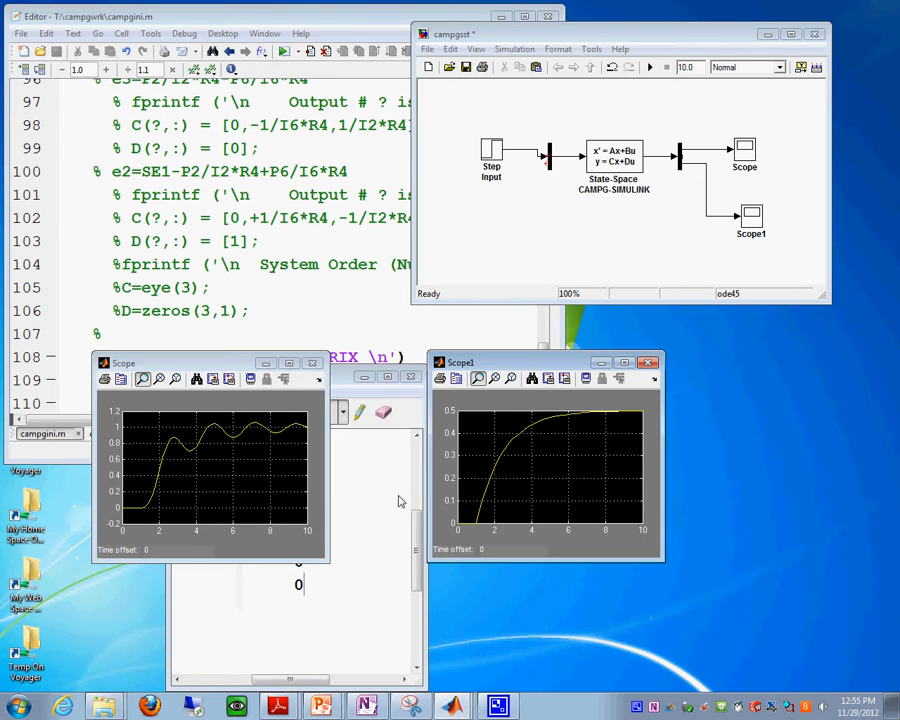
{"action": "mouse_move", "coordinate": [516, 486]}
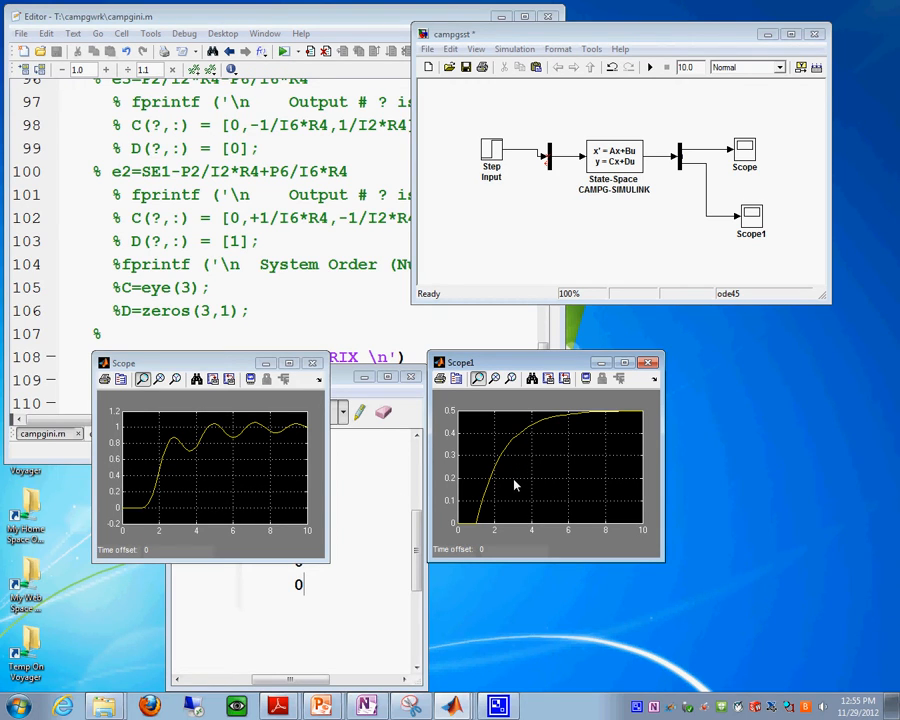
{"action": "mouse_move", "coordinate": [516, 482]}
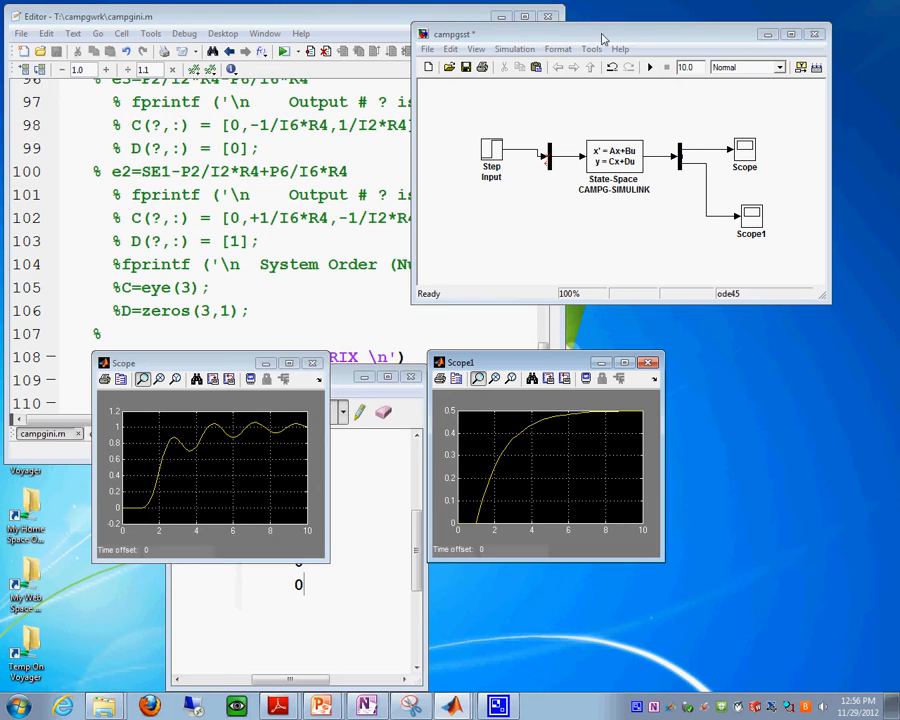
{"action": "double_click", "coordinate": [492, 150]}
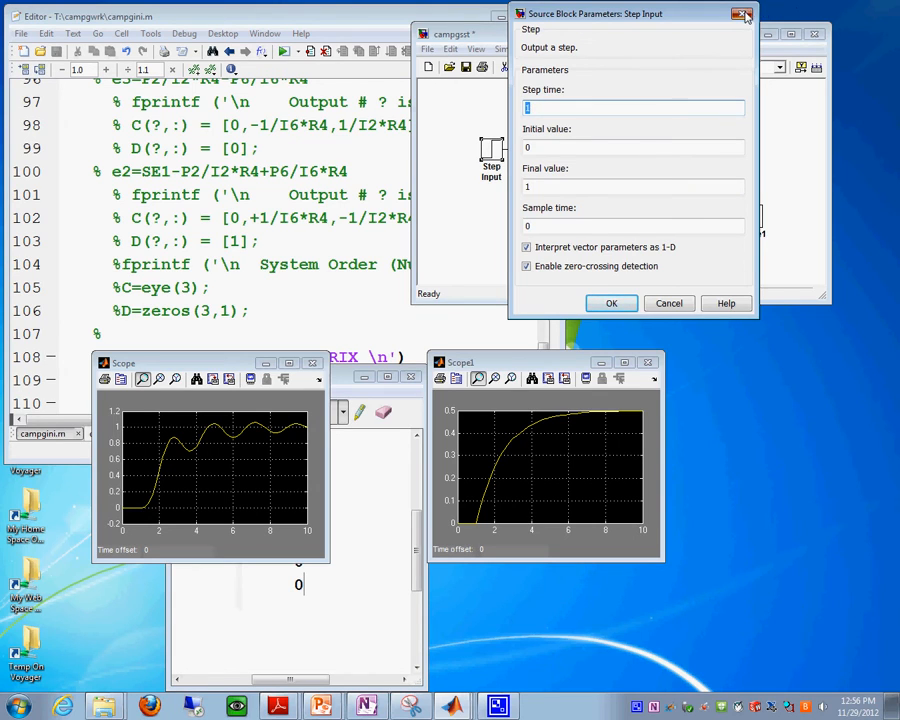
{"action": "left_click", "coordinate": [612, 304]}
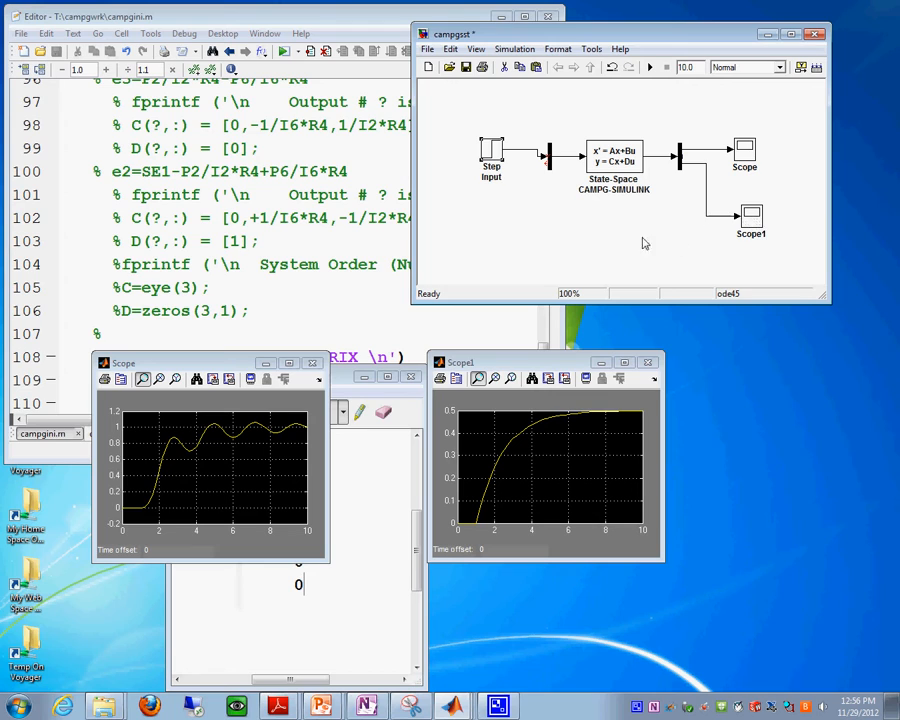
{"action": "mouse_move", "coordinate": [650, 164]}
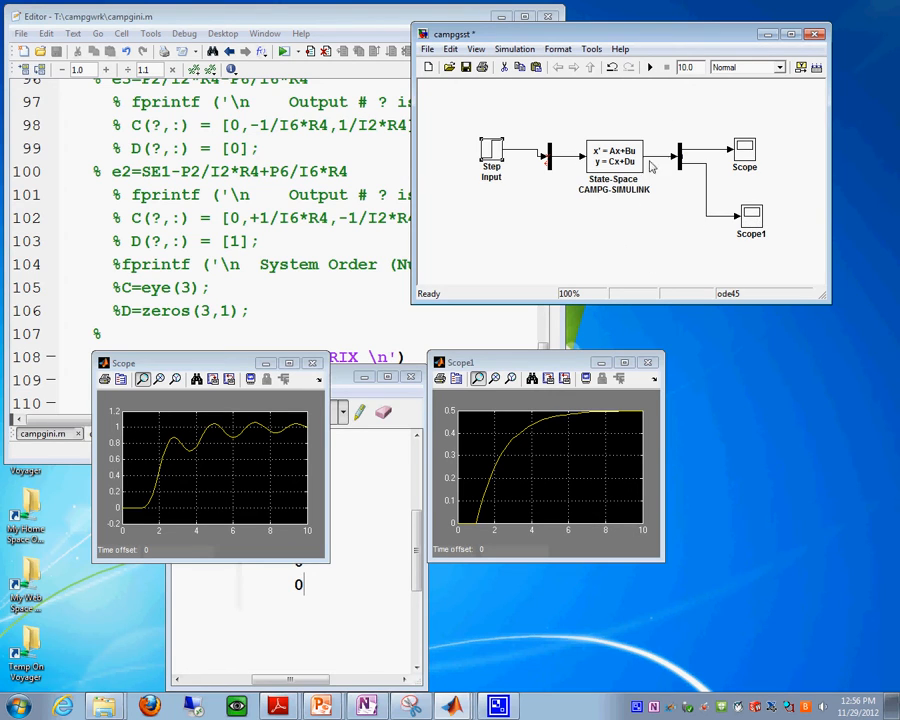
{"action": "double_click", "coordinate": [614, 158]}
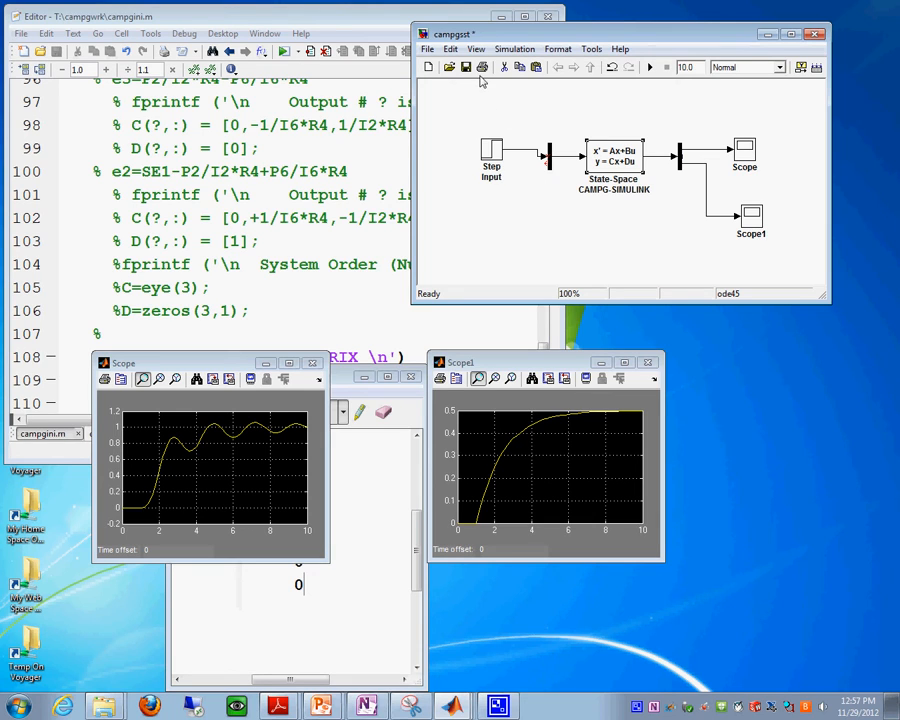
Step: Bring the state-space notes page forward and scroll down to the output equation
{"action": "left_click", "coordinate": [450, 48]}
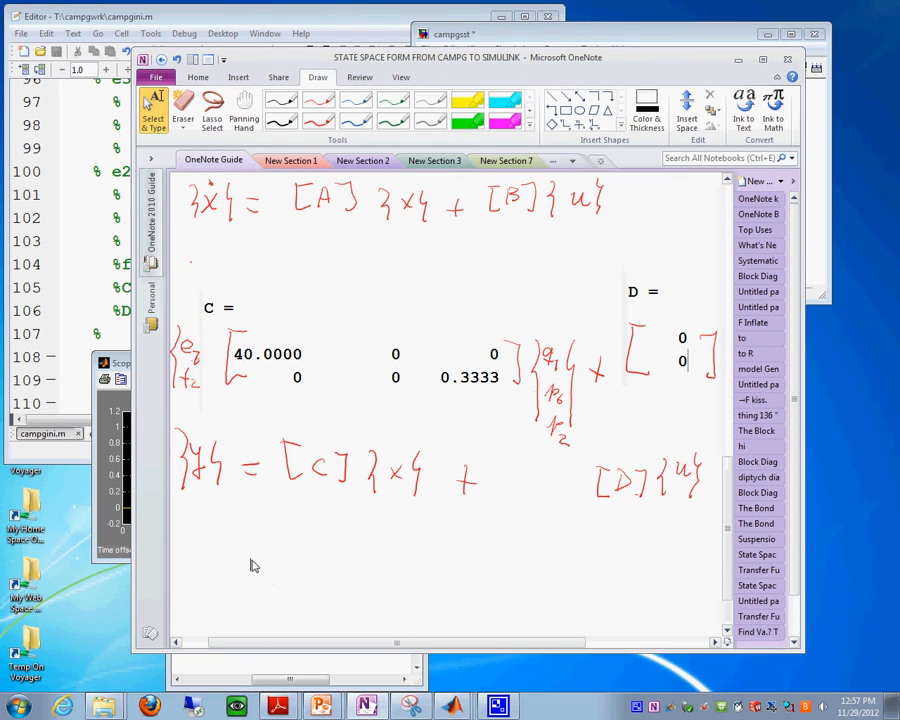
{"action": "scroll", "scroll_direction": "down", "scroll_amount": 3}
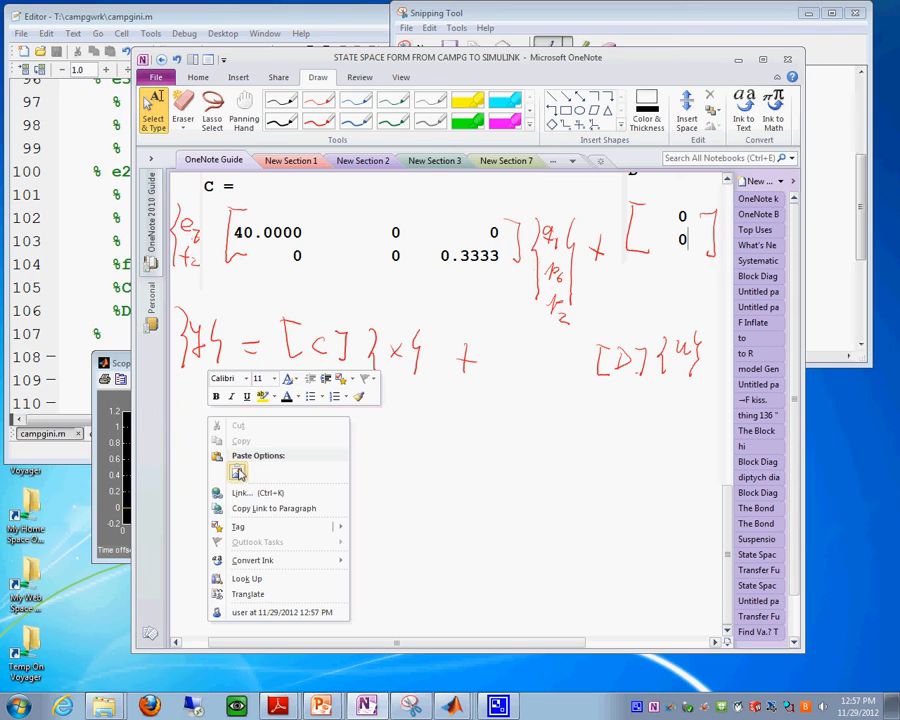
Step: Paste the snipped Simulink diagram and Scope plot below the output equation
{"action": "left_click", "coordinate": [240, 472]}
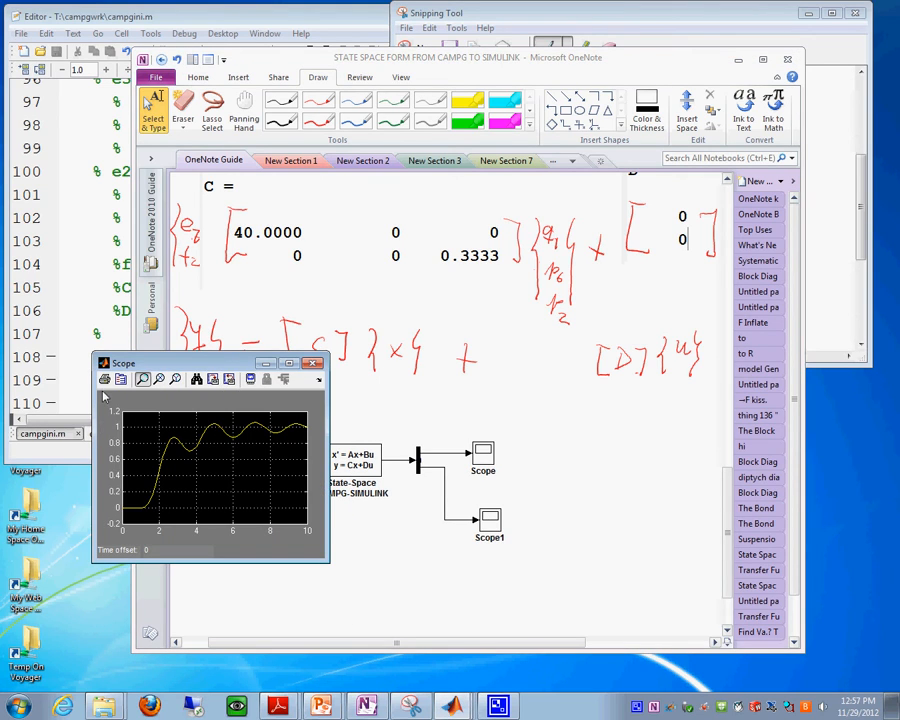
{"action": "mouse_move", "coordinate": [276, 386]}
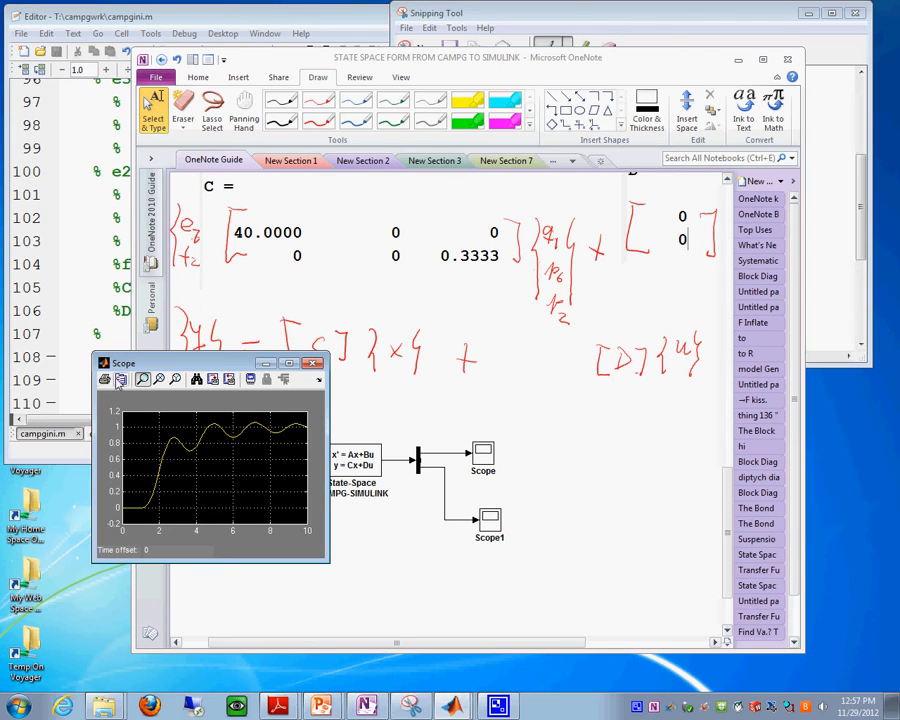
{"action": "mouse_move", "coordinate": [144, 380]}
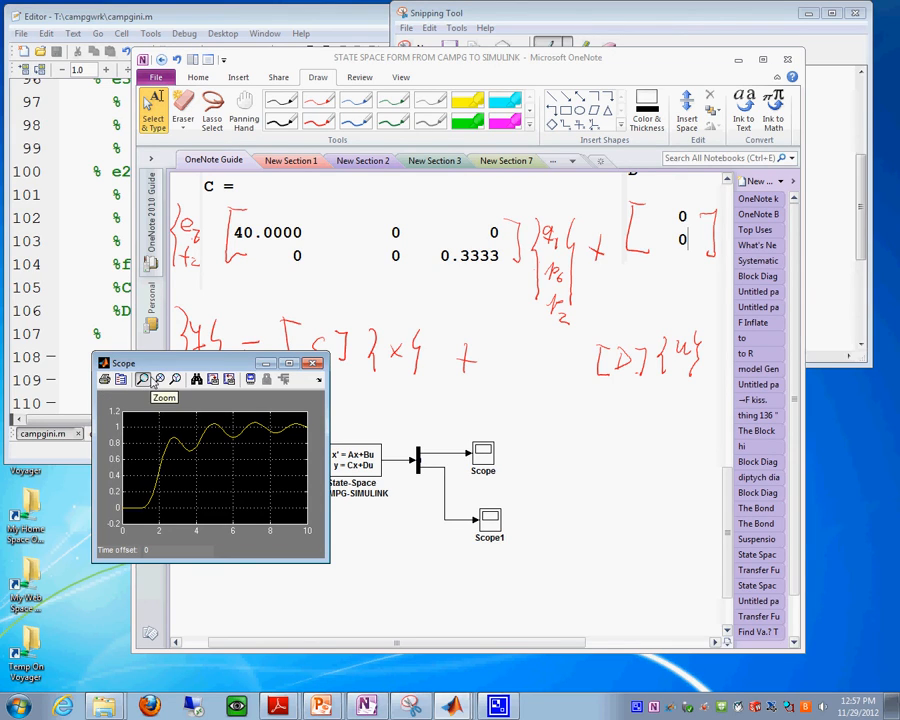
{"action": "mouse_move", "coordinate": [416, 688]}
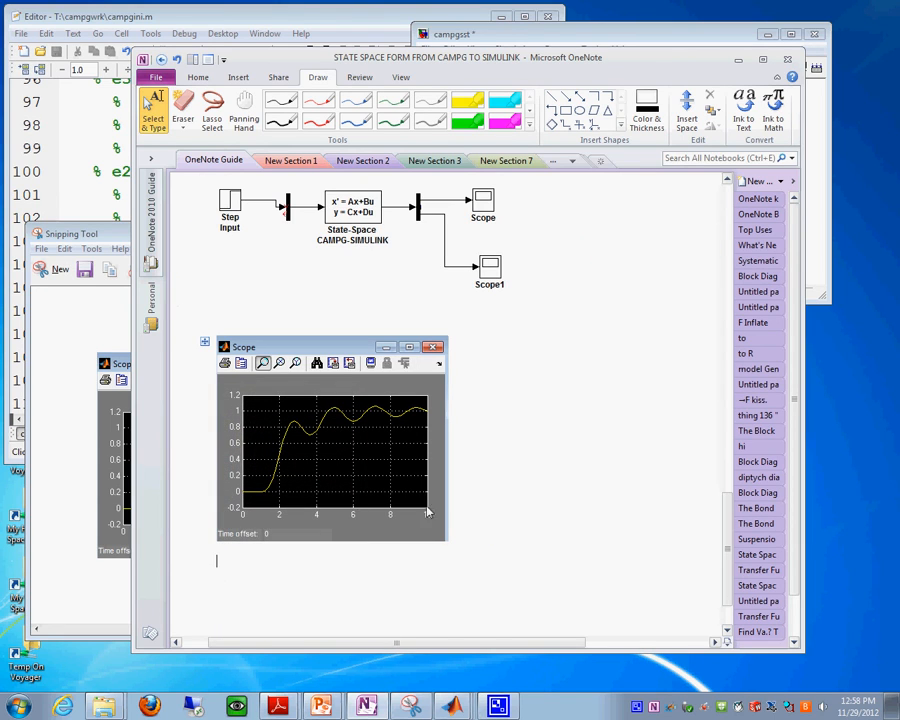
{"action": "mouse_move", "coordinate": [80, 588]}
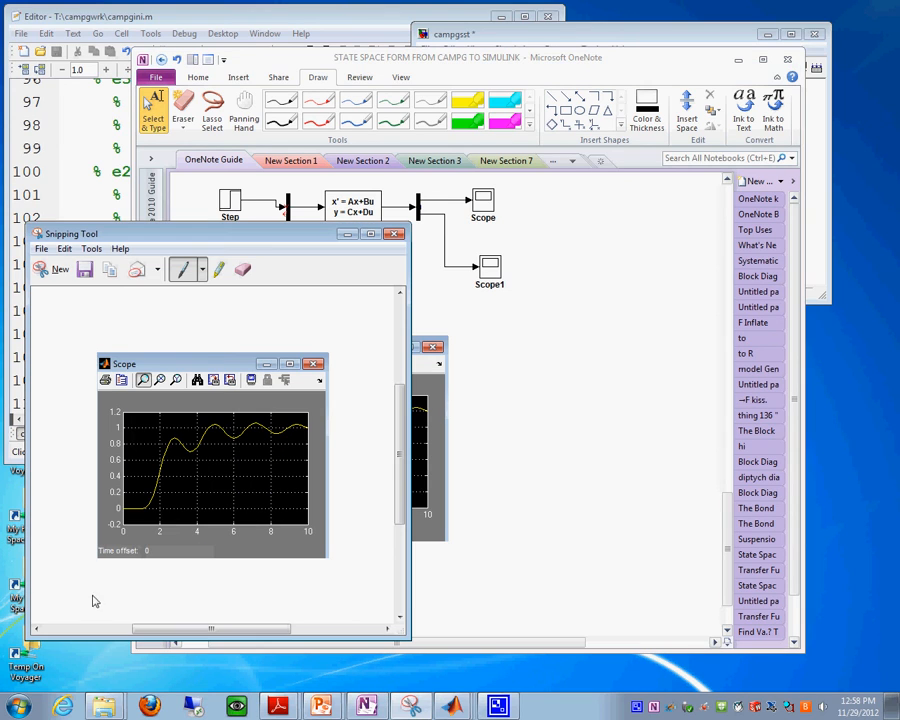
Step: Discard the used snip without saving and bring the Scope1 step-response window to the front
{"action": "left_click", "coordinate": [394, 232]}
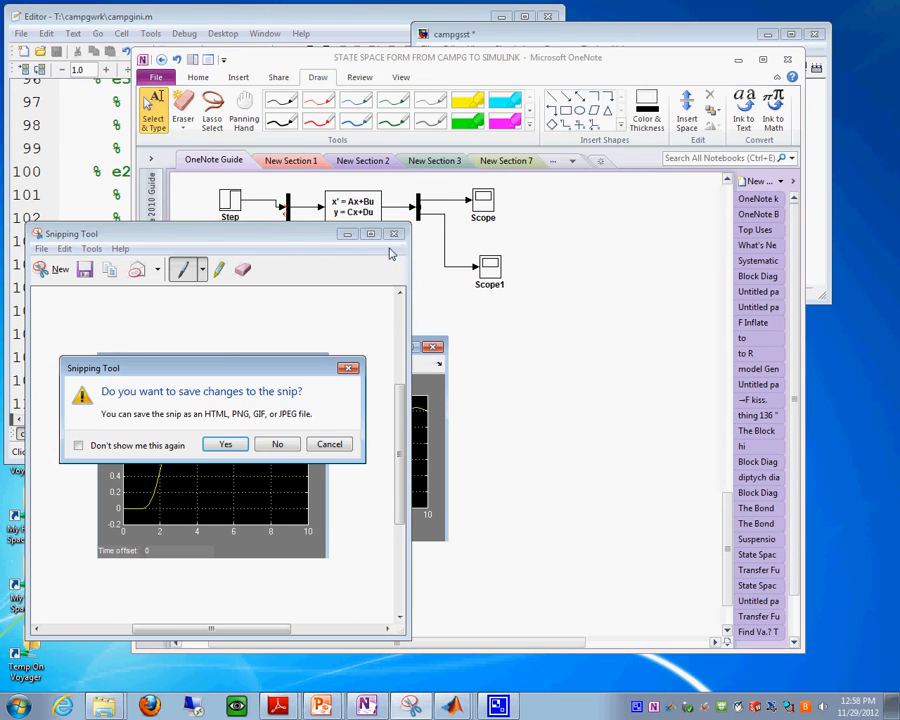
{"action": "left_click", "coordinate": [276, 444]}
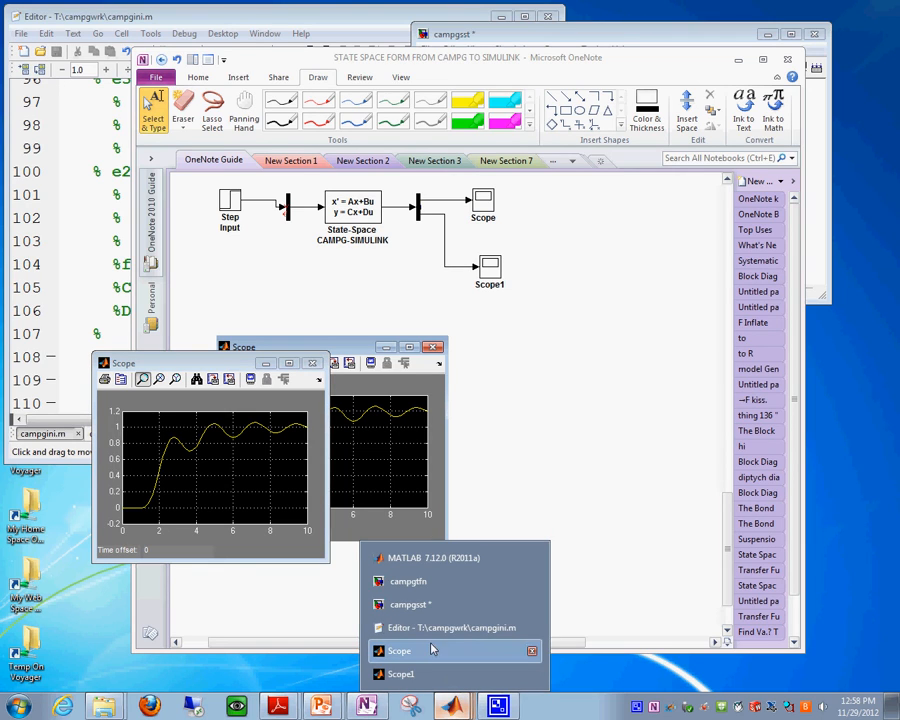
{"action": "left_click", "coordinate": [400, 672]}
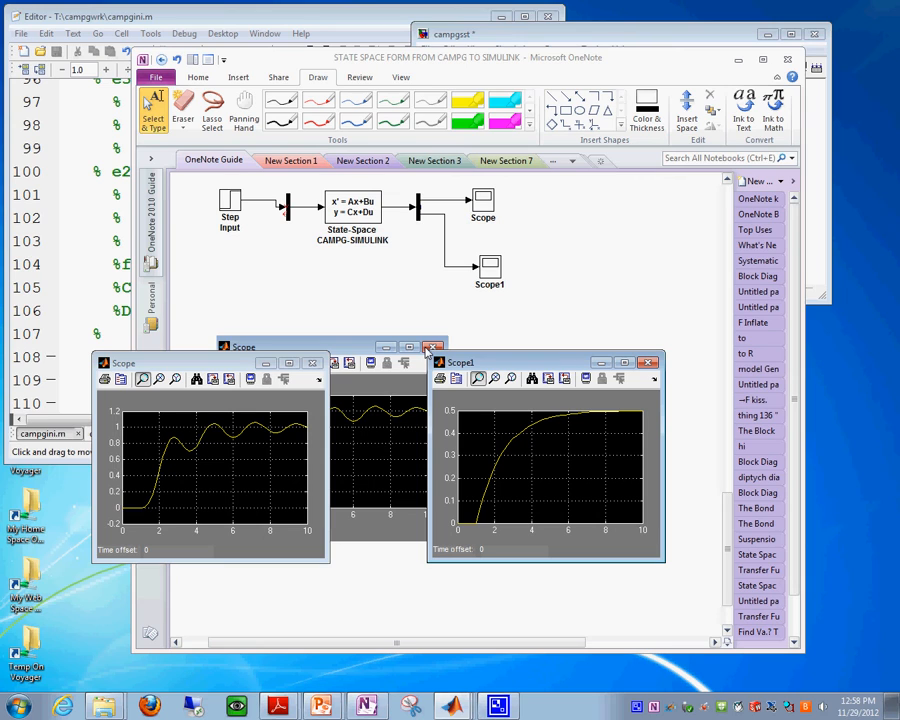
{"action": "mouse_move", "coordinate": [482, 362]}
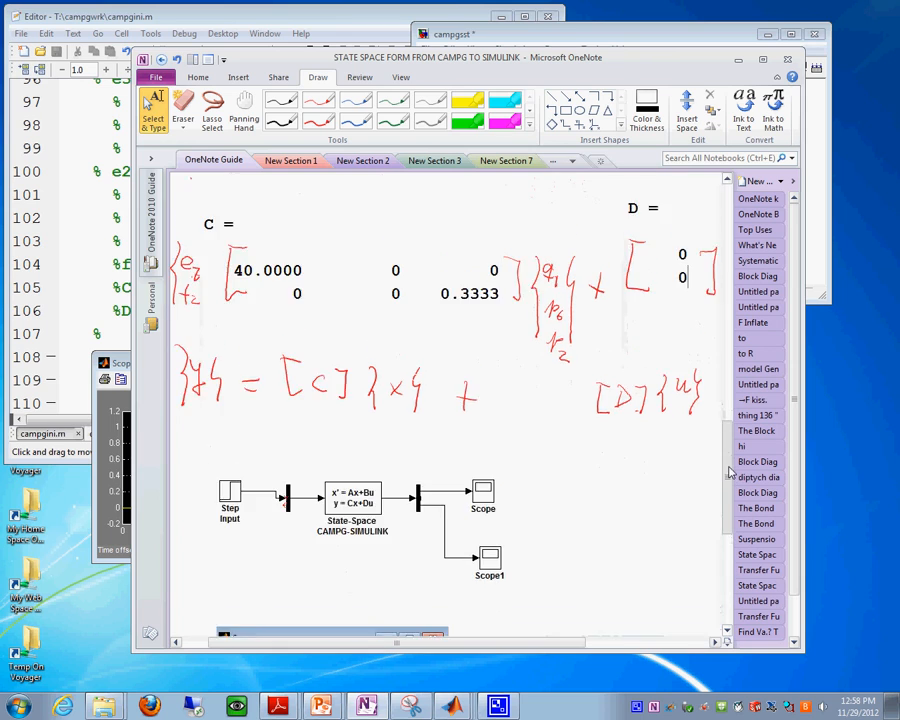
{"action": "scroll", "scroll_direction": "down", "scroll_amount": 3}
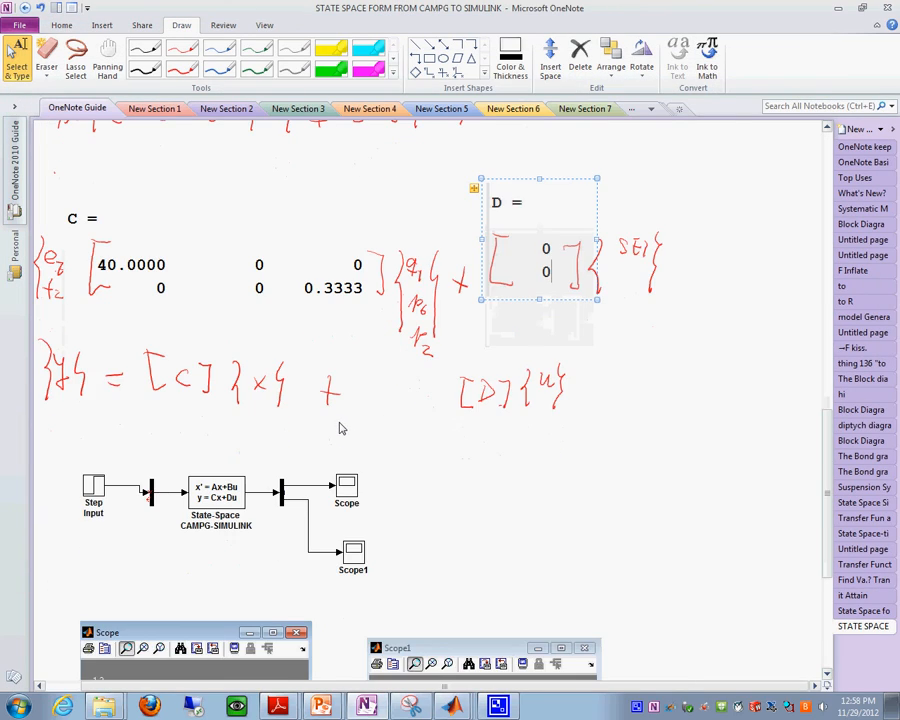
{"action": "scroll", "scroll_direction": "down", "scroll_amount": 3}
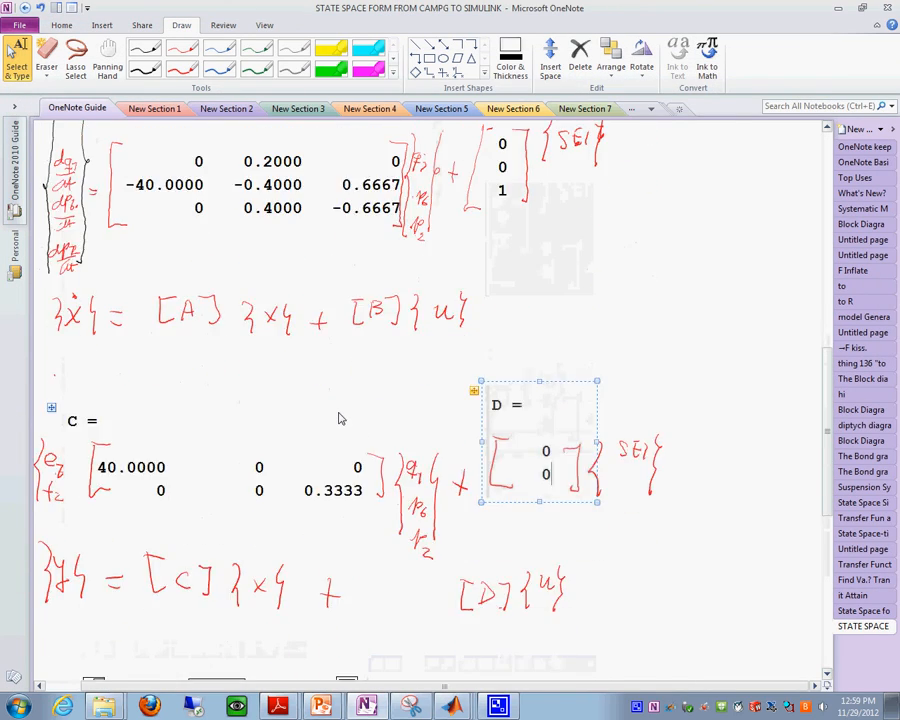
{"action": "scroll", "scroll_direction": "down", "scroll_amount": 3}
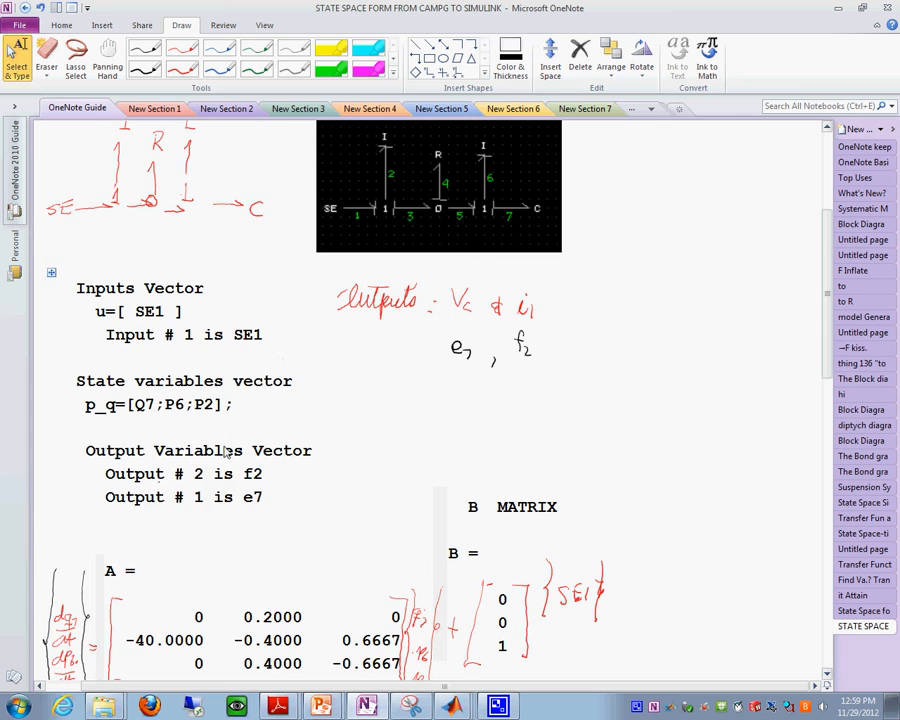
{"action": "scroll", "scroll_direction": "down", "scroll_amount": 3}
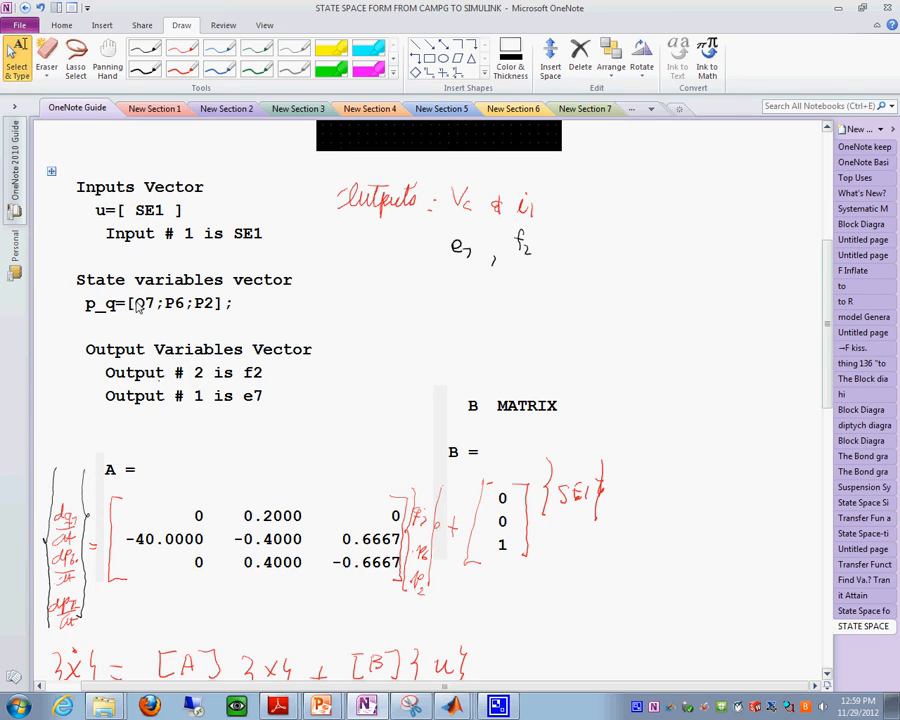
{"action": "scroll", "scroll_direction": "down", "scroll_amount": 3}
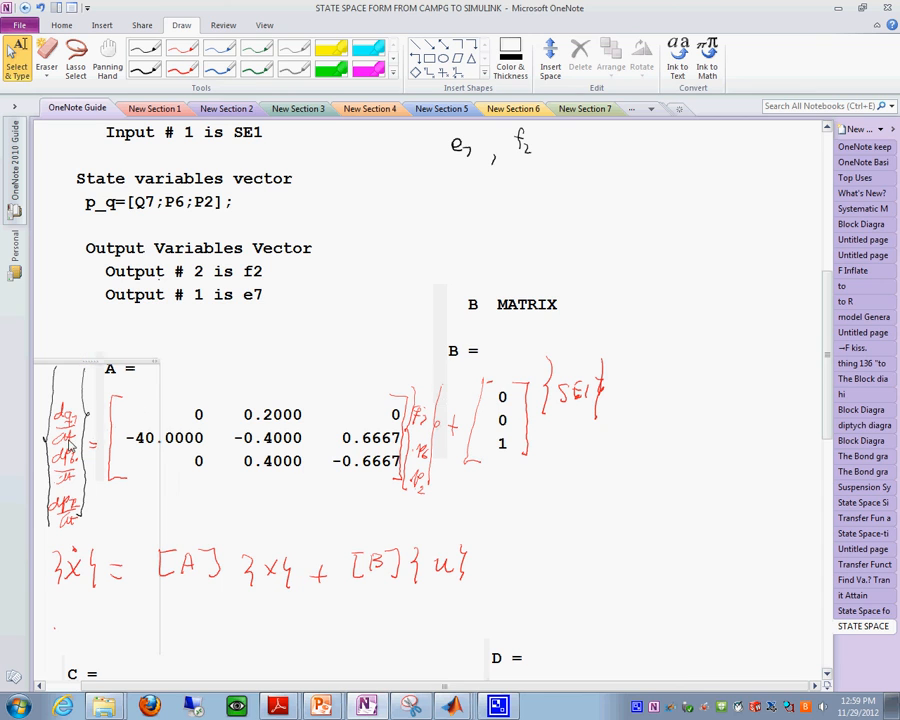
{"action": "scroll", "scroll_direction": "down", "scroll_amount": 3}
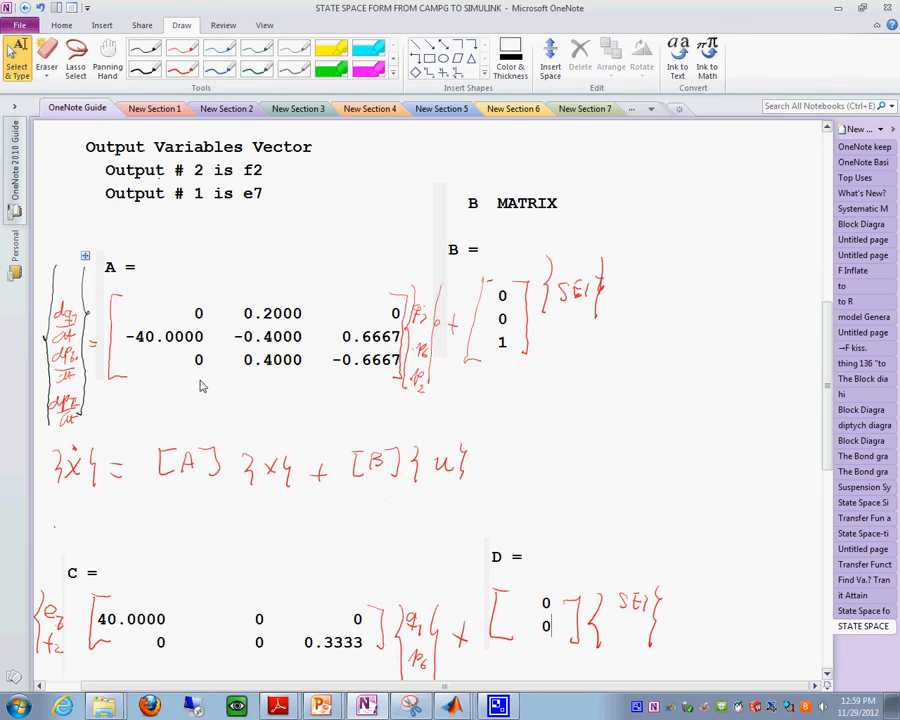
{"action": "scroll", "scroll_direction": "down", "scroll_amount": 3}
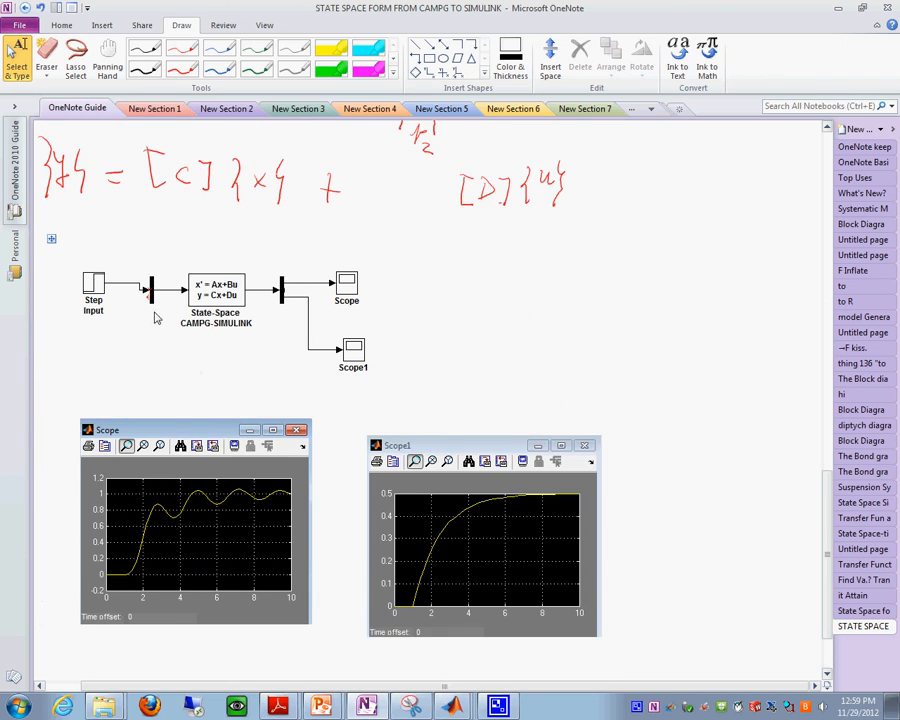
{"action": "mouse_move", "coordinate": [156, 272]}
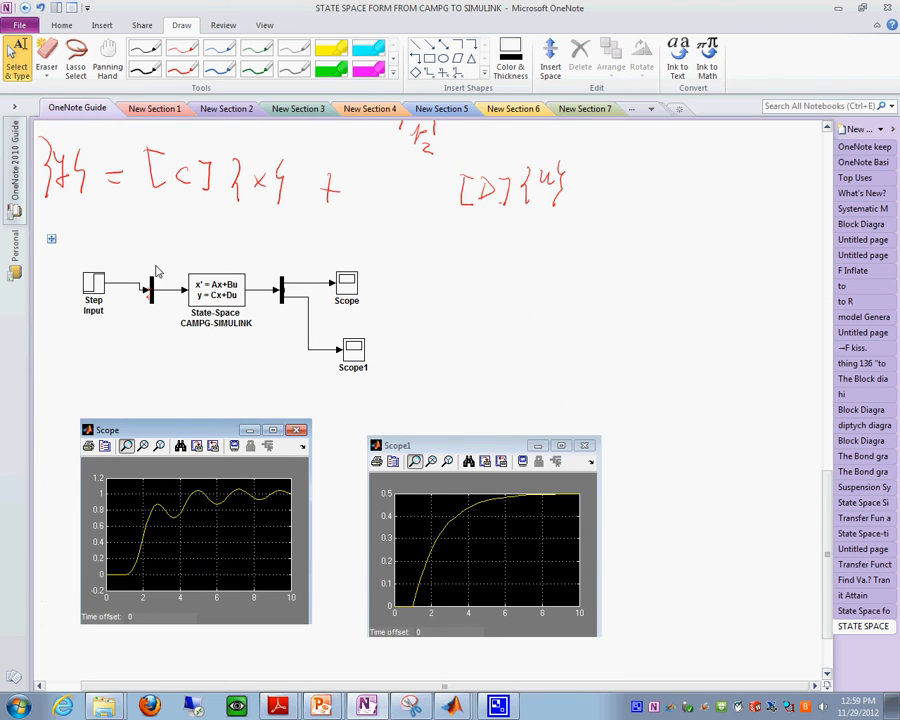